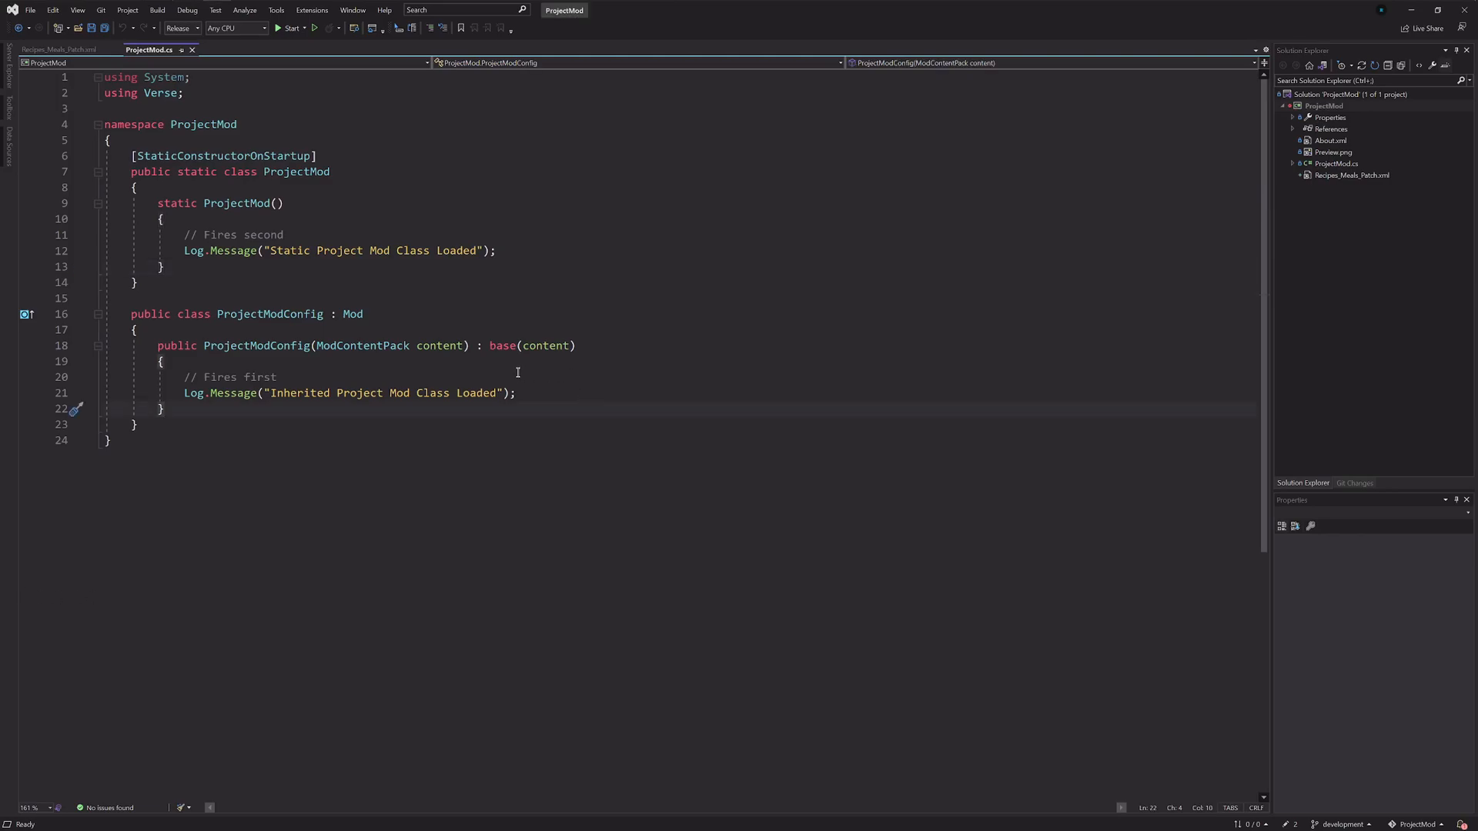
Step: Place the cursor at the end of the Inherited log message line
left_click(518, 393)
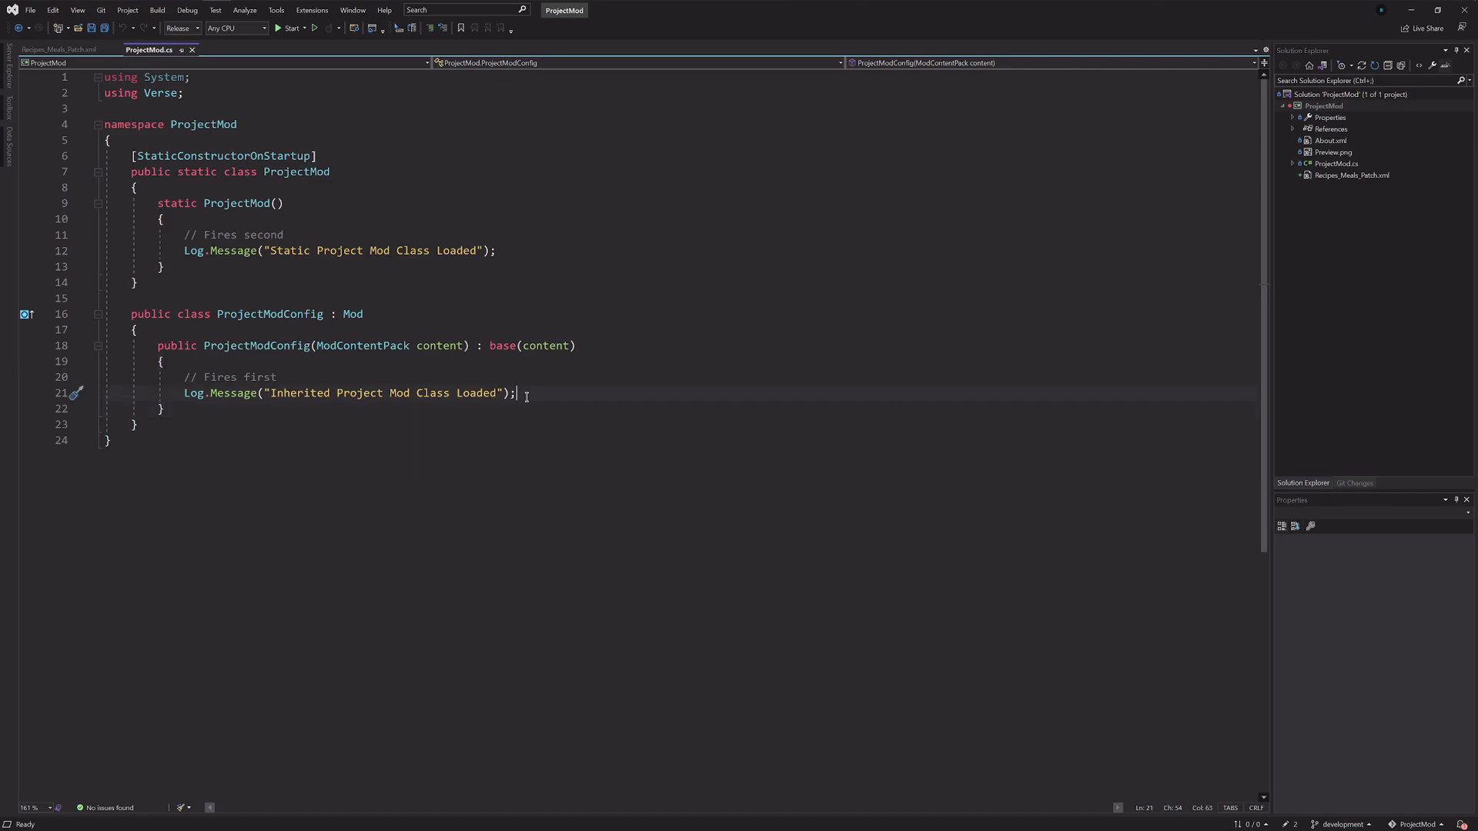
mouse_move(328, 219)
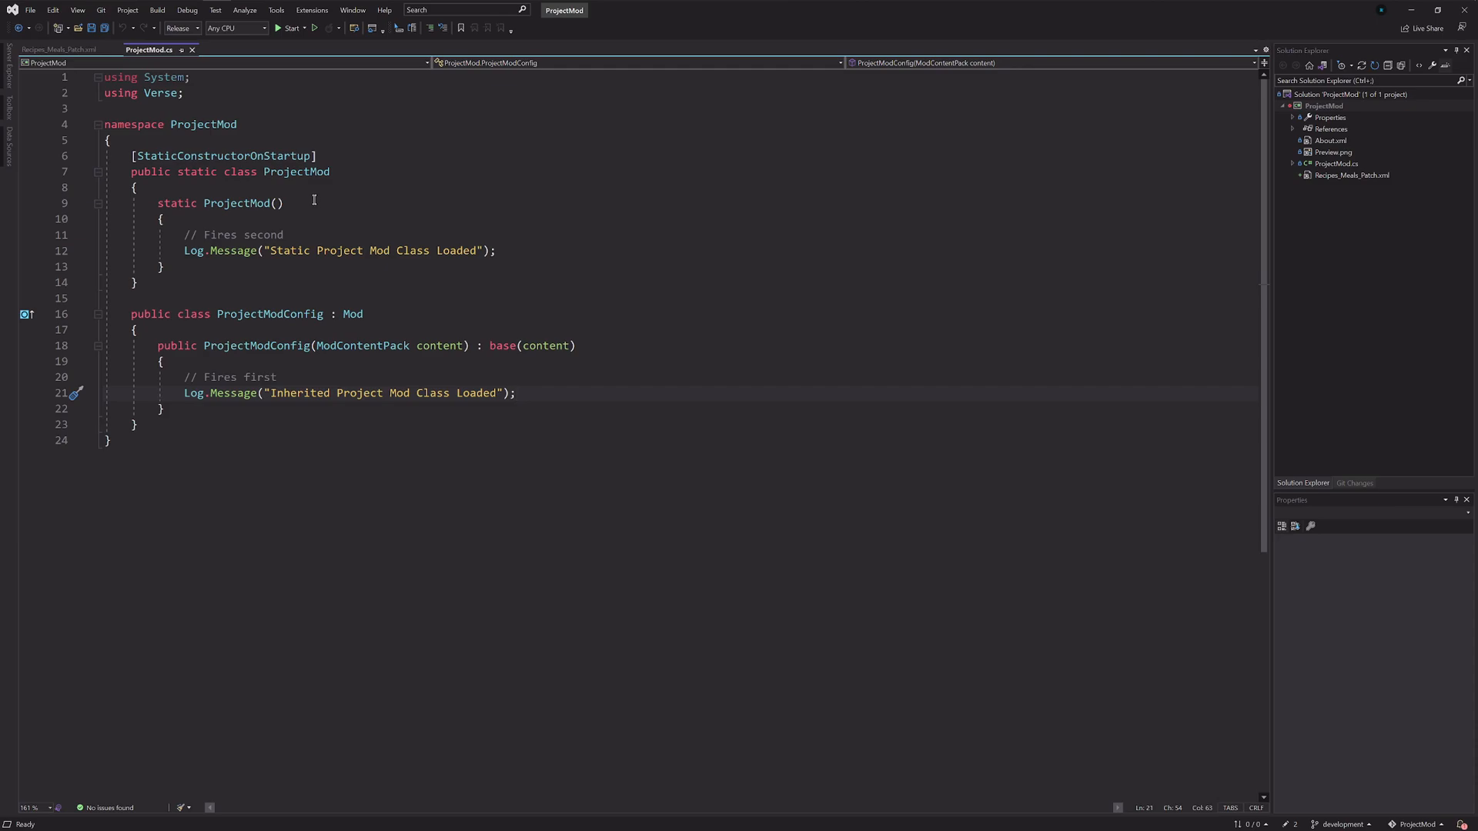
left_click(516, 393)
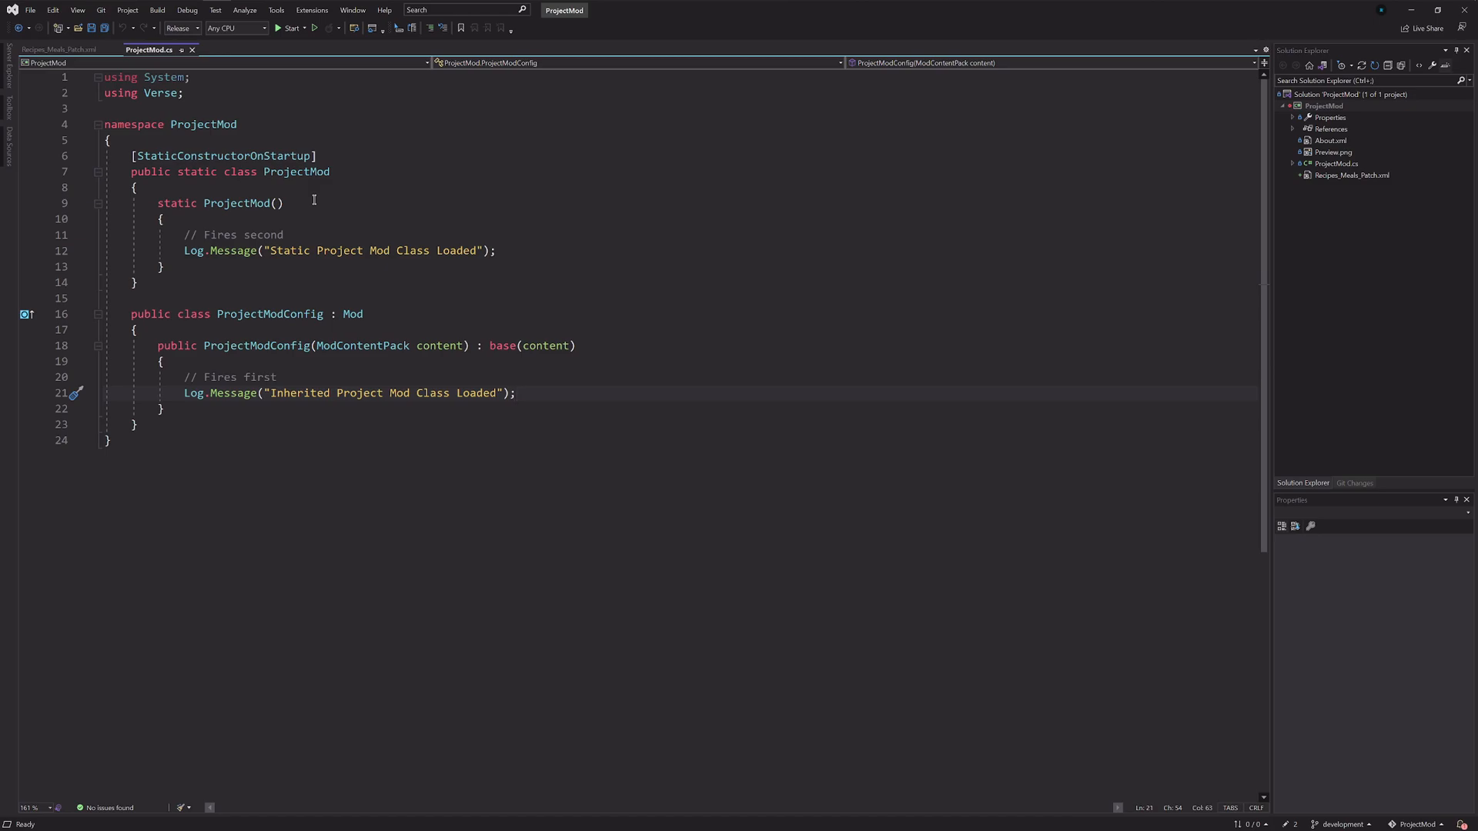
left_click(516, 393)
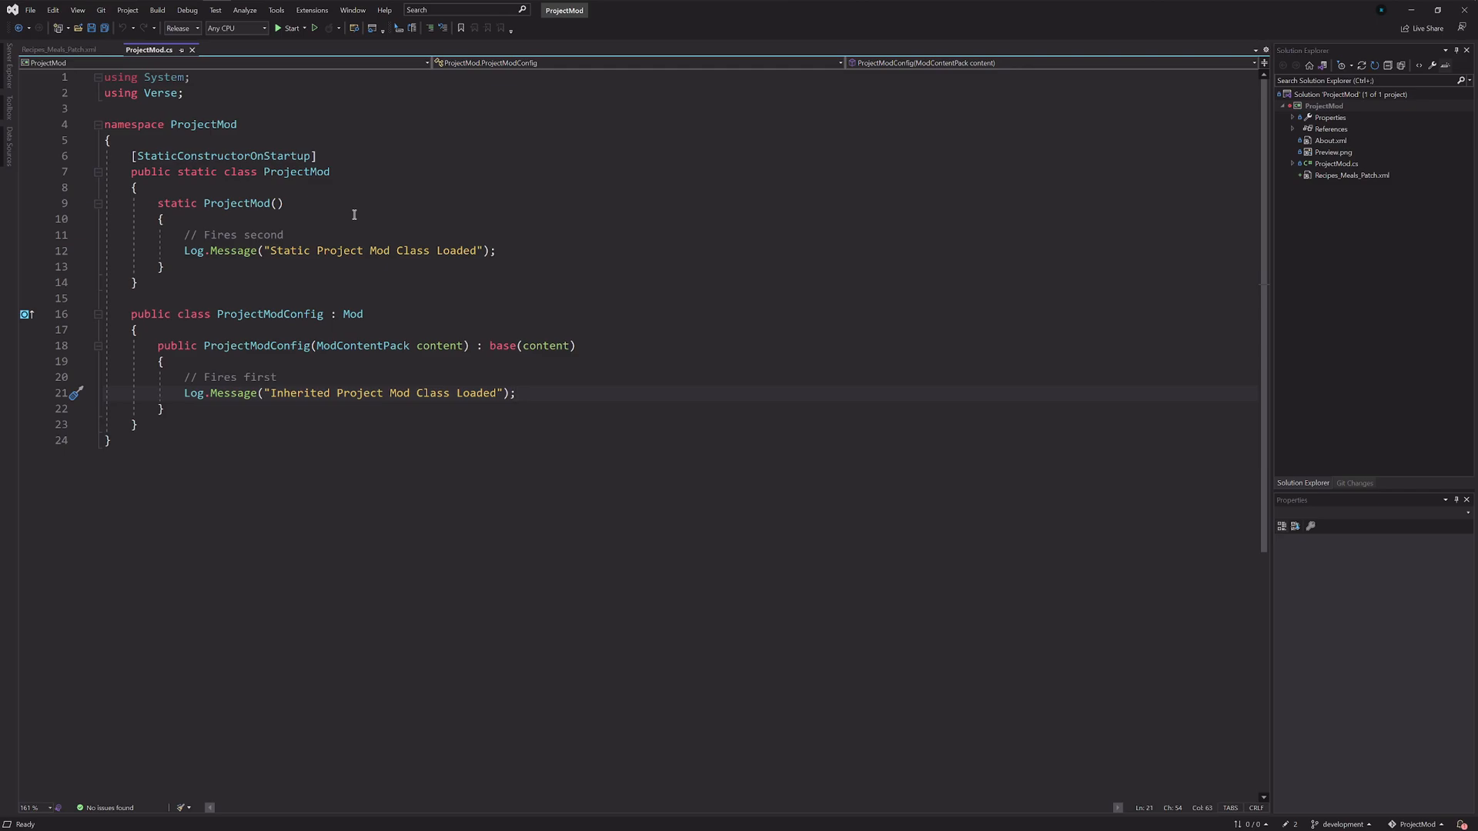
left_click(517, 393)
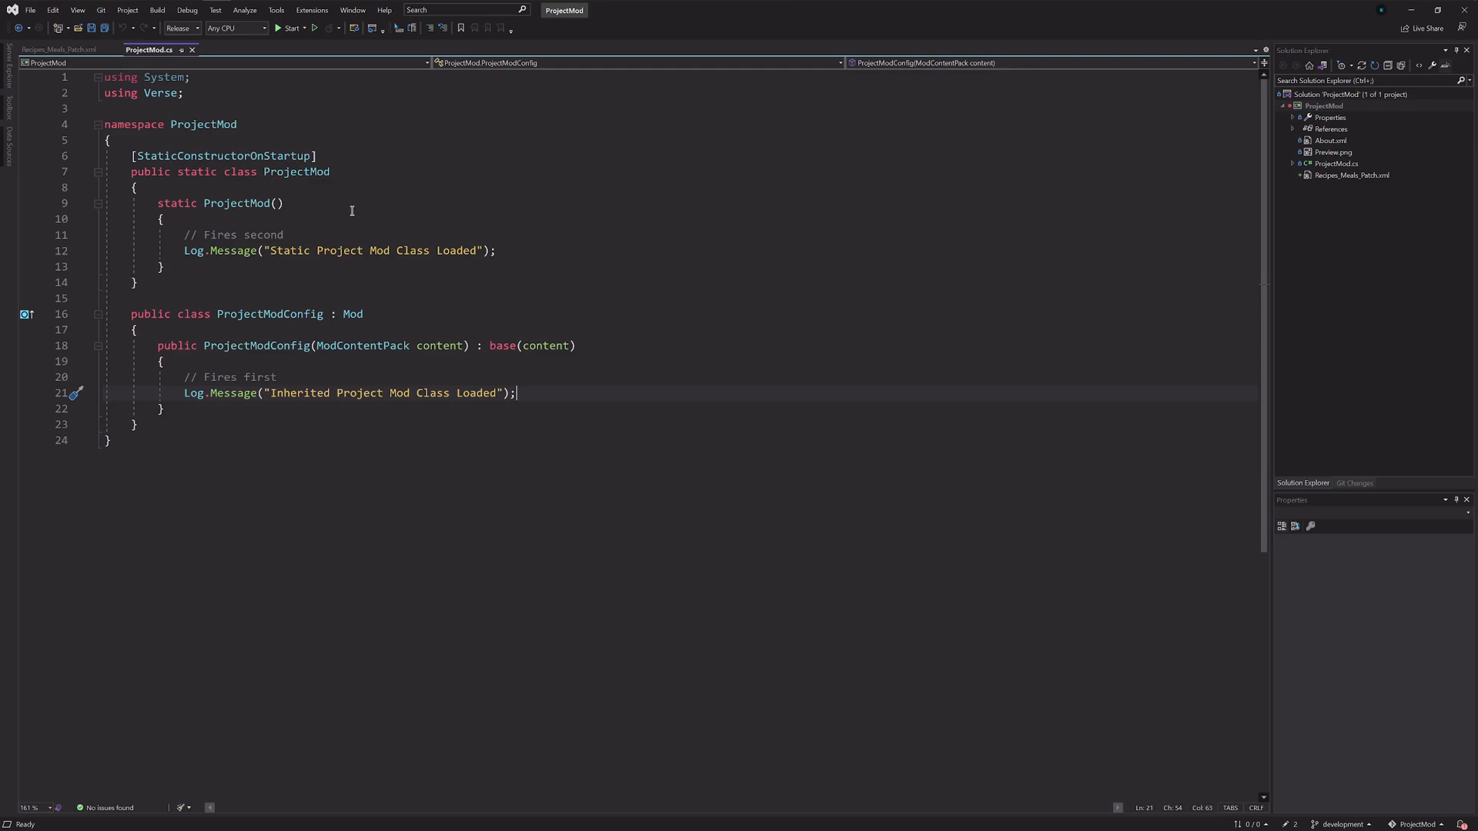
mouse_move(347, 201)
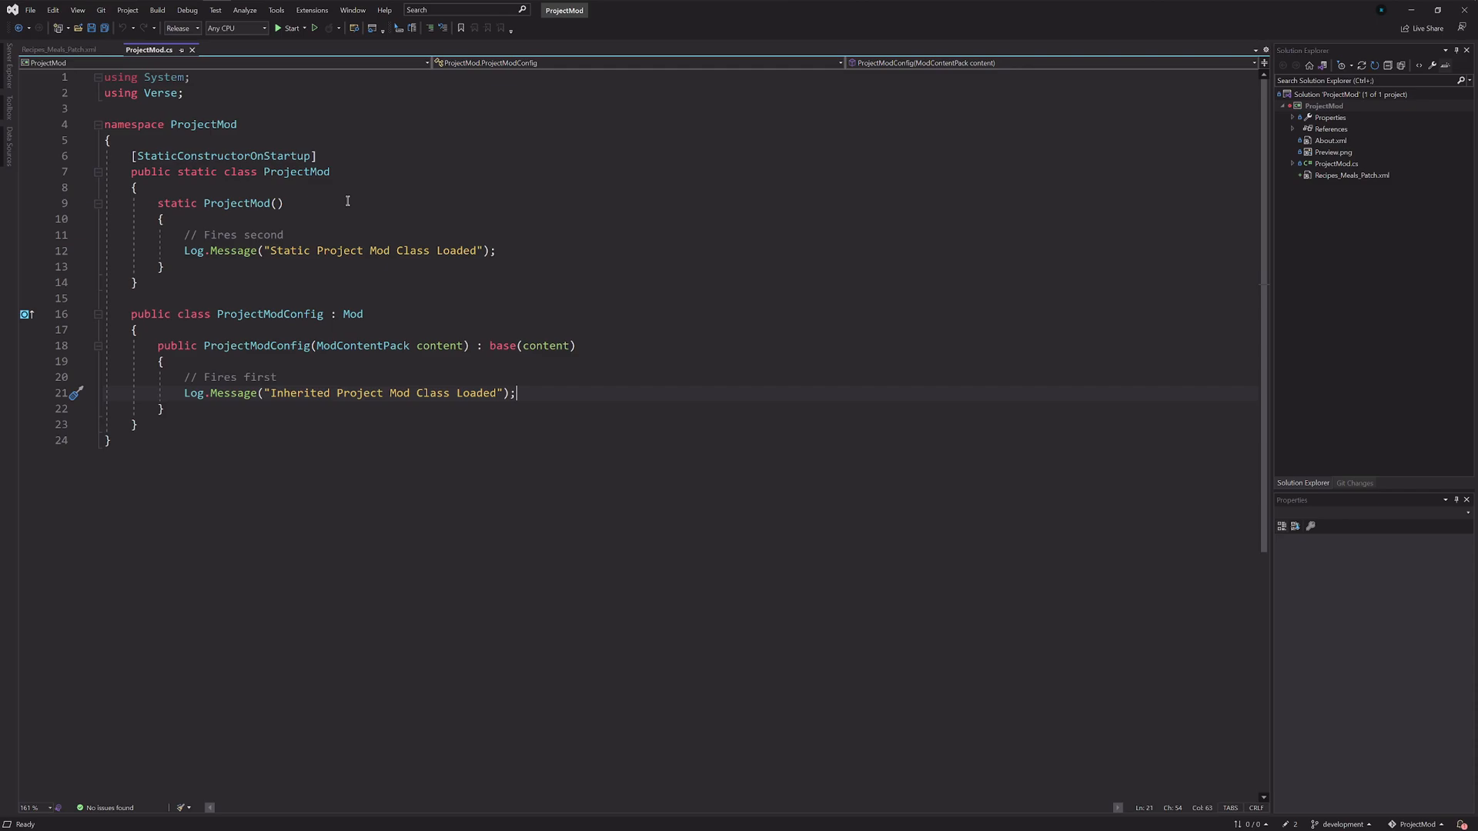
mouse_move(650, 233)
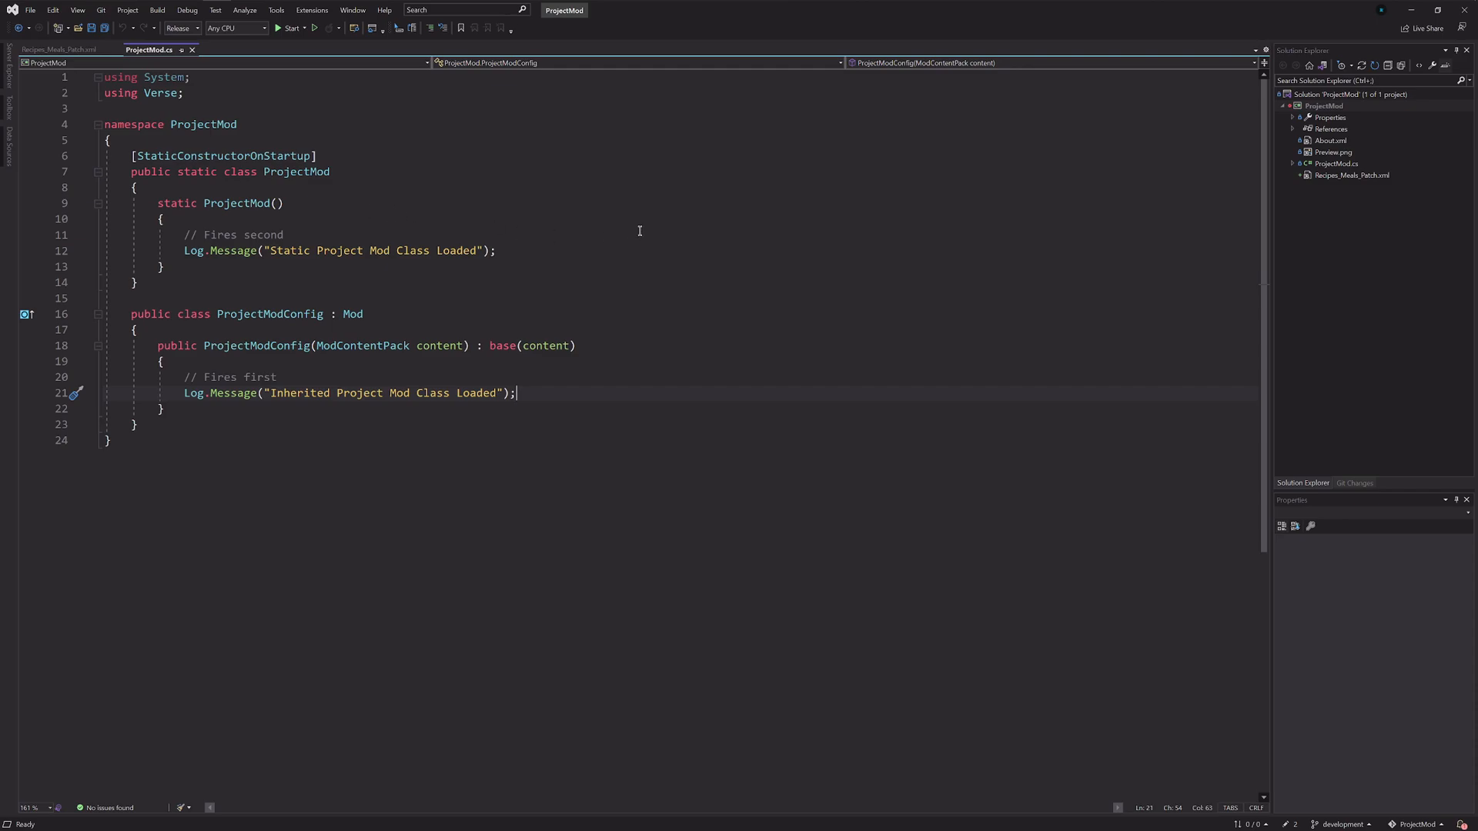
mouse_move(1338, 139)
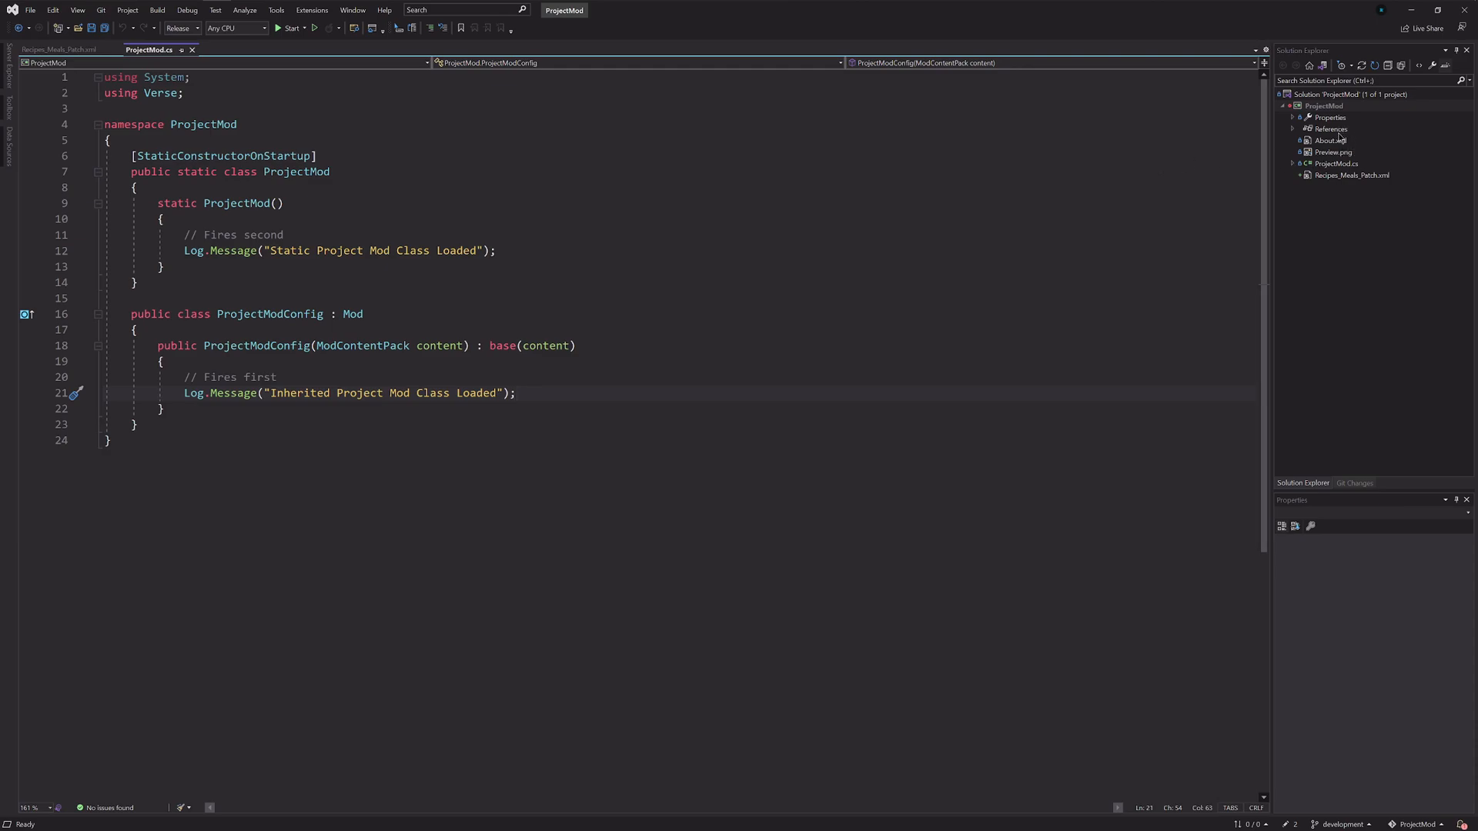
Step: Select ProjectMod's References in Solution Explorer and bring up its context menu
left_click(1331, 129)
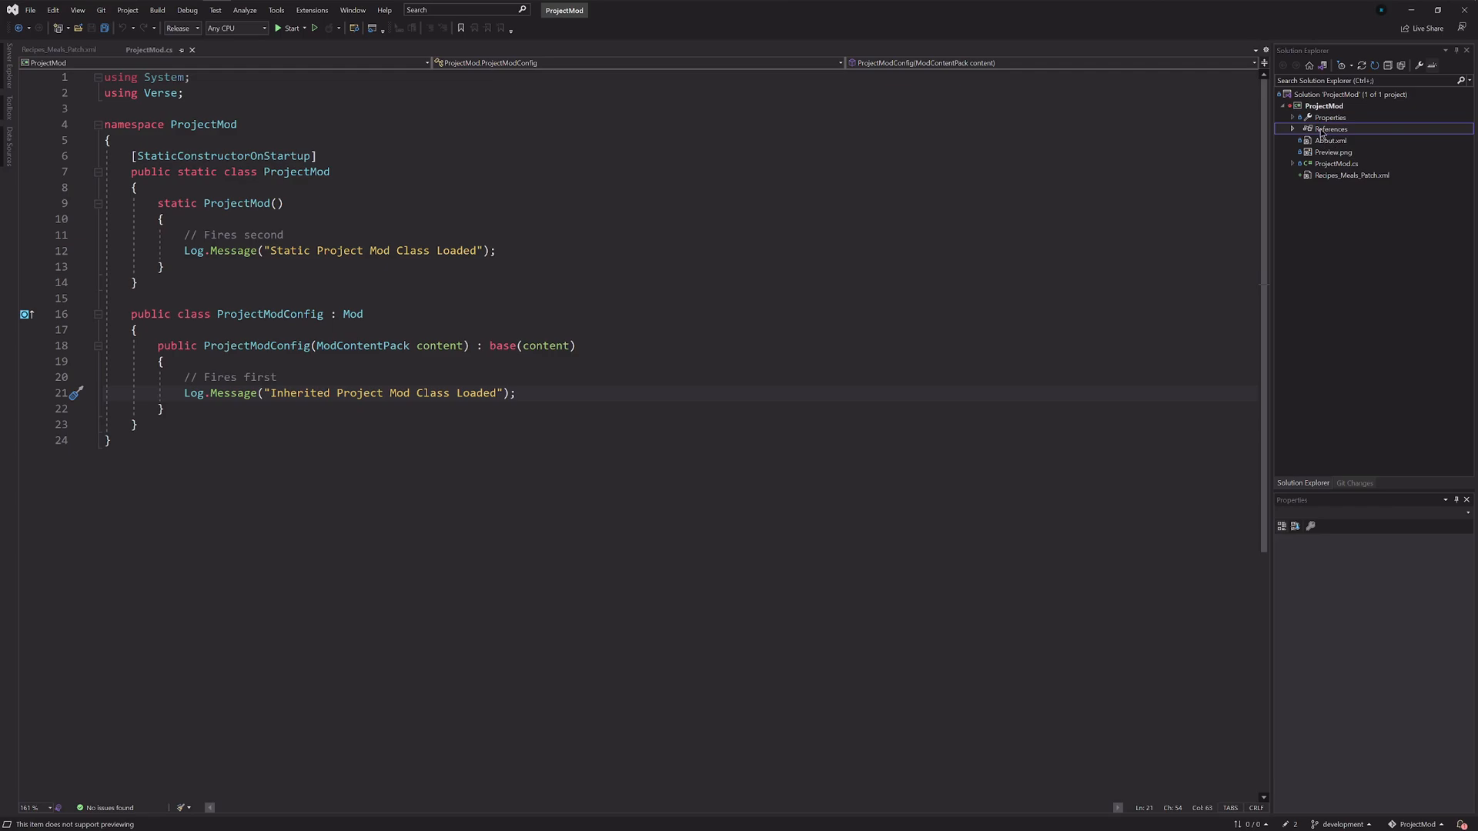
mouse_move(1305, 151)
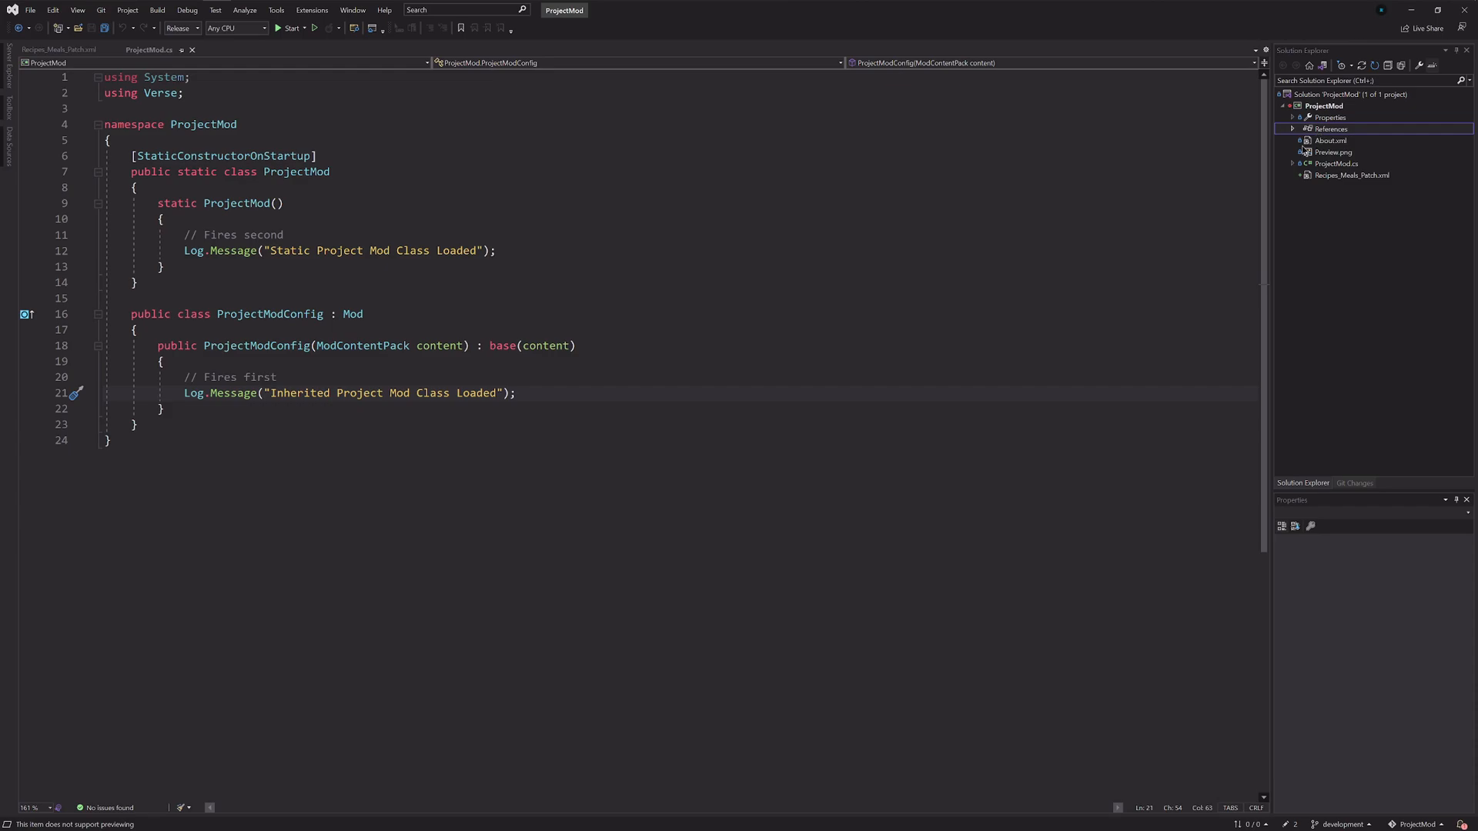
mouse_move(1322, 65)
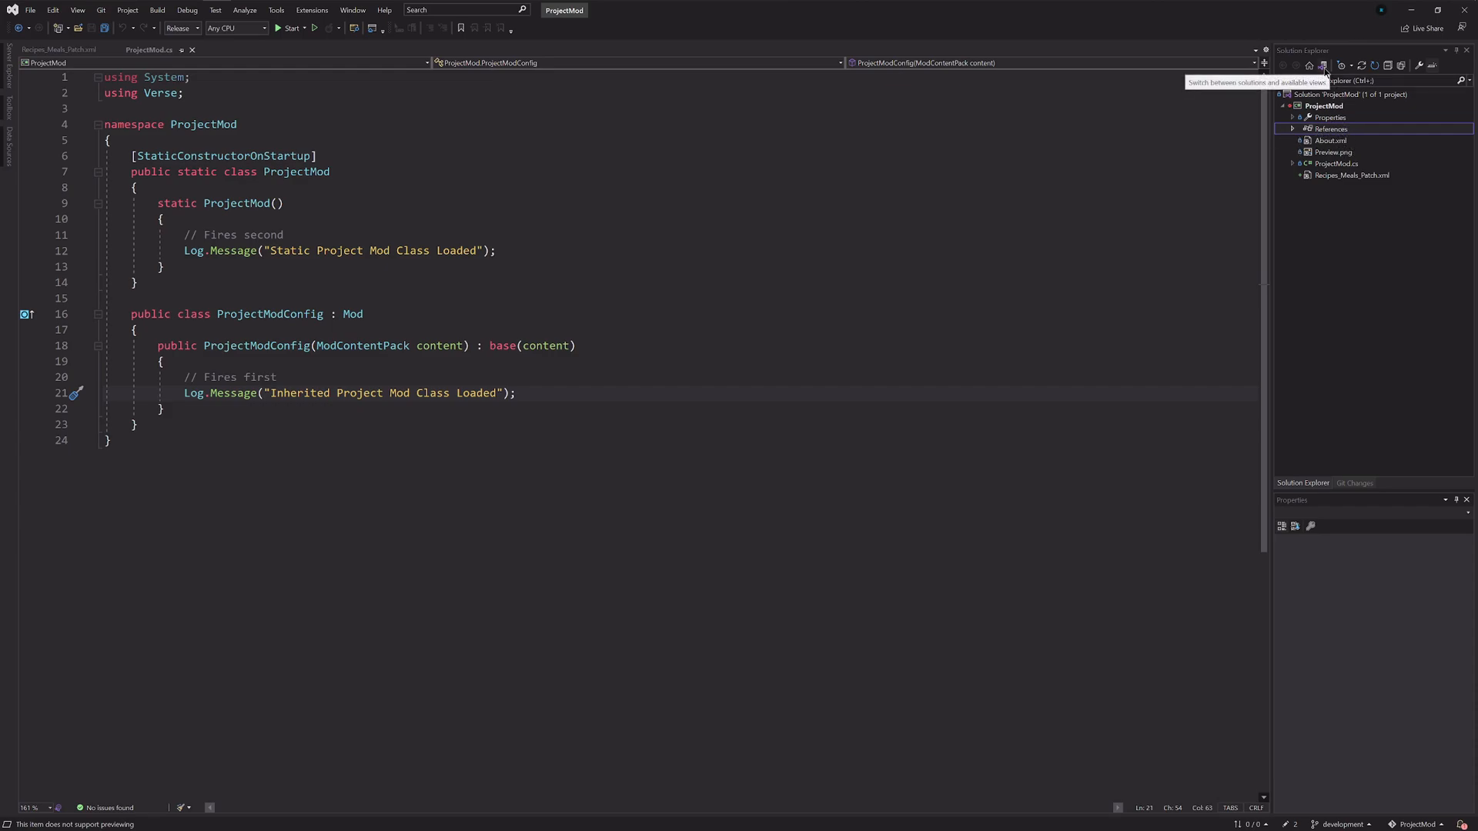
left_click(1323, 64)
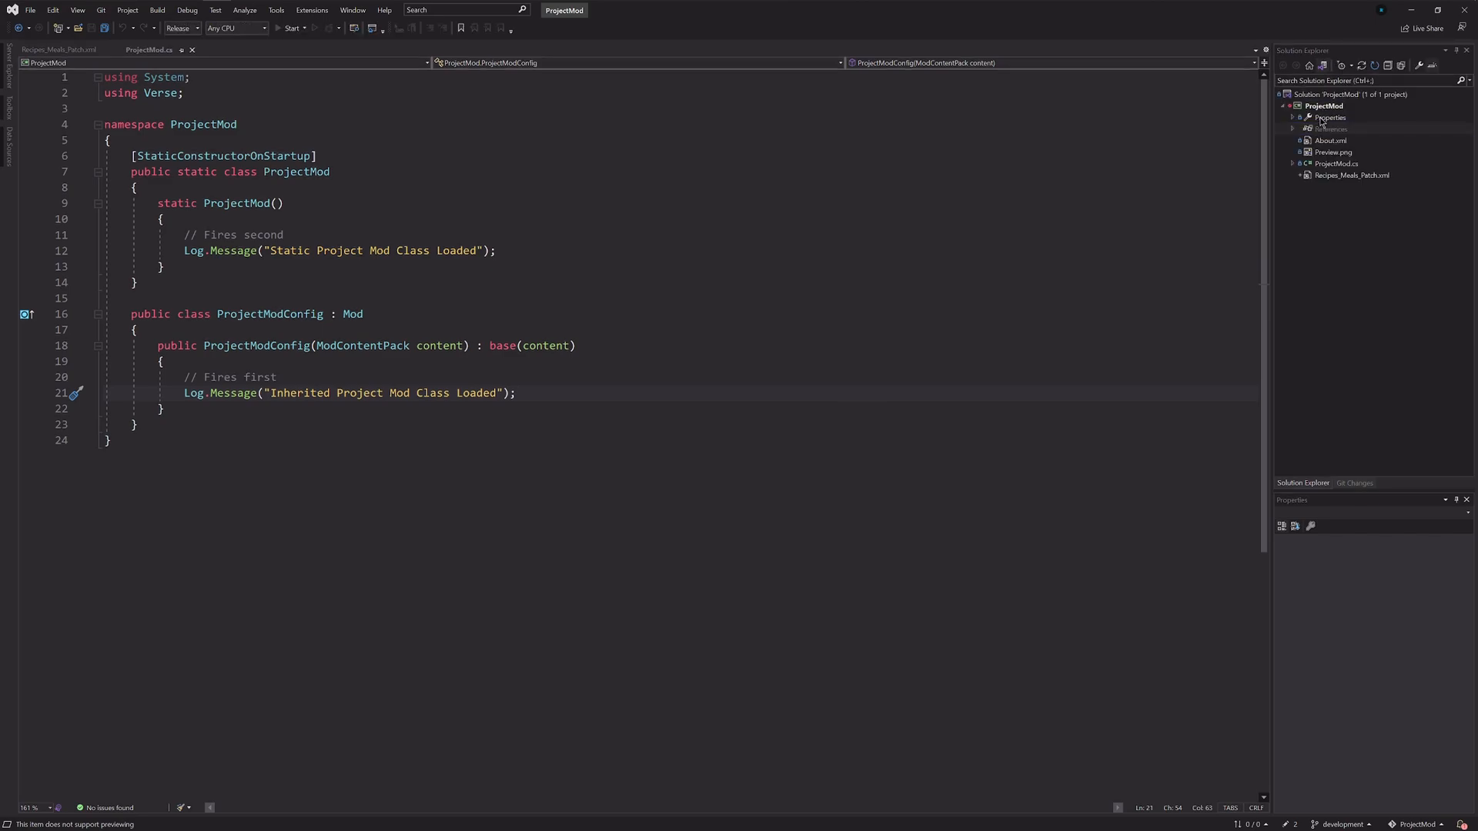
left_click(1331, 129)
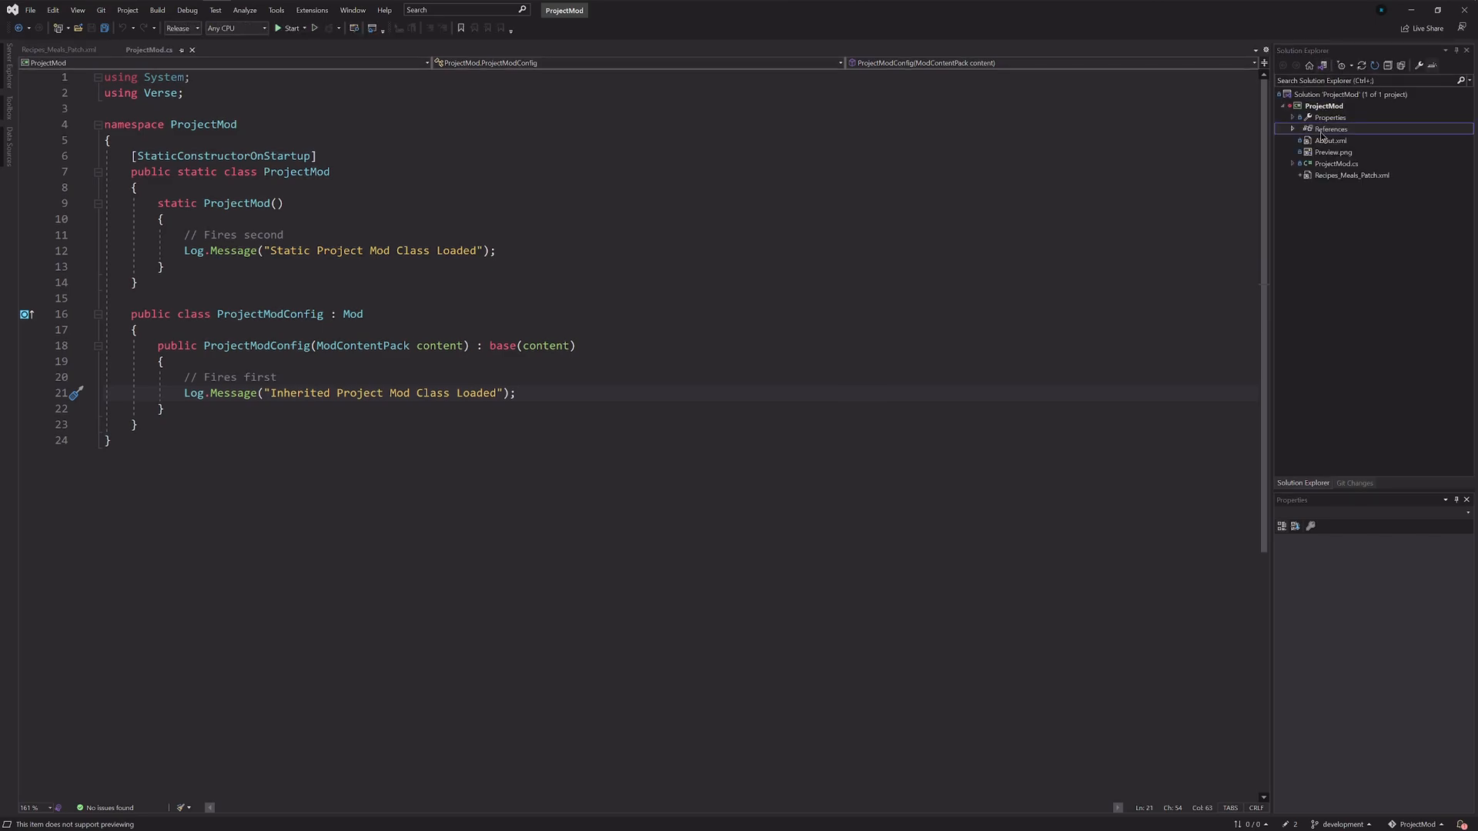
right_click(1330, 129)
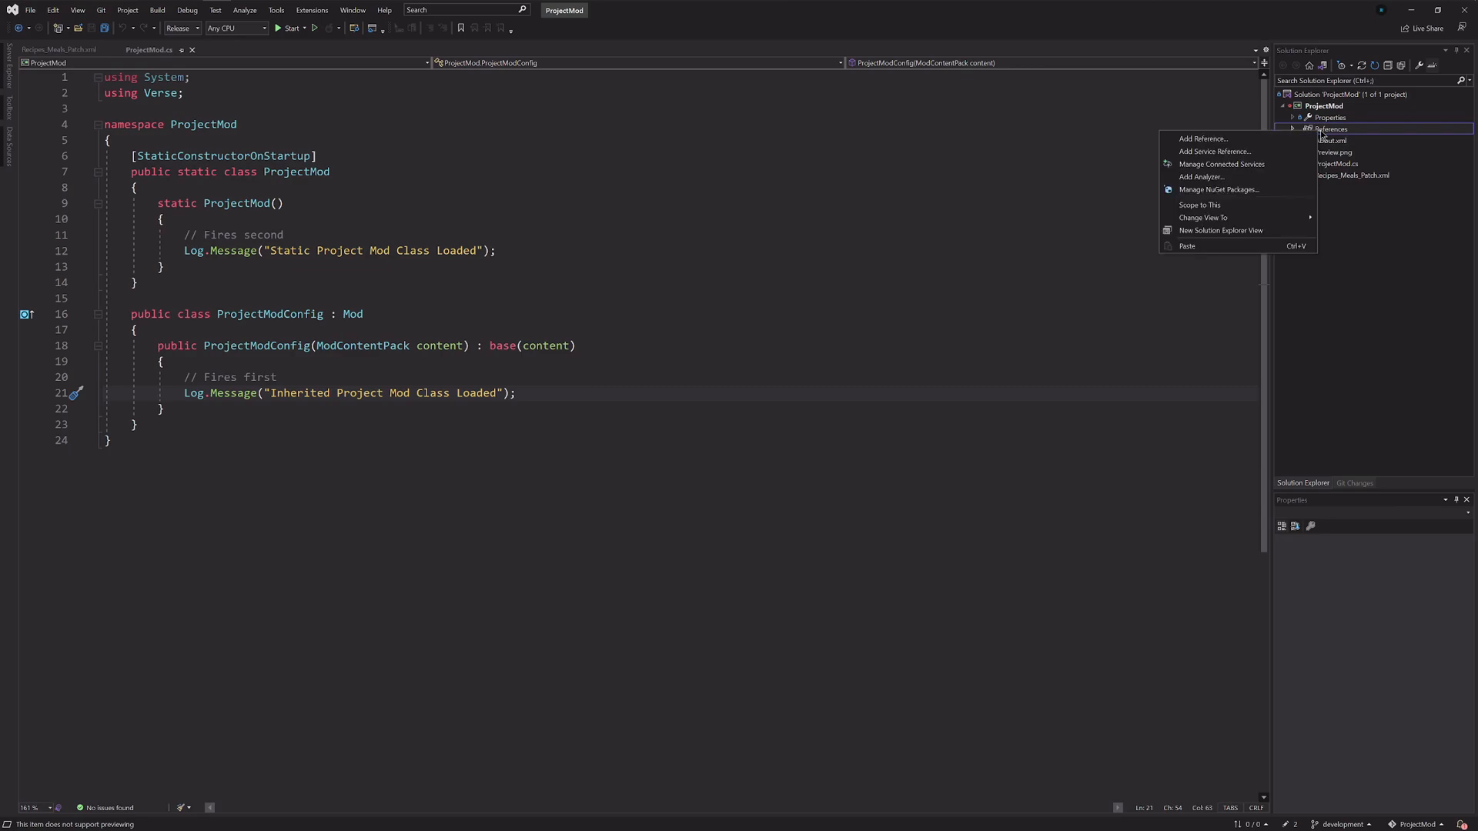
mouse_move(1217, 189)
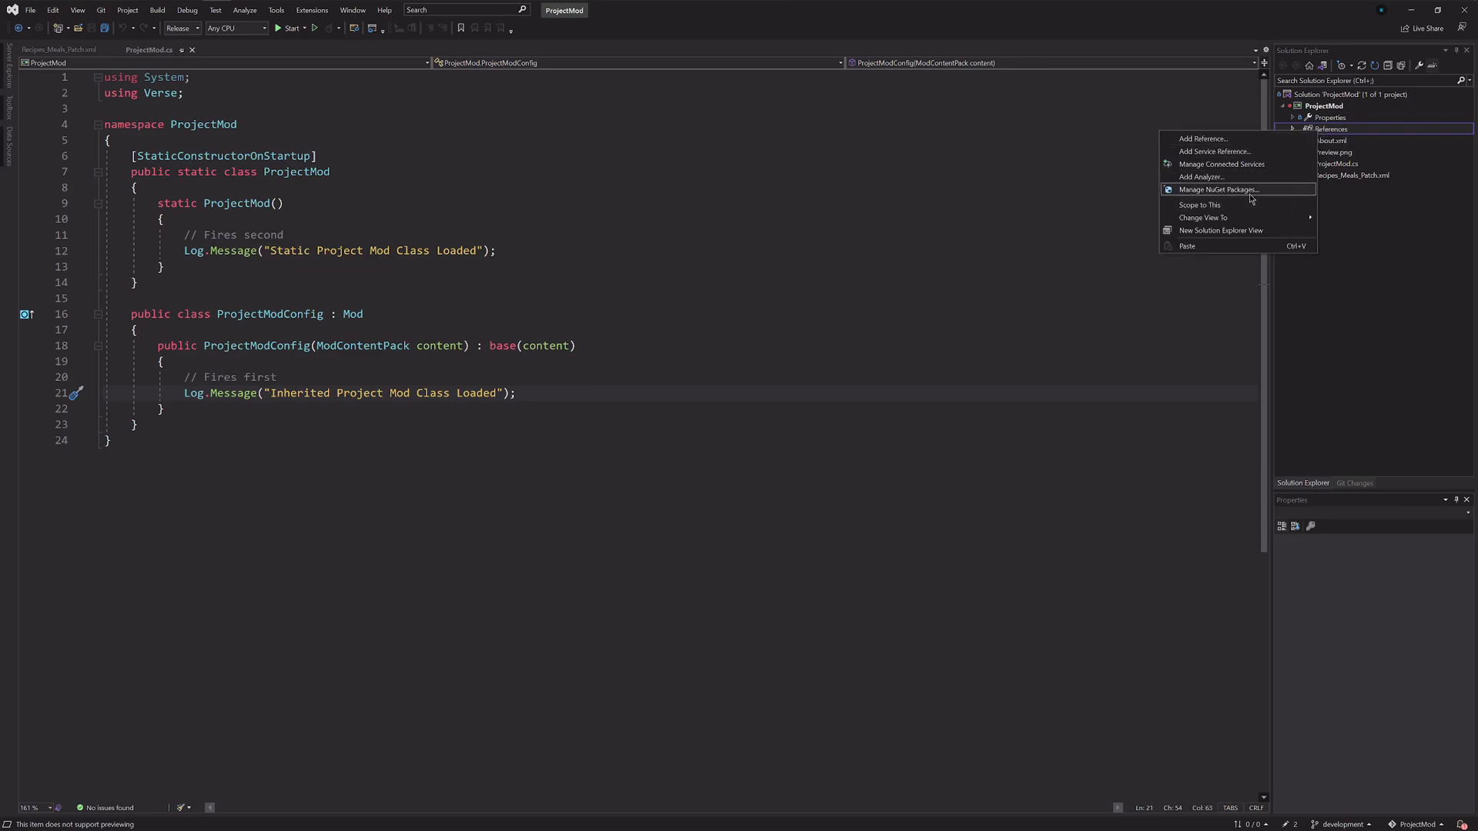
Step: Install the Lib.Harmony 2.2.0 NuGet package into ProjectMod, then go back to ProjectMod.cs
left_click(1217, 190)
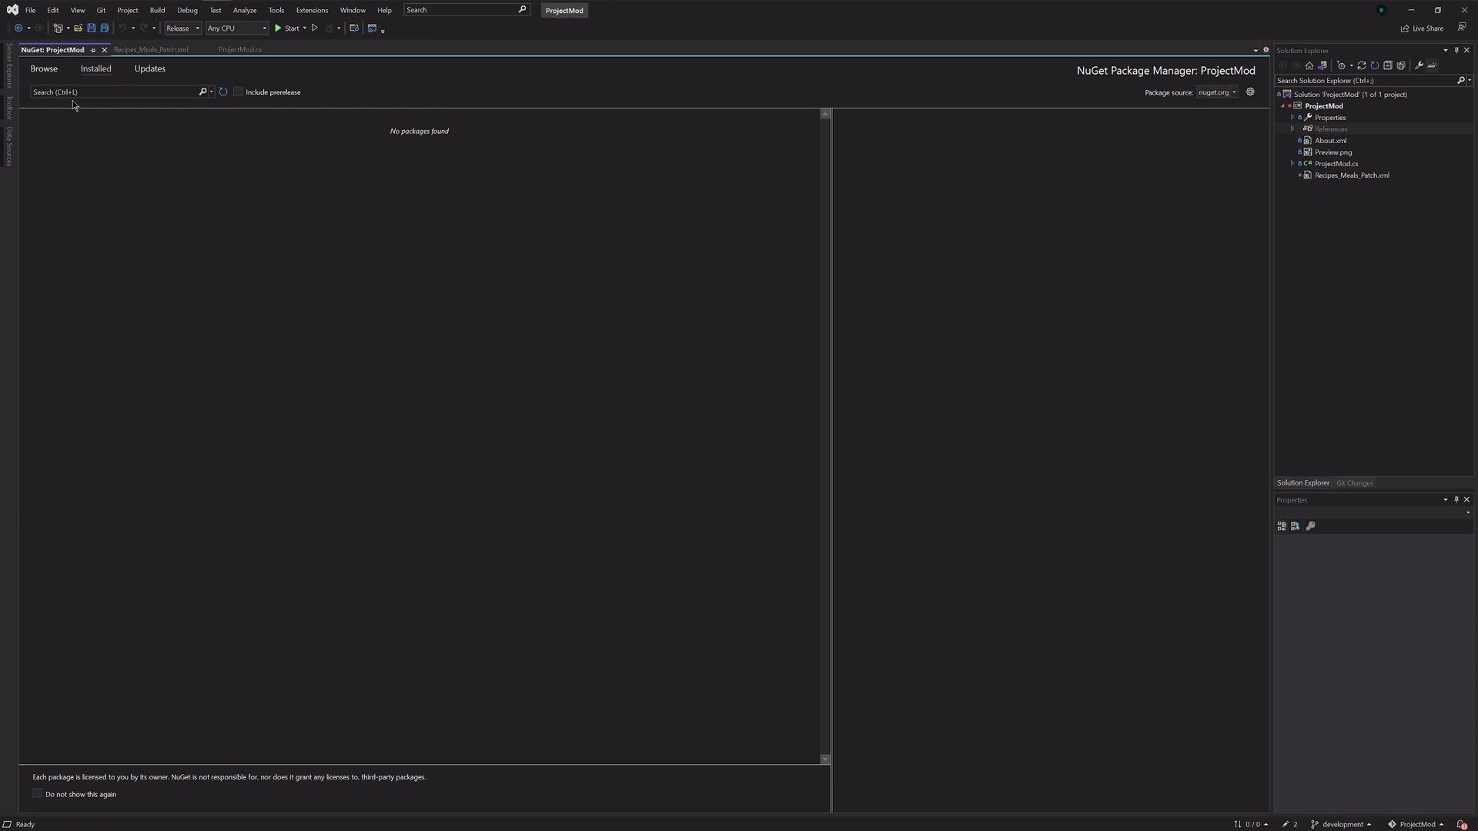
left_click(43, 68)
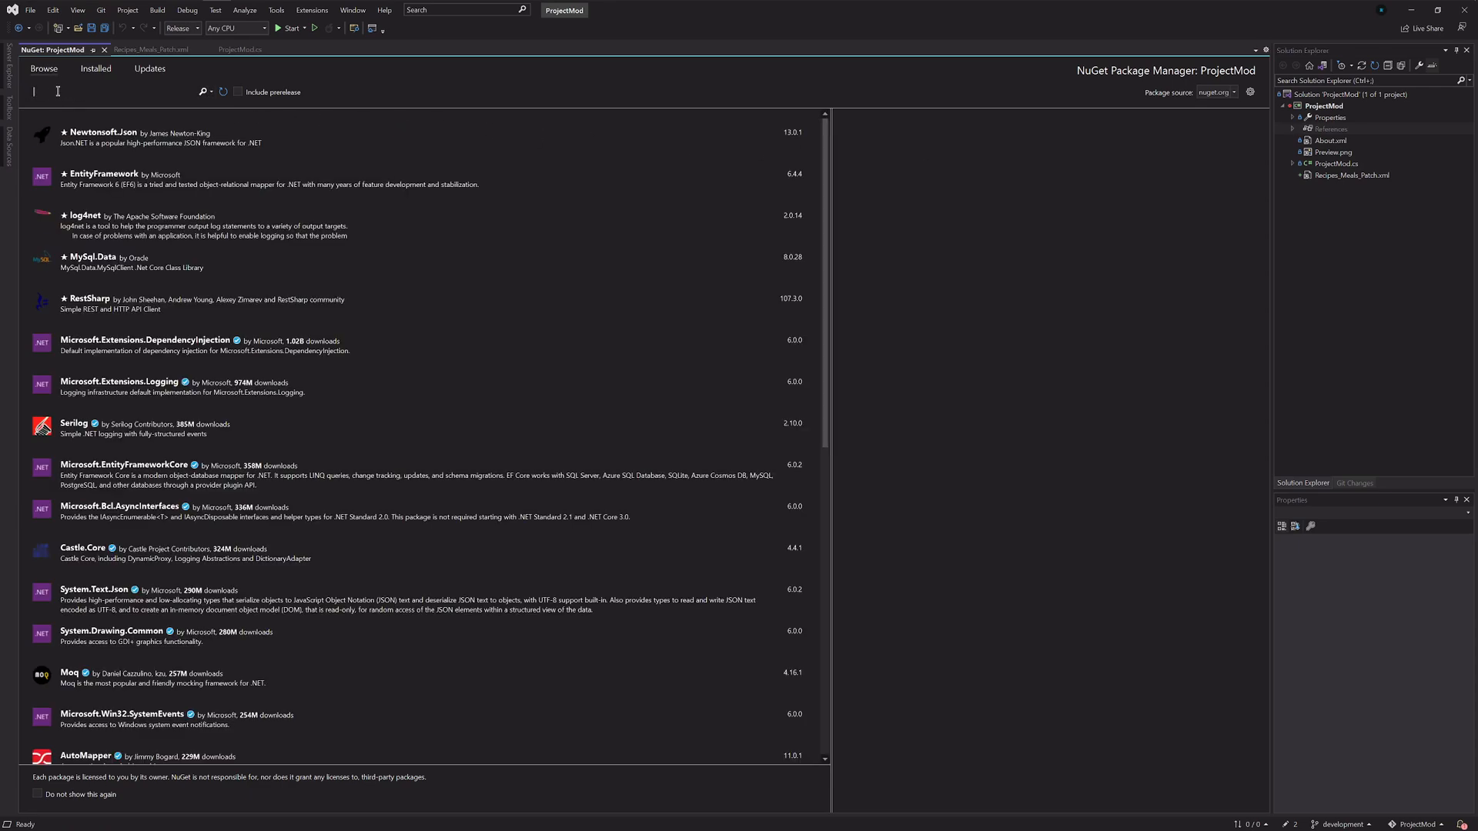
type("harmony")
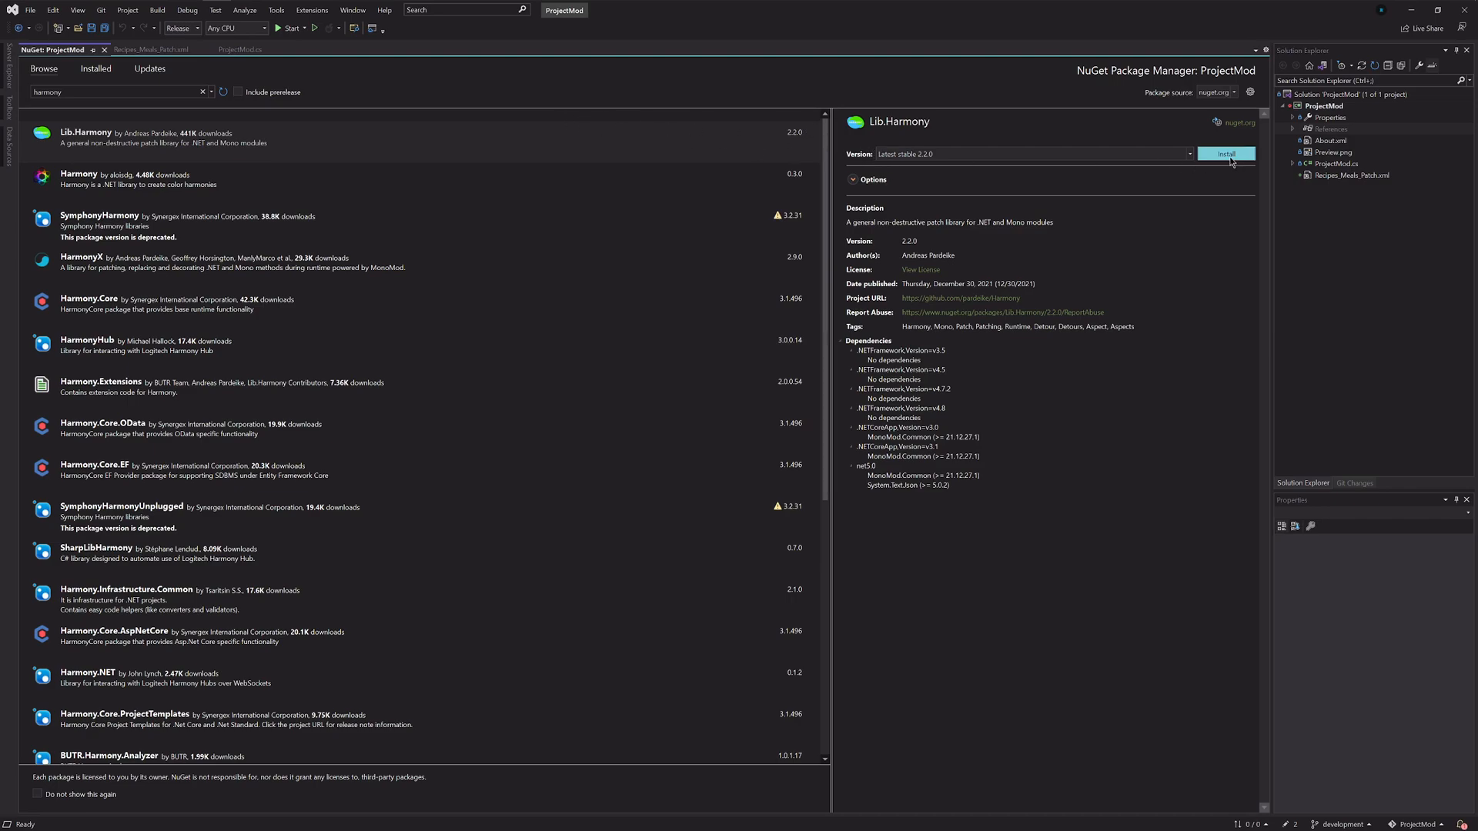
left_click(1226, 154)
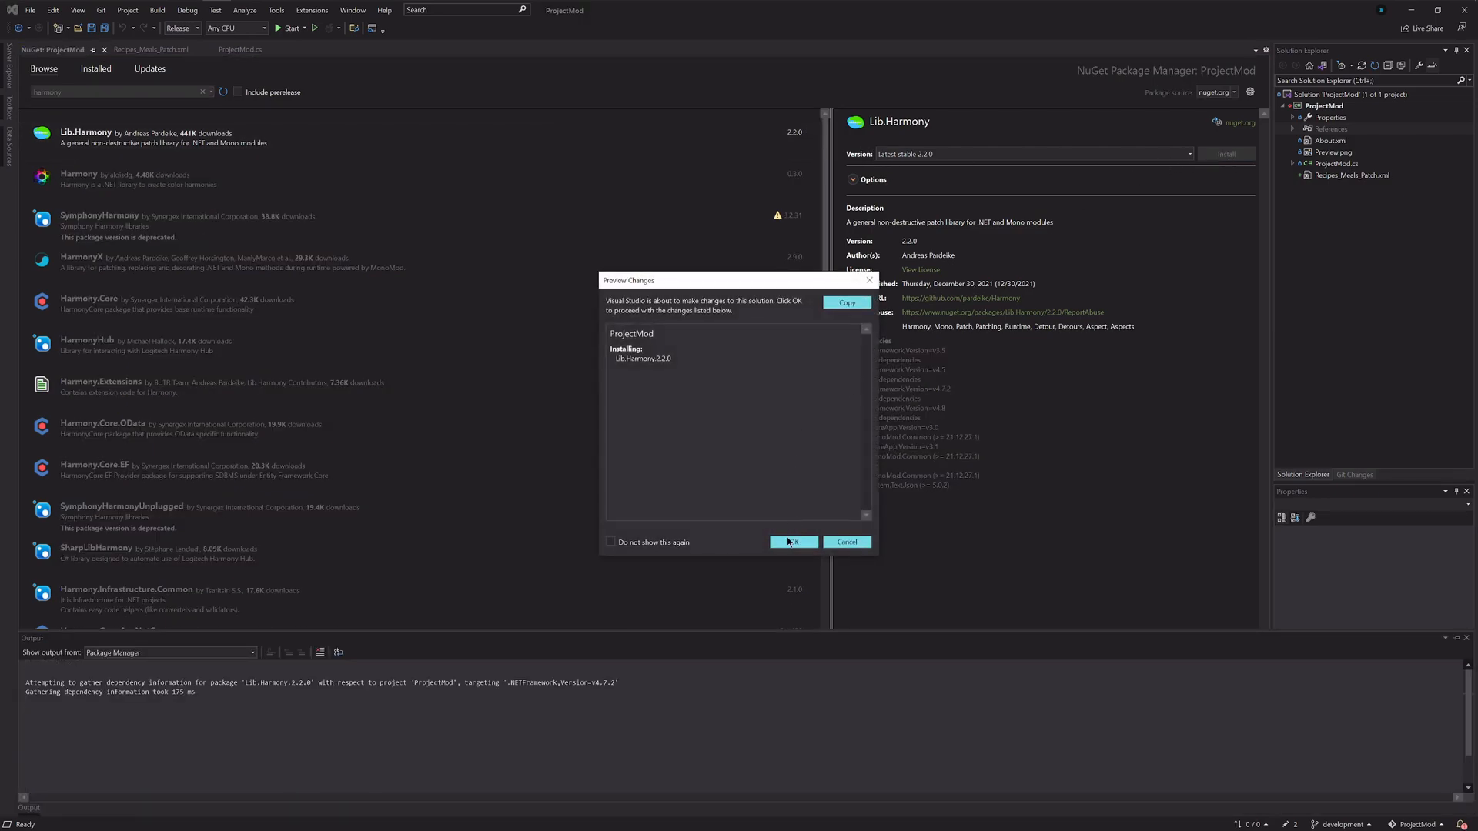
left_click(792, 541)
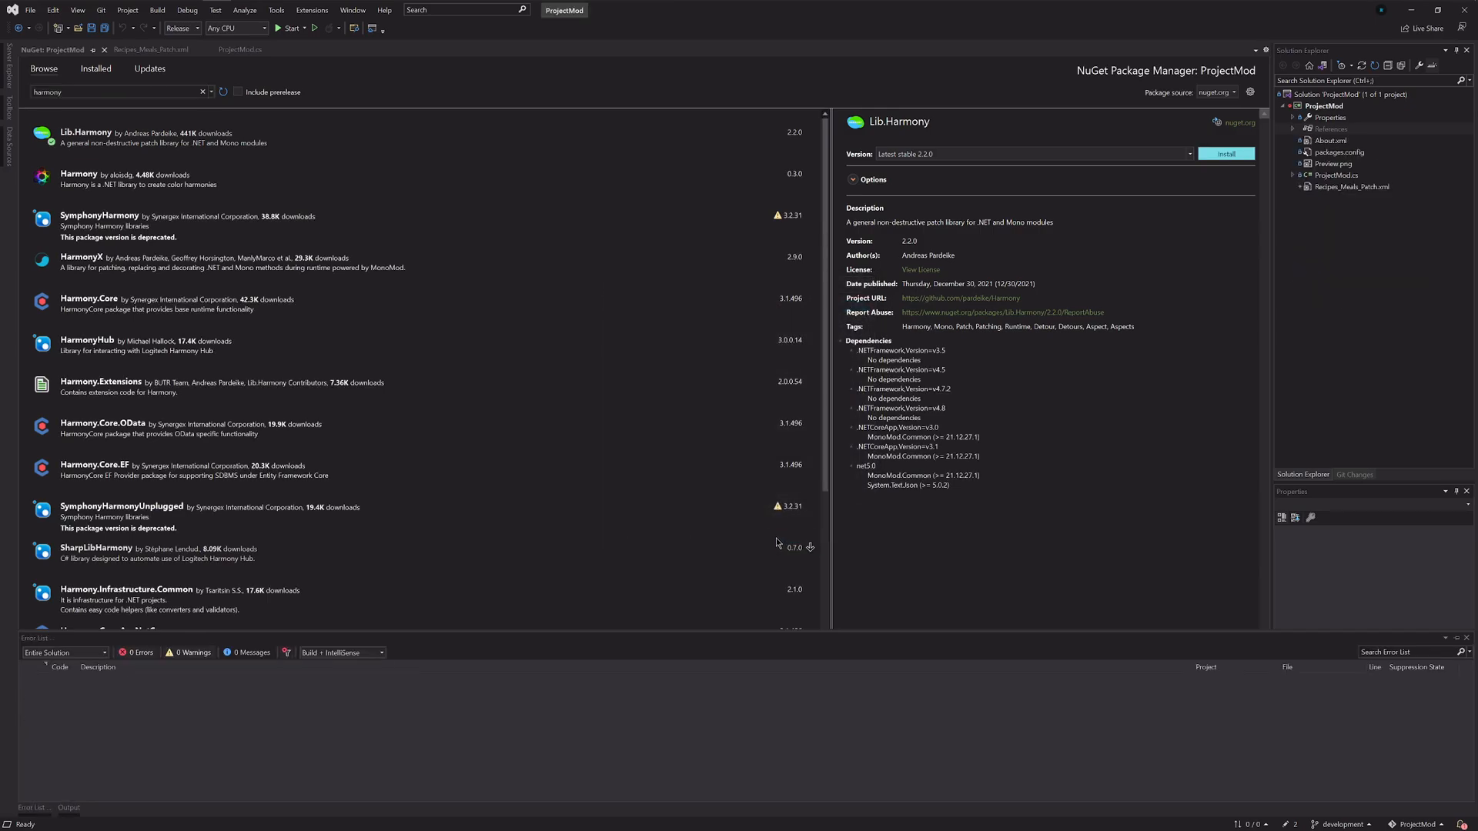
left_click(1227, 154)
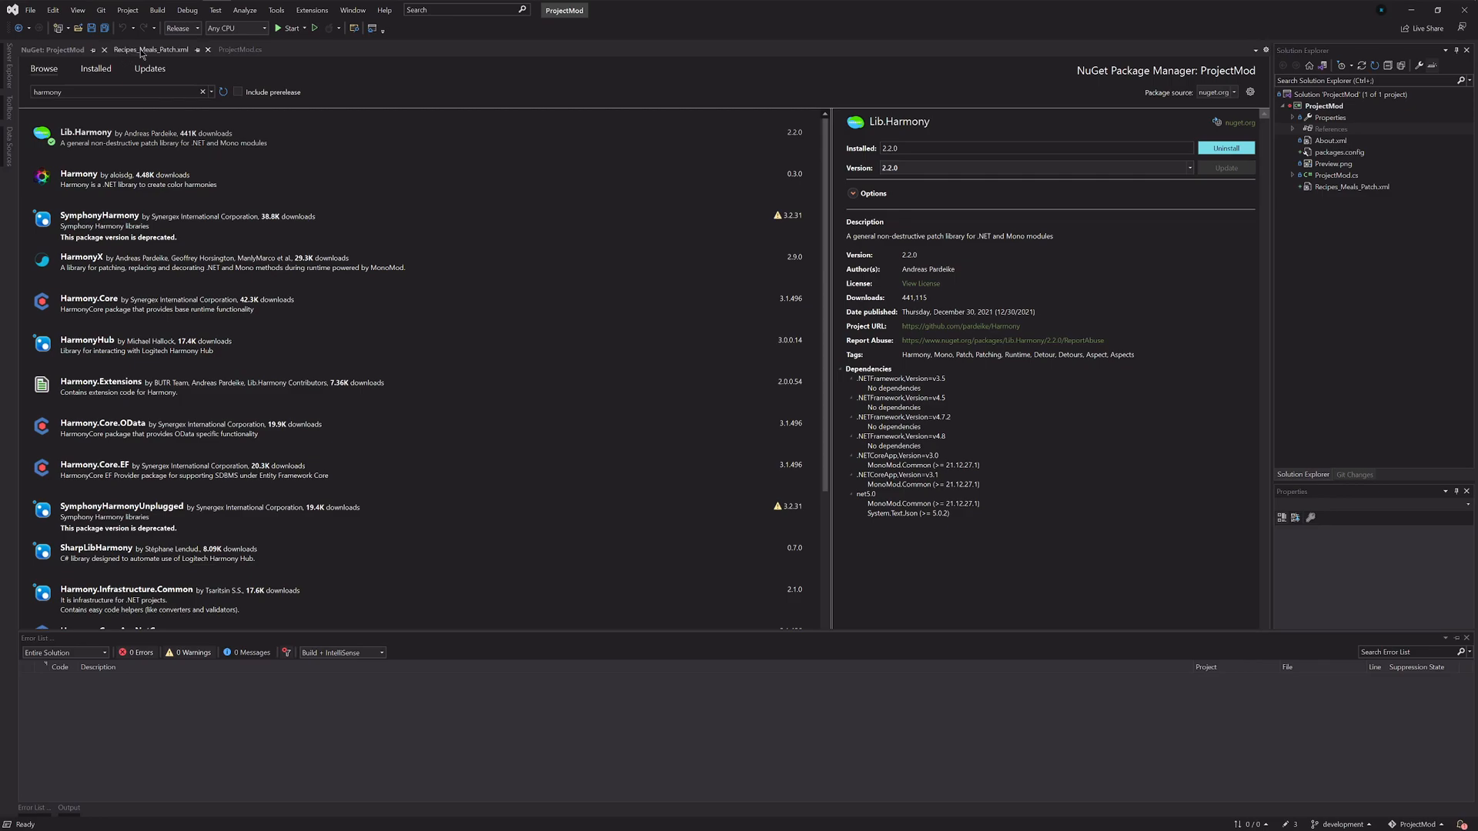
left_click(238, 50)
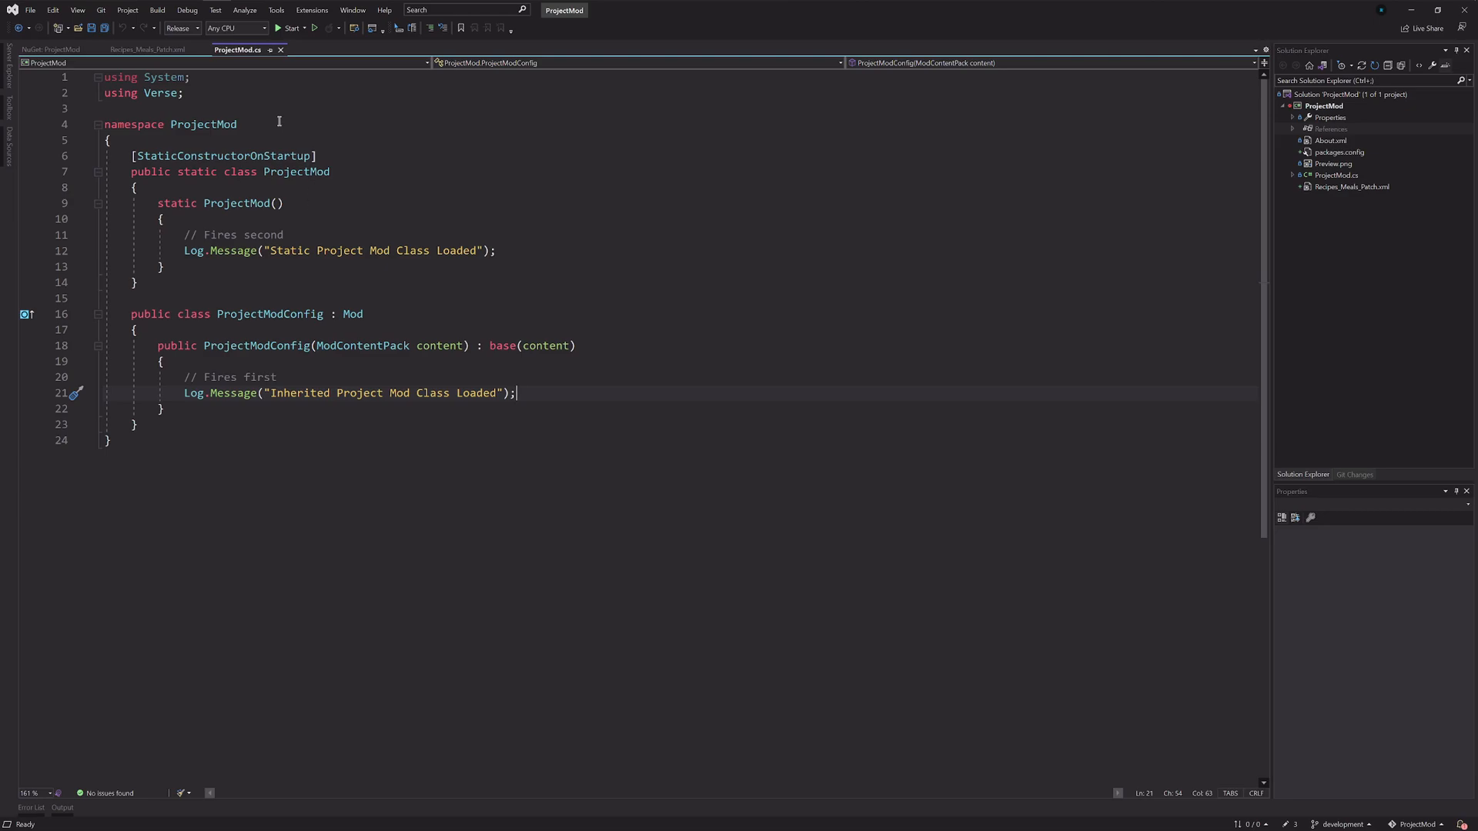
mouse_move(525, 249)
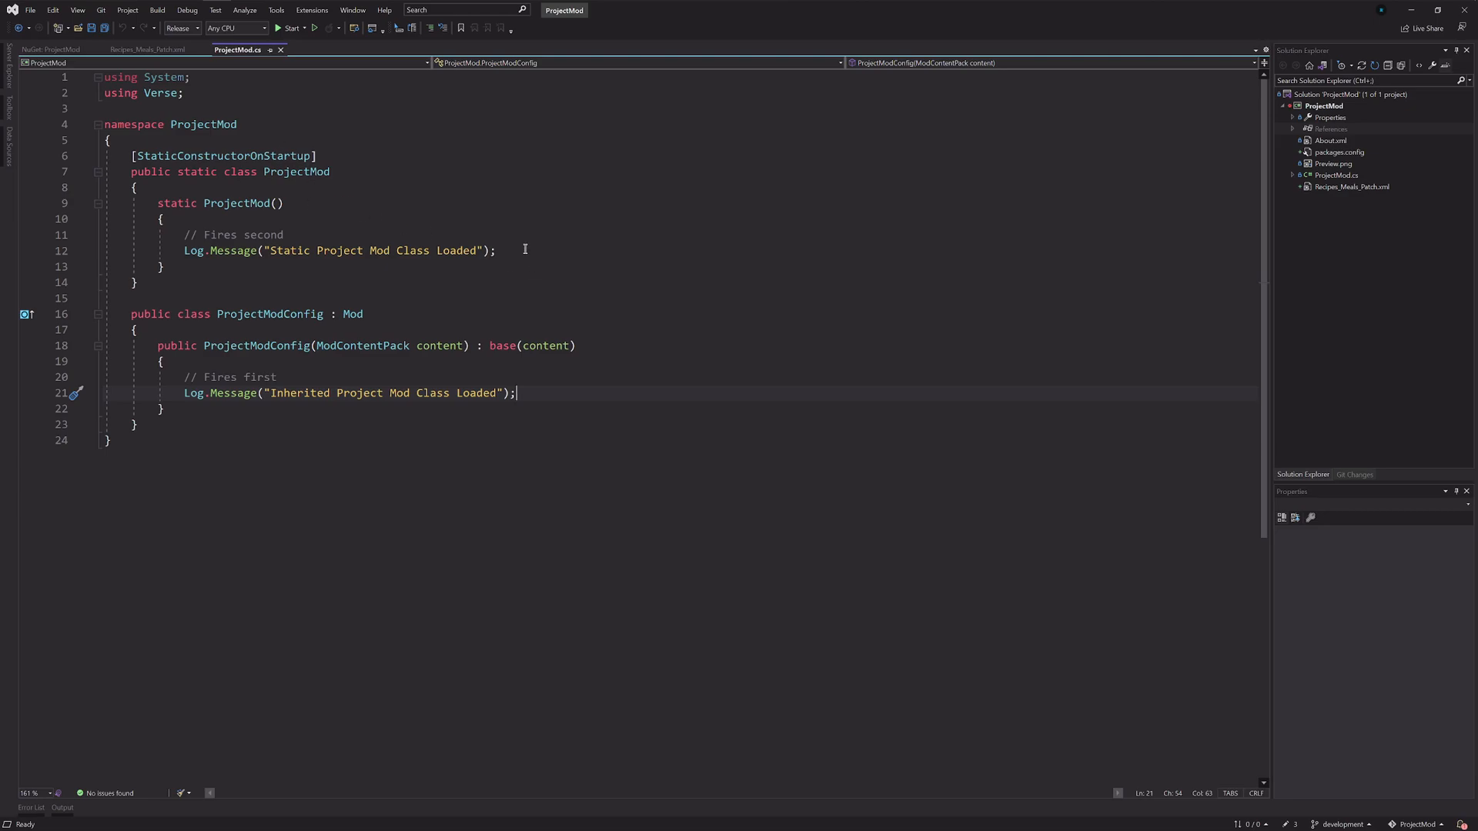
Step: Add a blank line after the static Log.Message, add 'using HarmonyLib;', and save
key("Return")
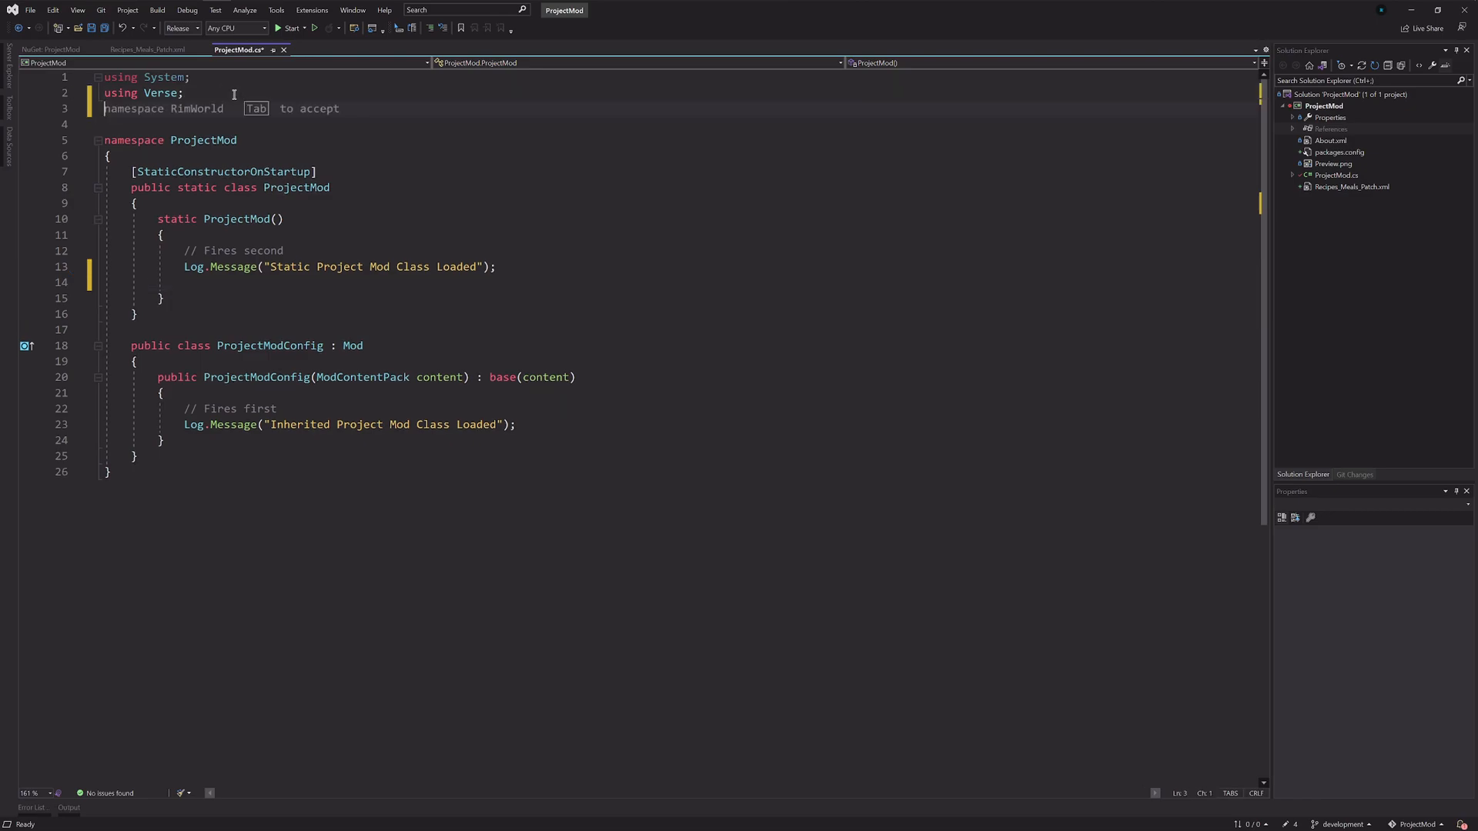
type("using")
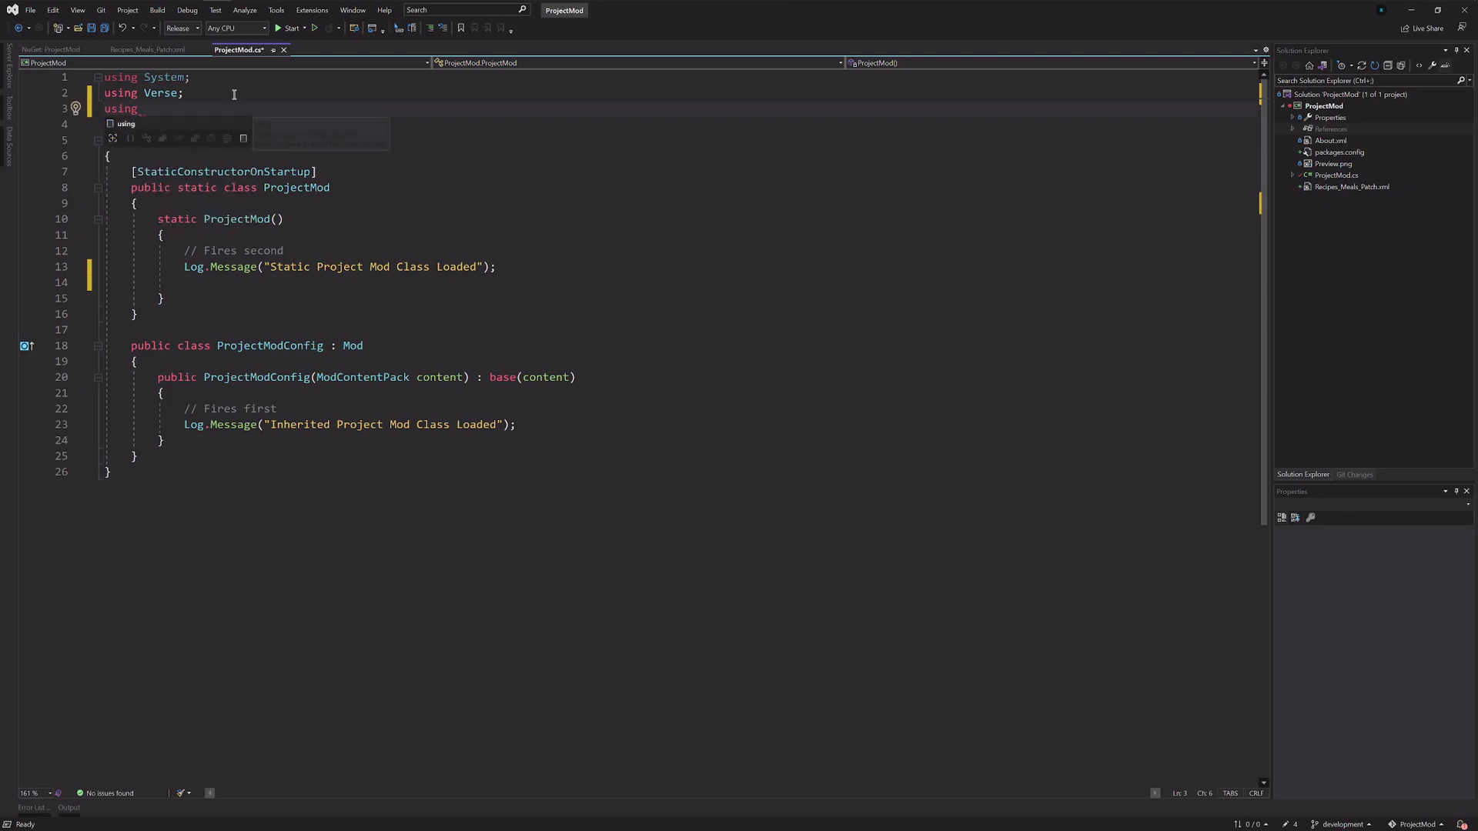
type("HarmonyLib;")
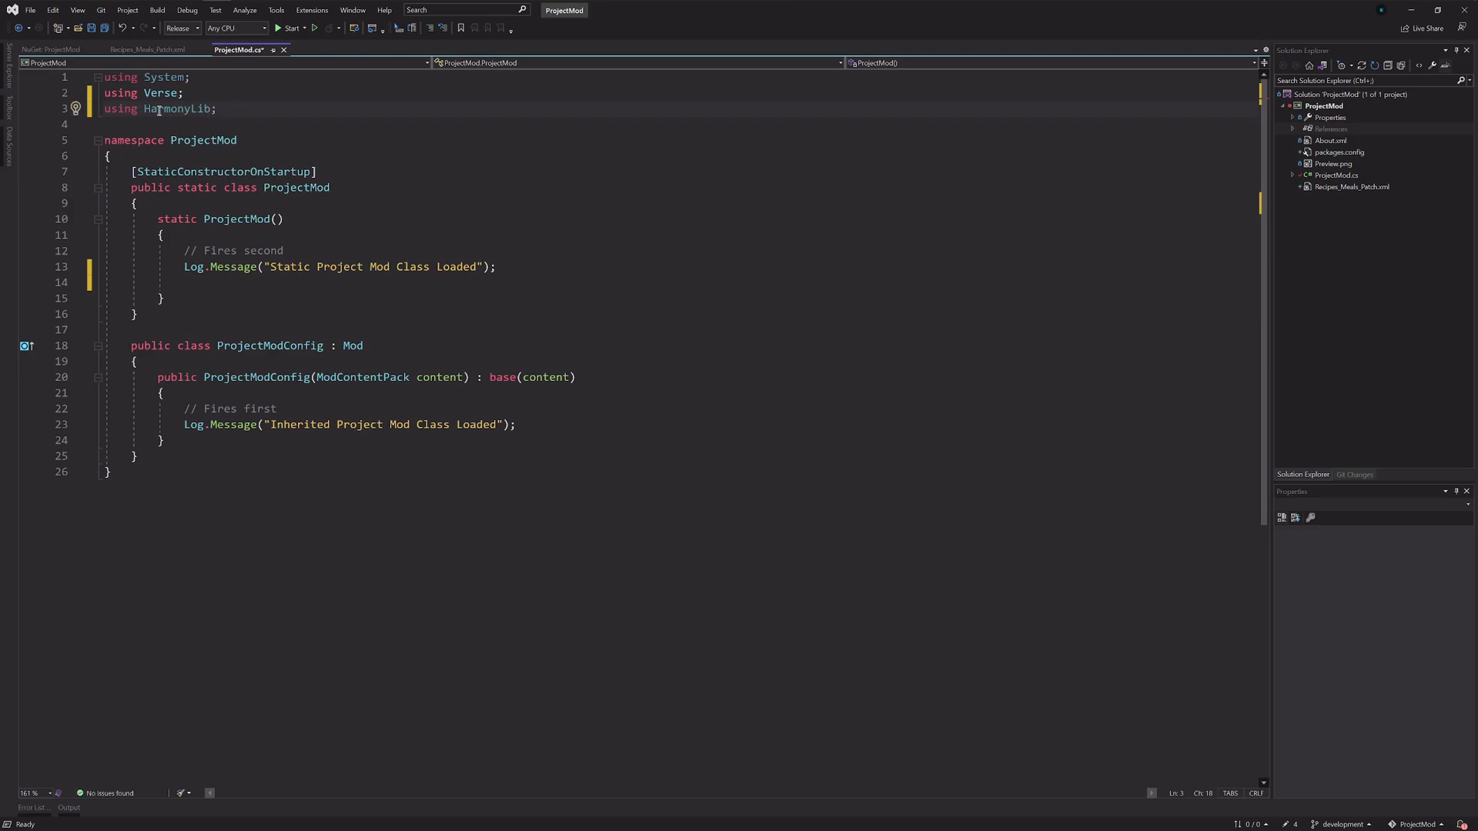
key("ctrl+s")
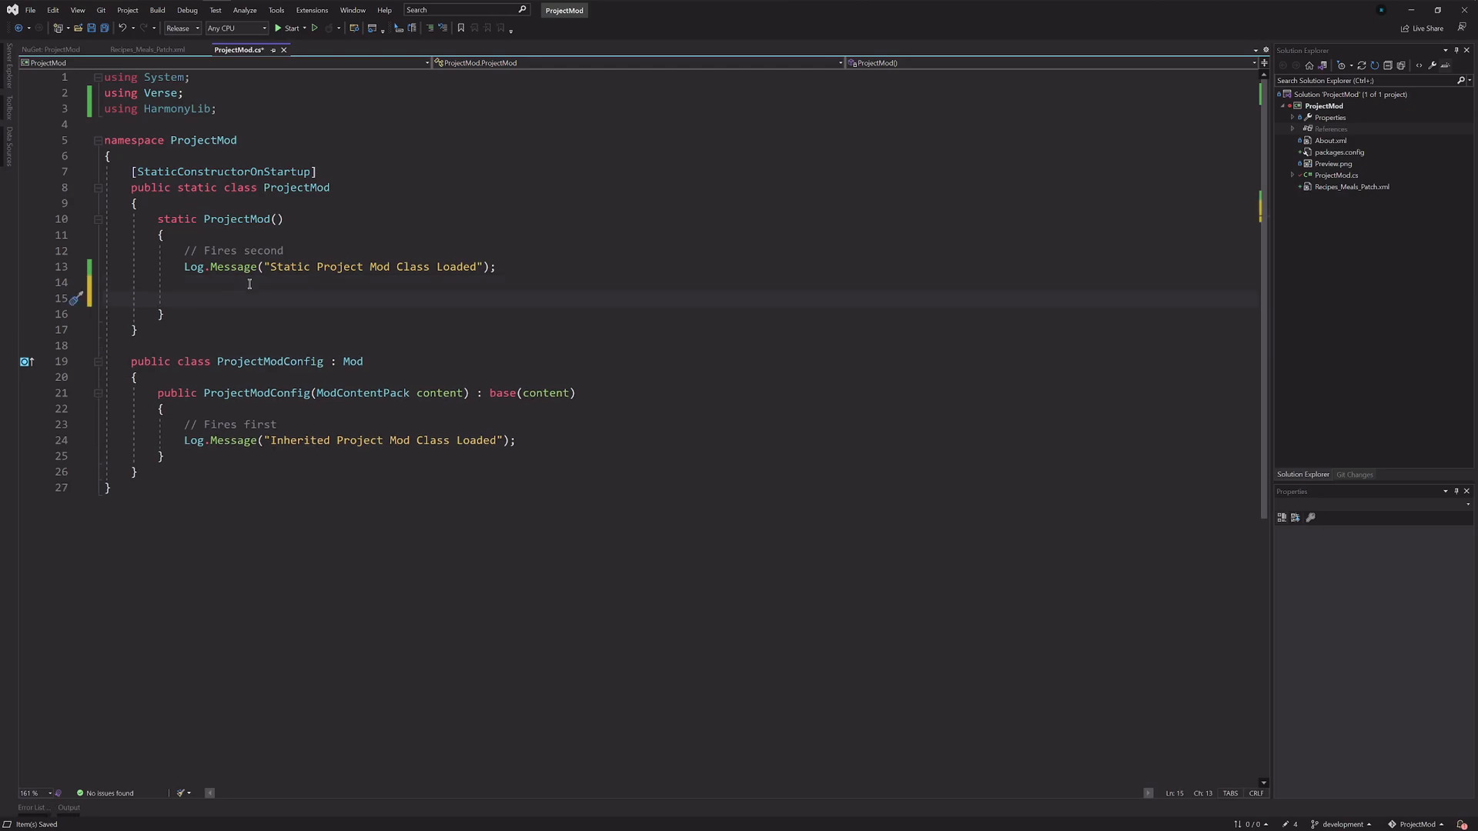
Step: Create a Harmony instance with ID 'rimworld.mod.cssen.projectmod' and call harmony.PatchAll()
type("Harmony =")
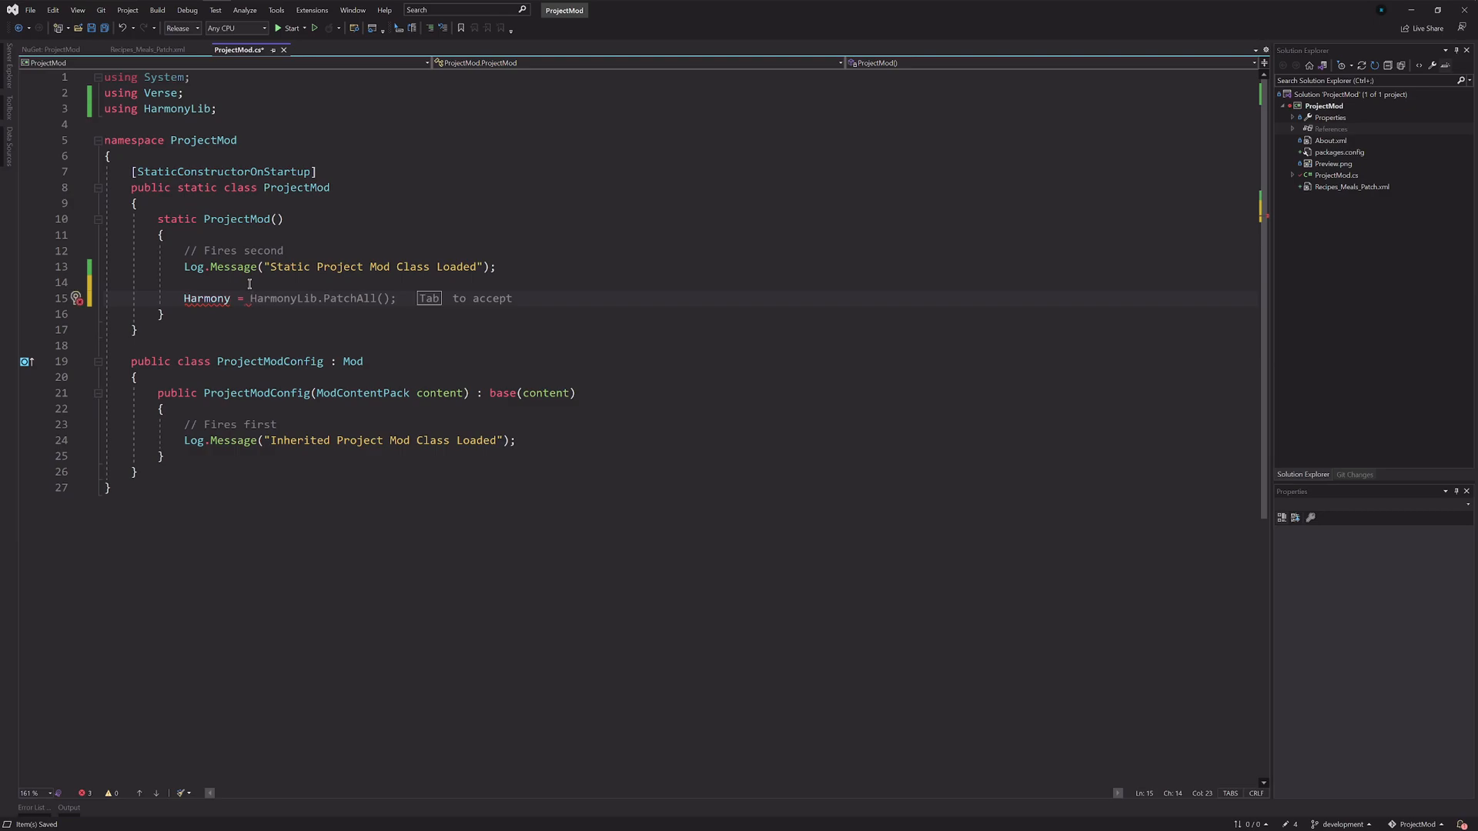
type("harmony =")
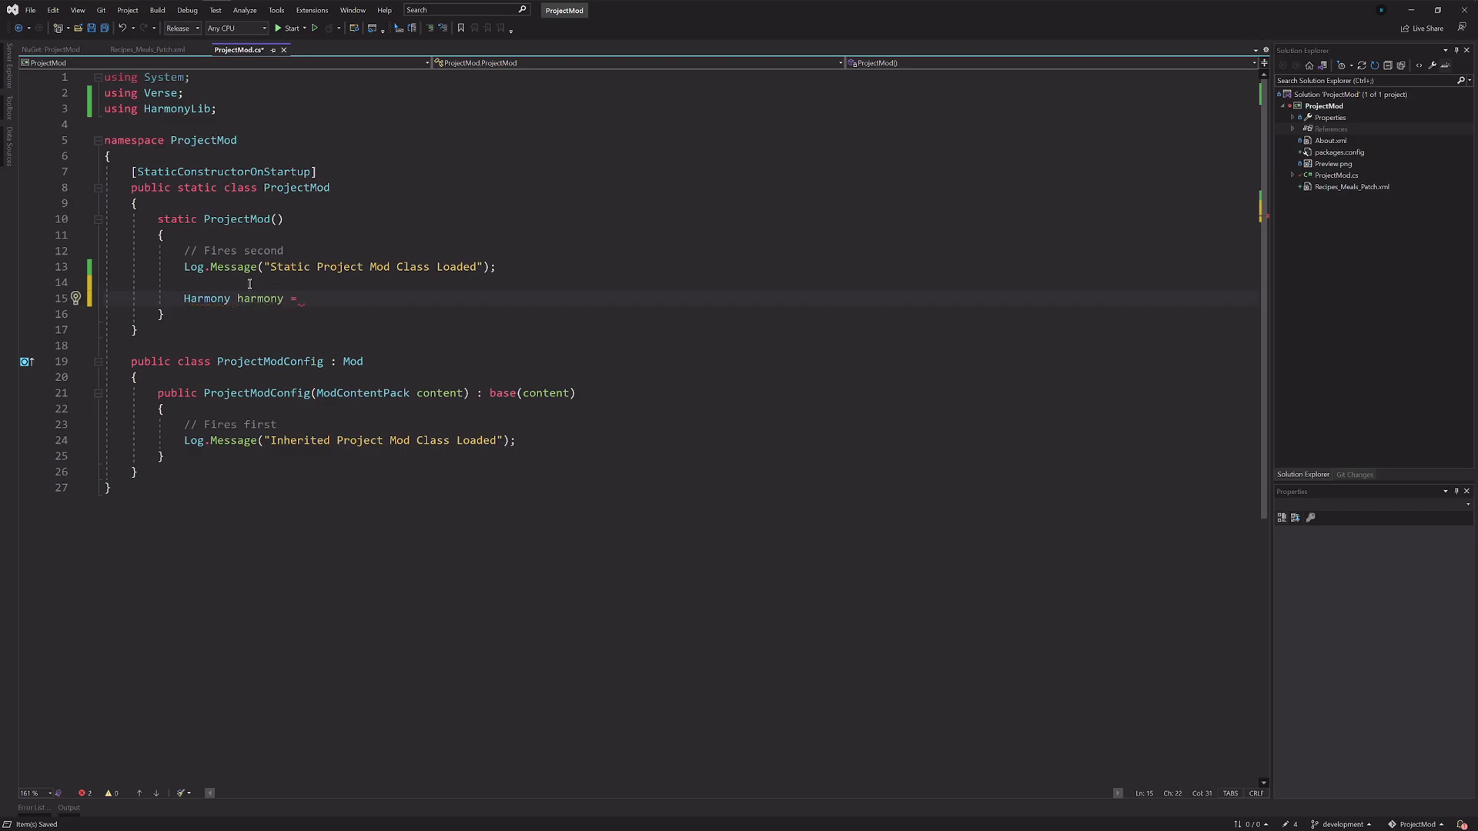
type("new Harmony(\"")
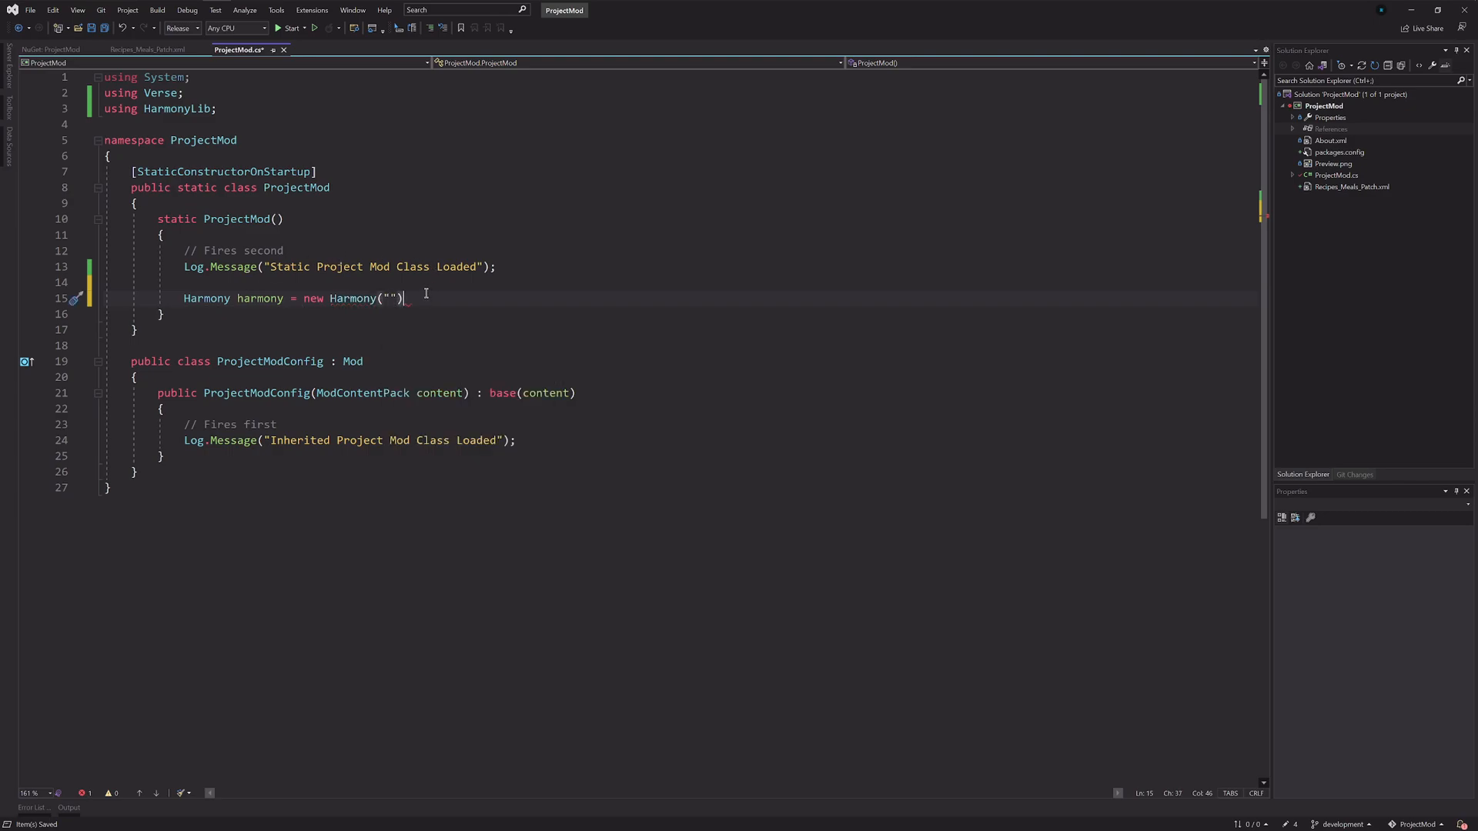
type(";")
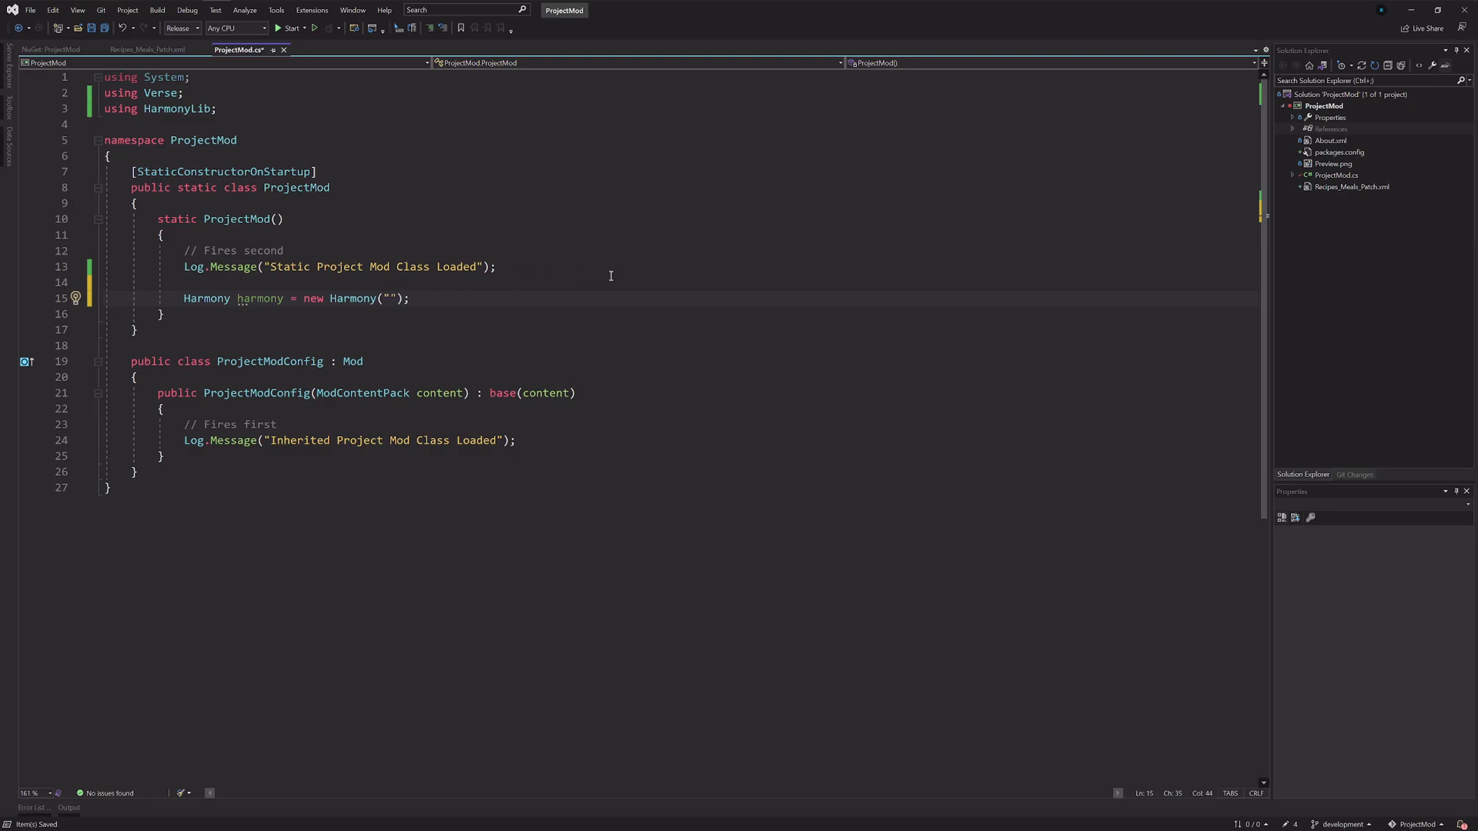
left_click(387, 298)
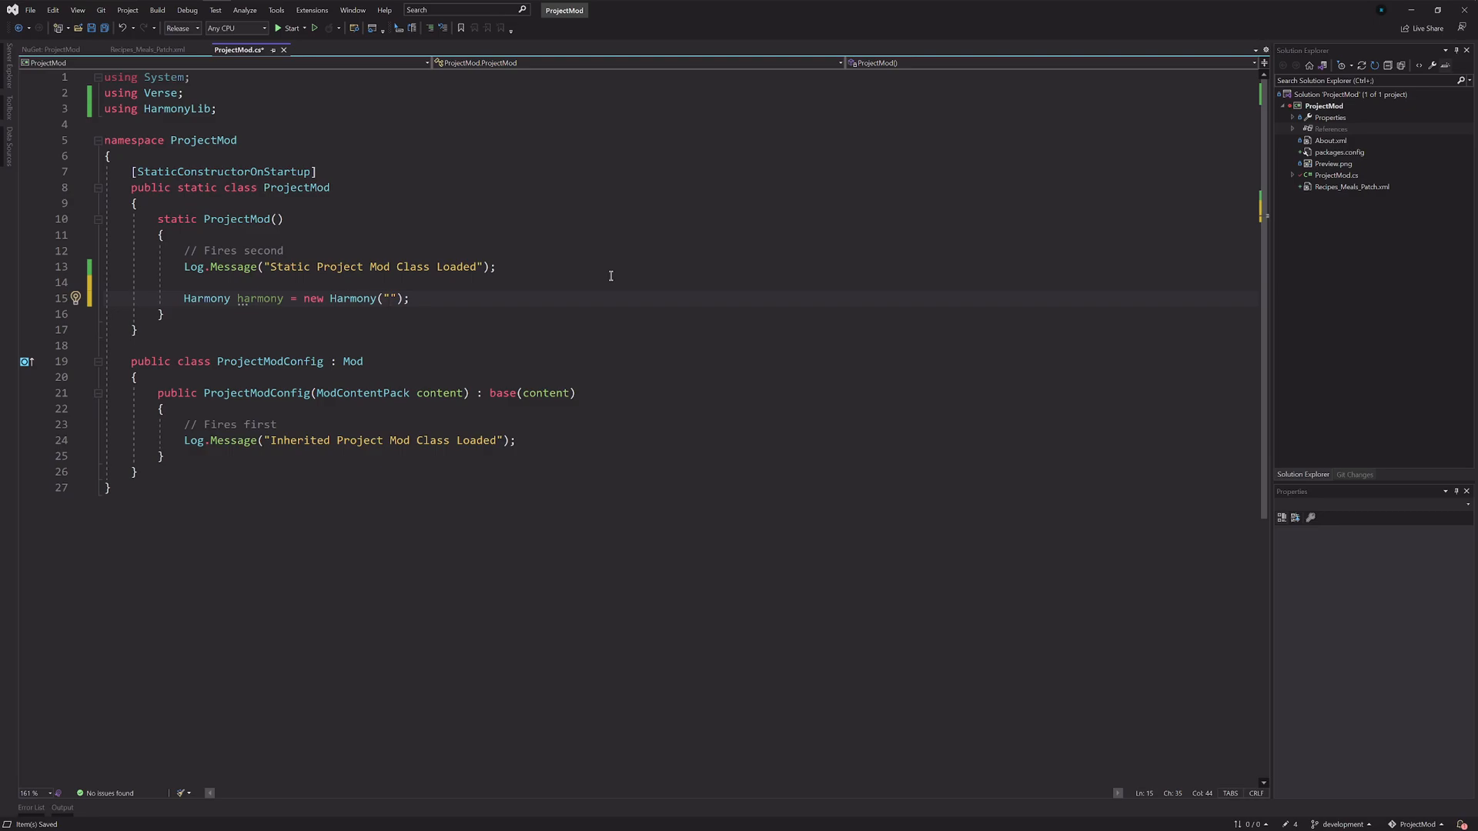
type("rimwr")
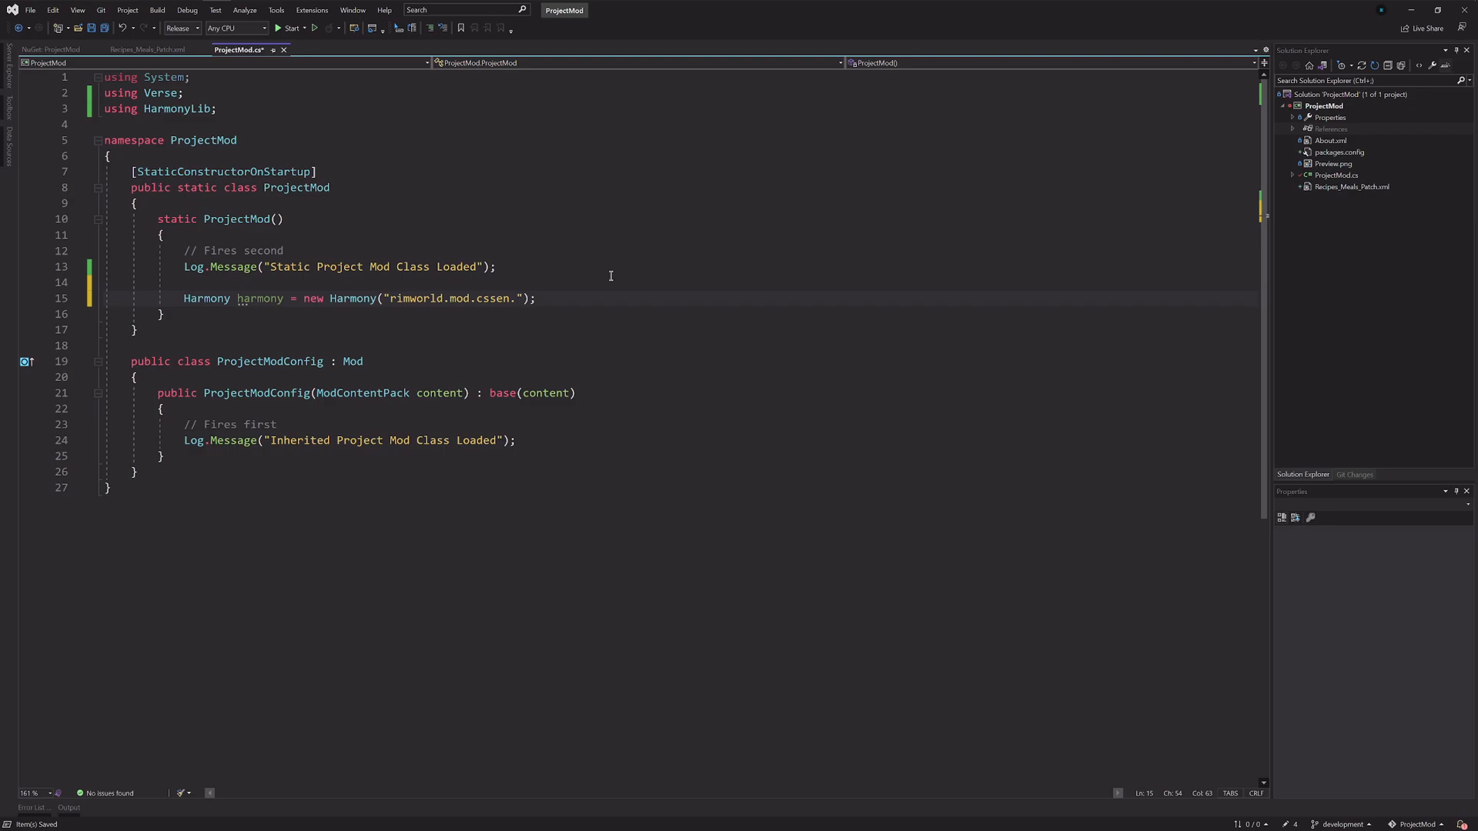
type(".project")
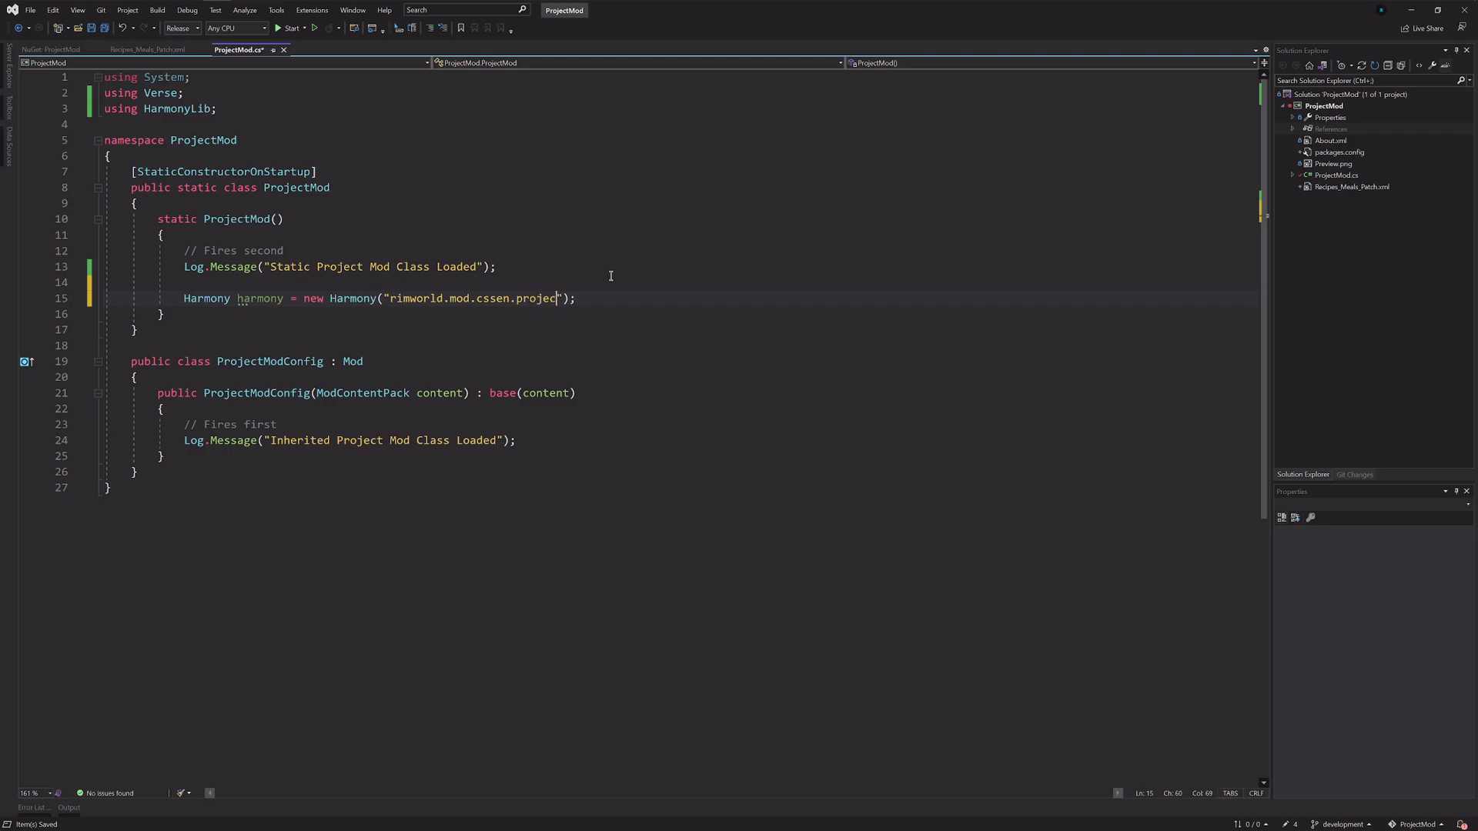
type("mod")
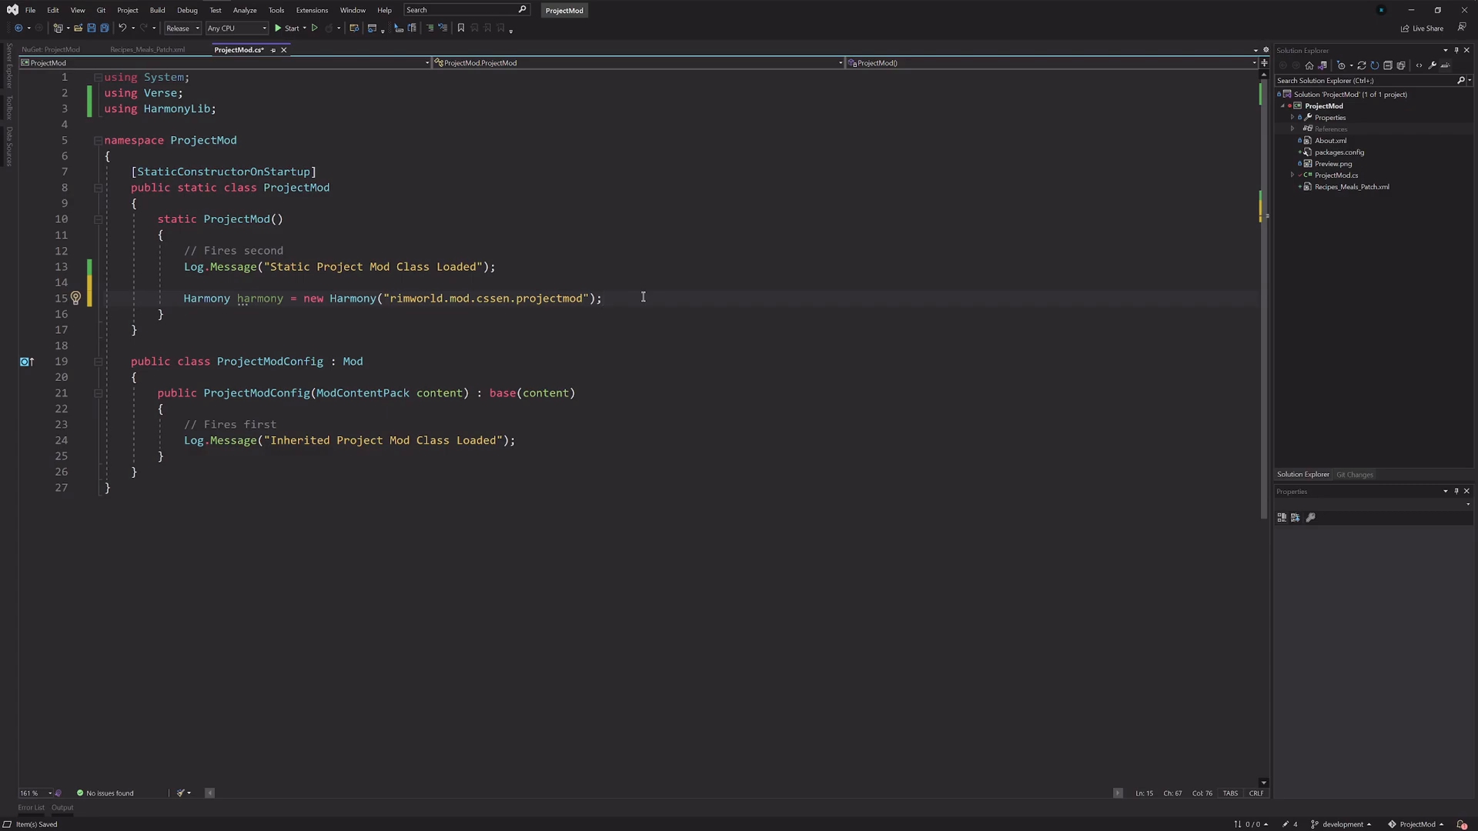
type("harmony.PatchAll();")
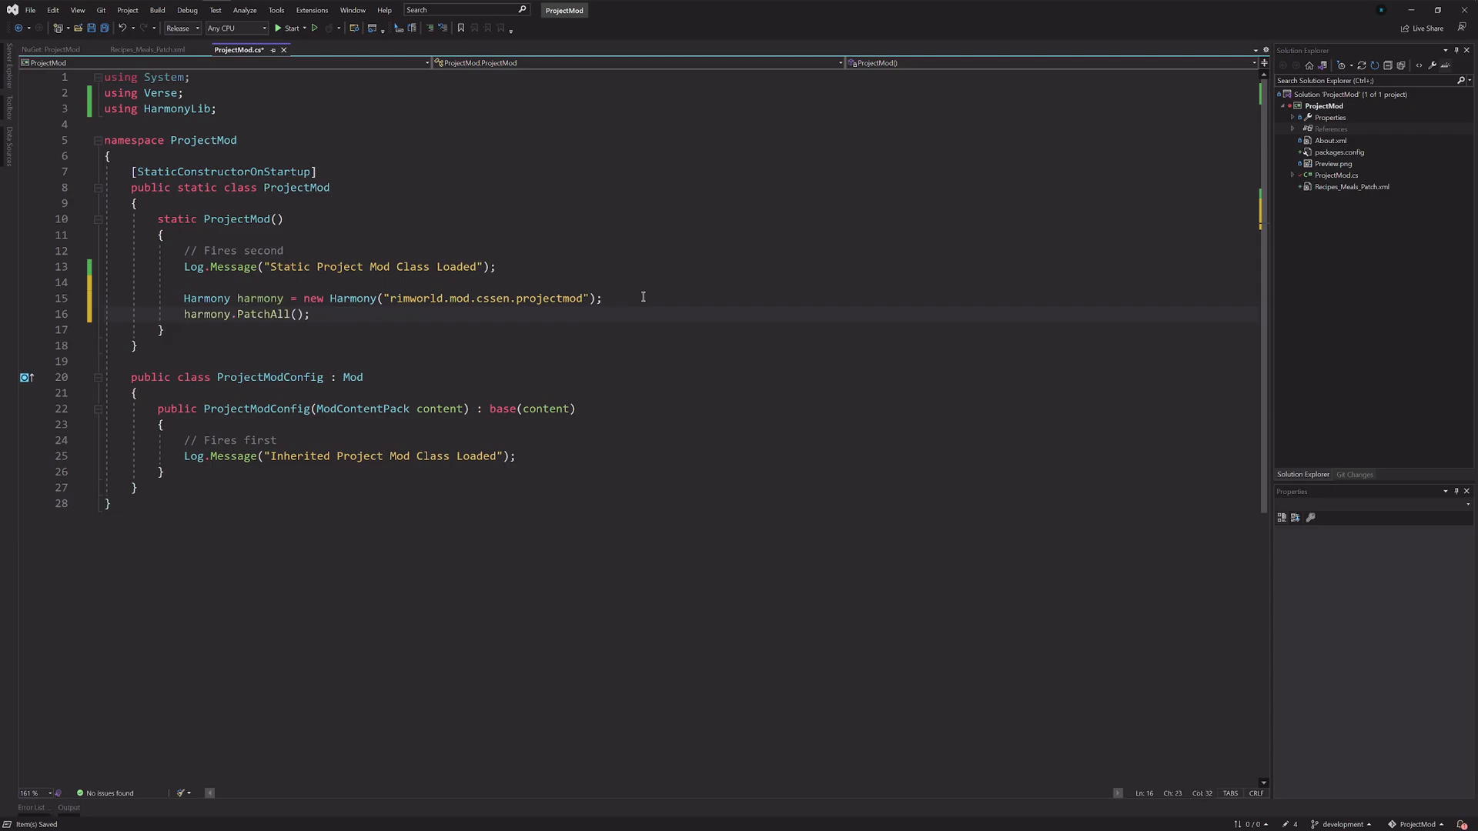
left_click(257, 314)
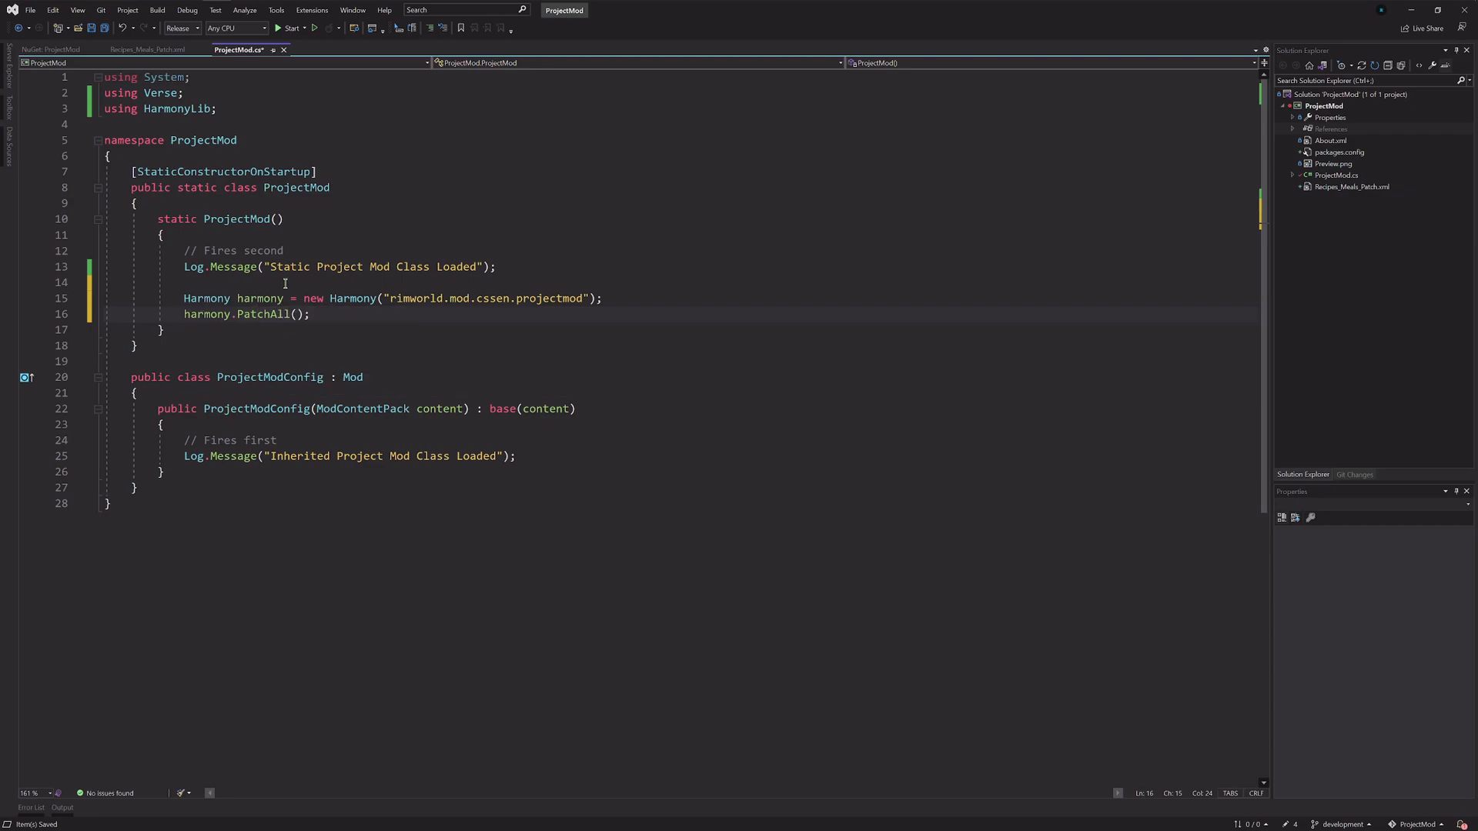
left_click(235, 474)
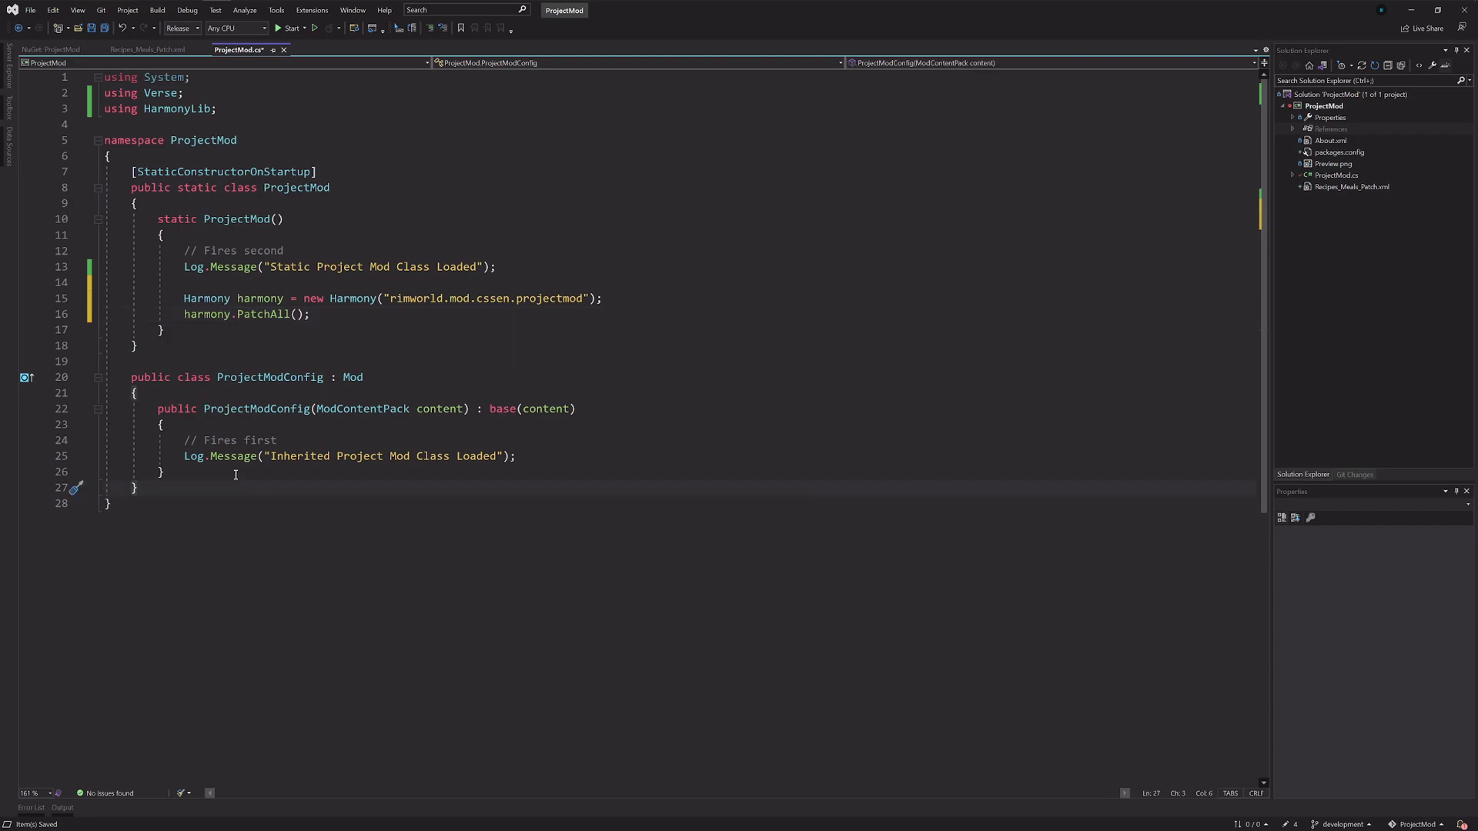
key("Enter")
type("public static ")
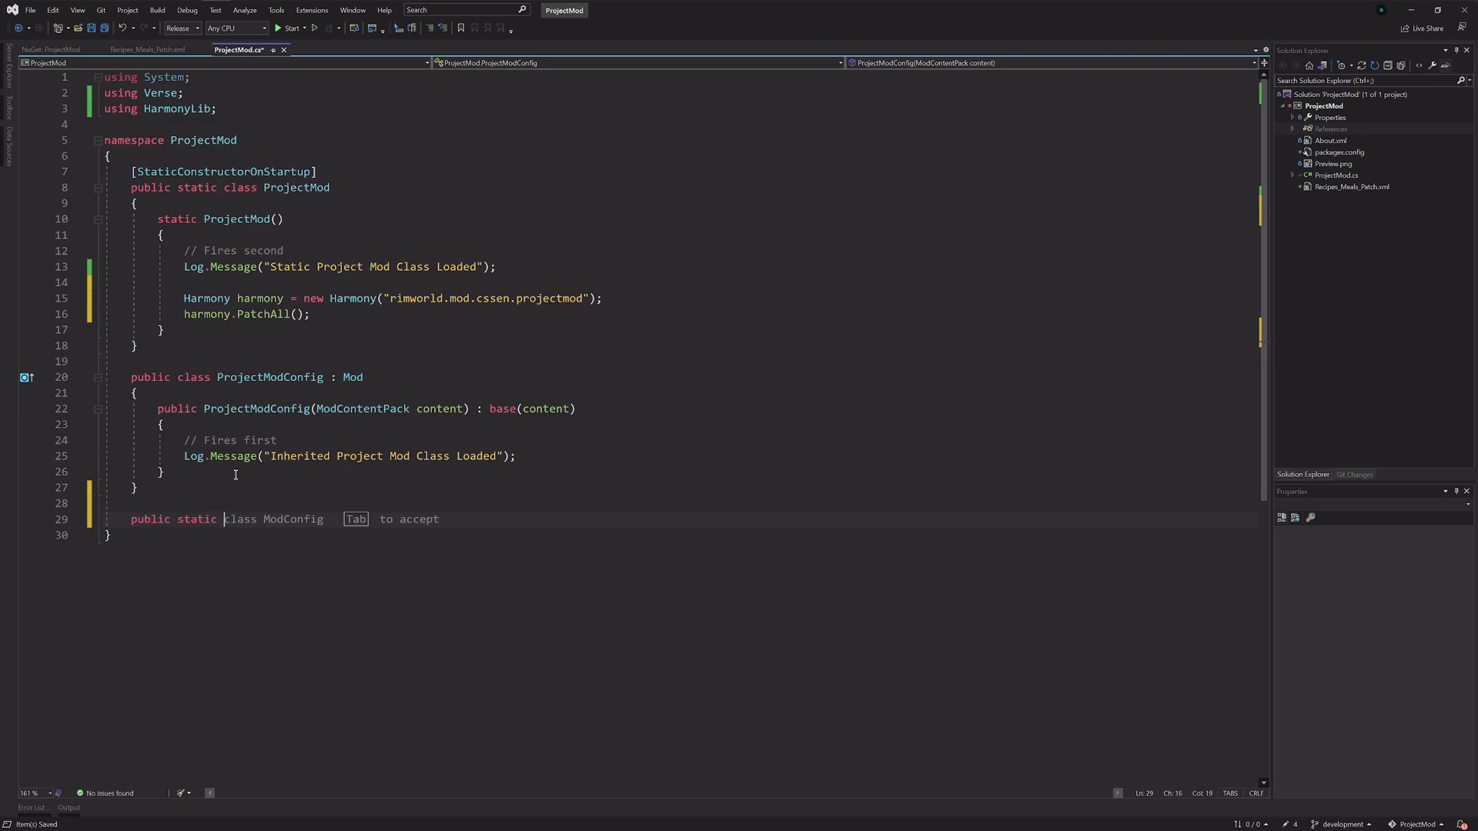
Step: Add an empty public static class Building_Battery_Patch marked with [HarmonyPatch]
type("class")
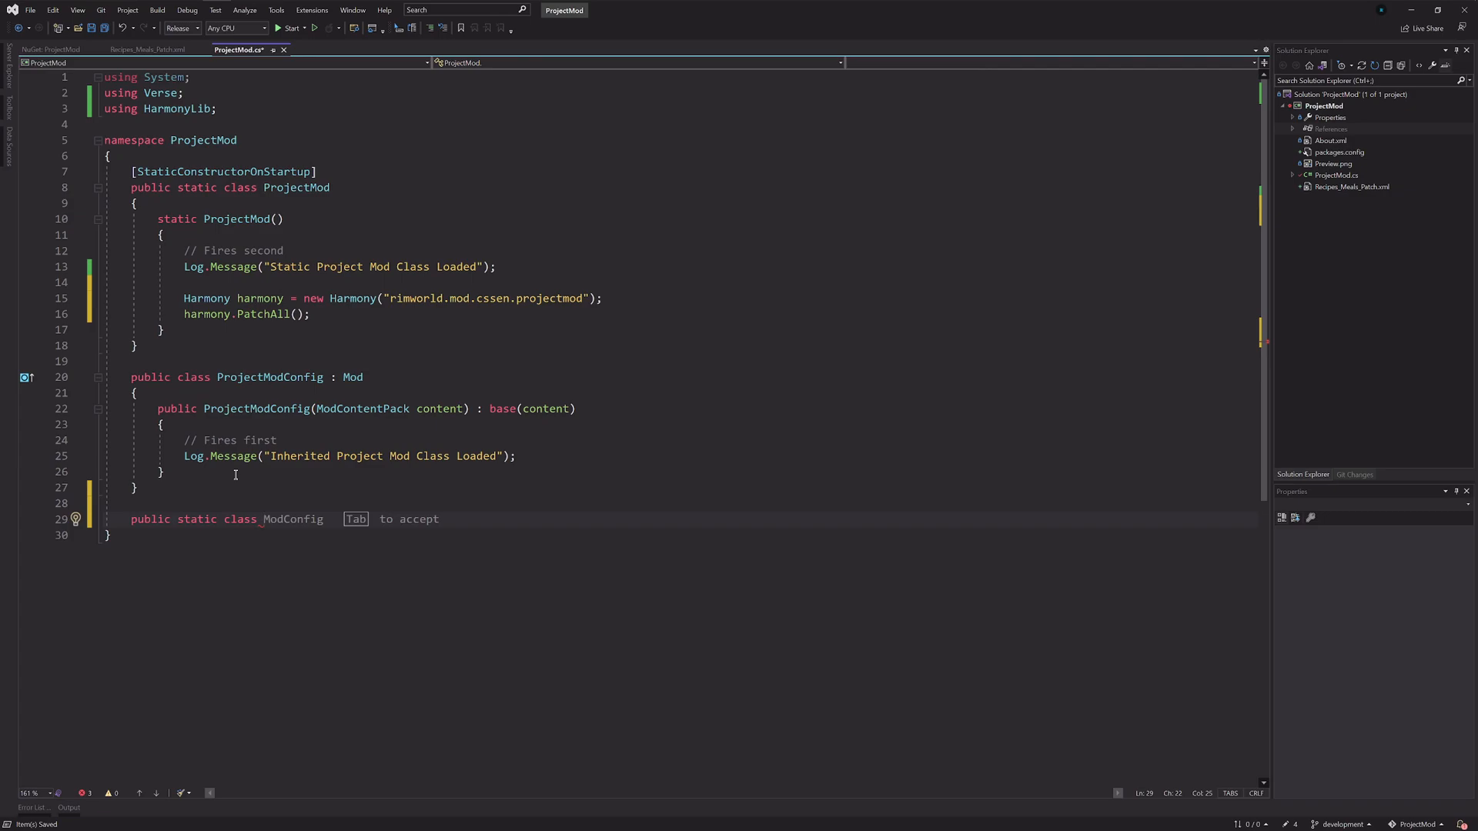
mouse_move(21, 673)
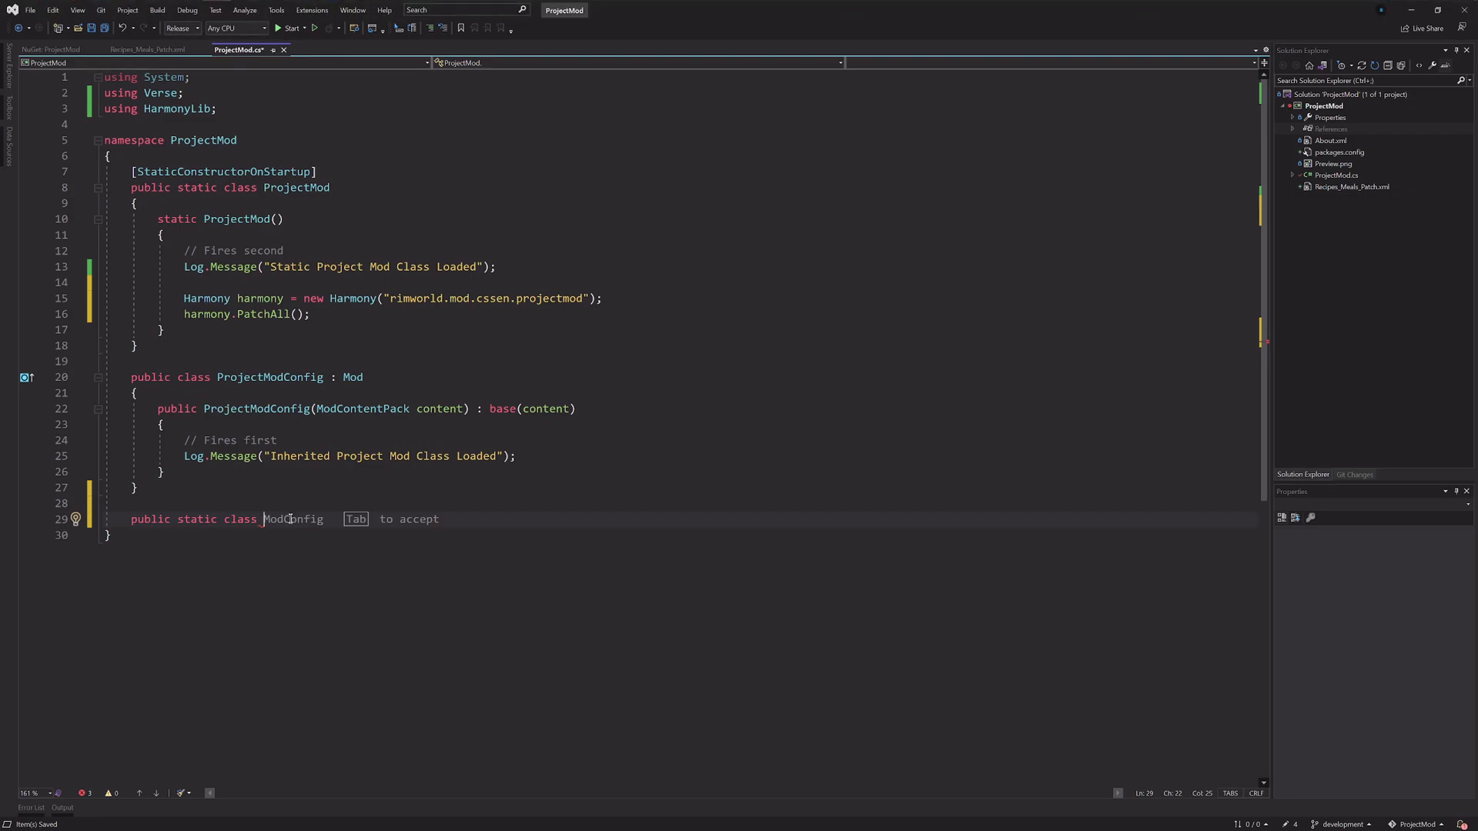
type("Building_")
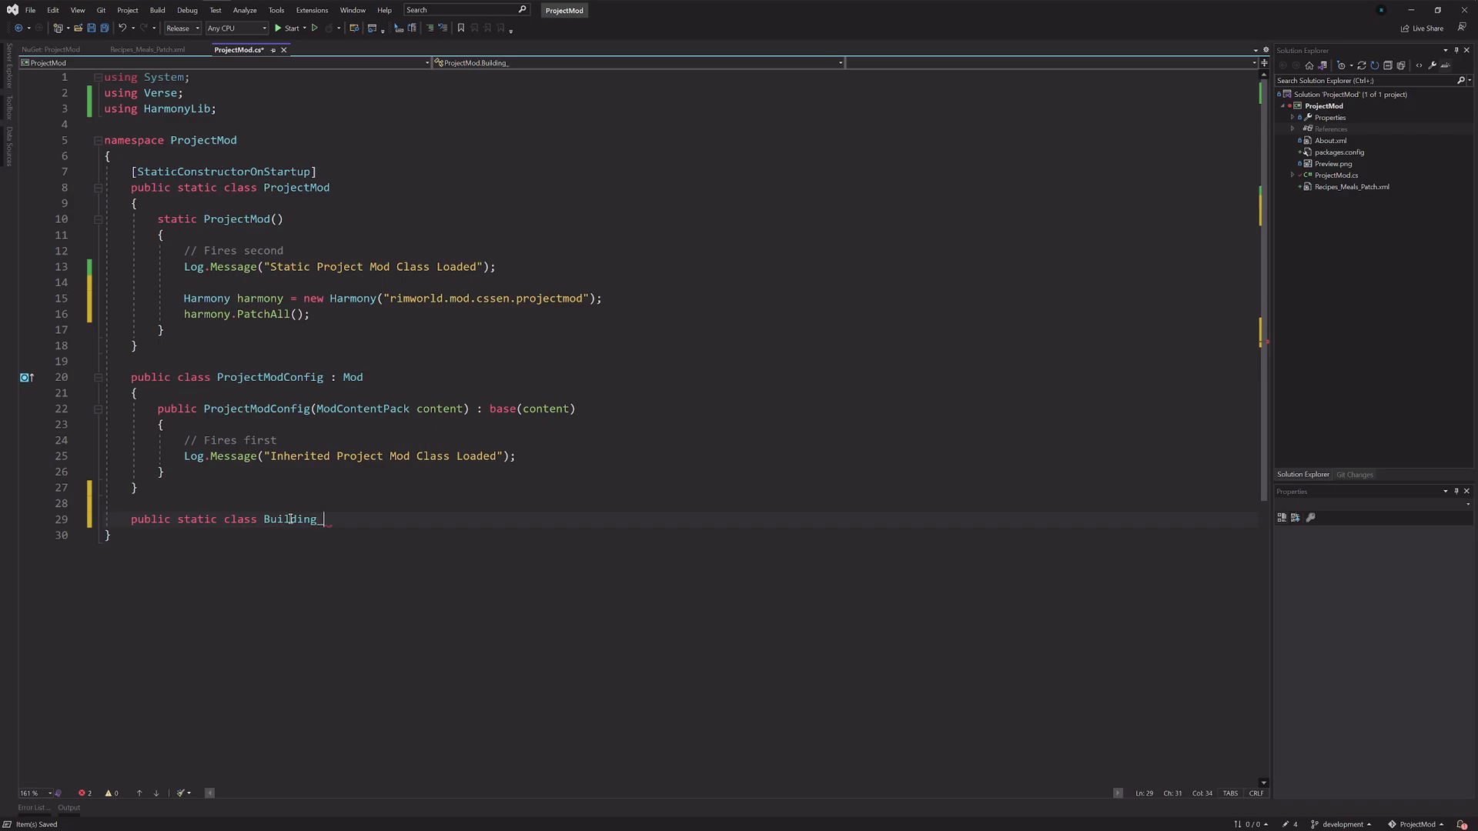
type("Batter")
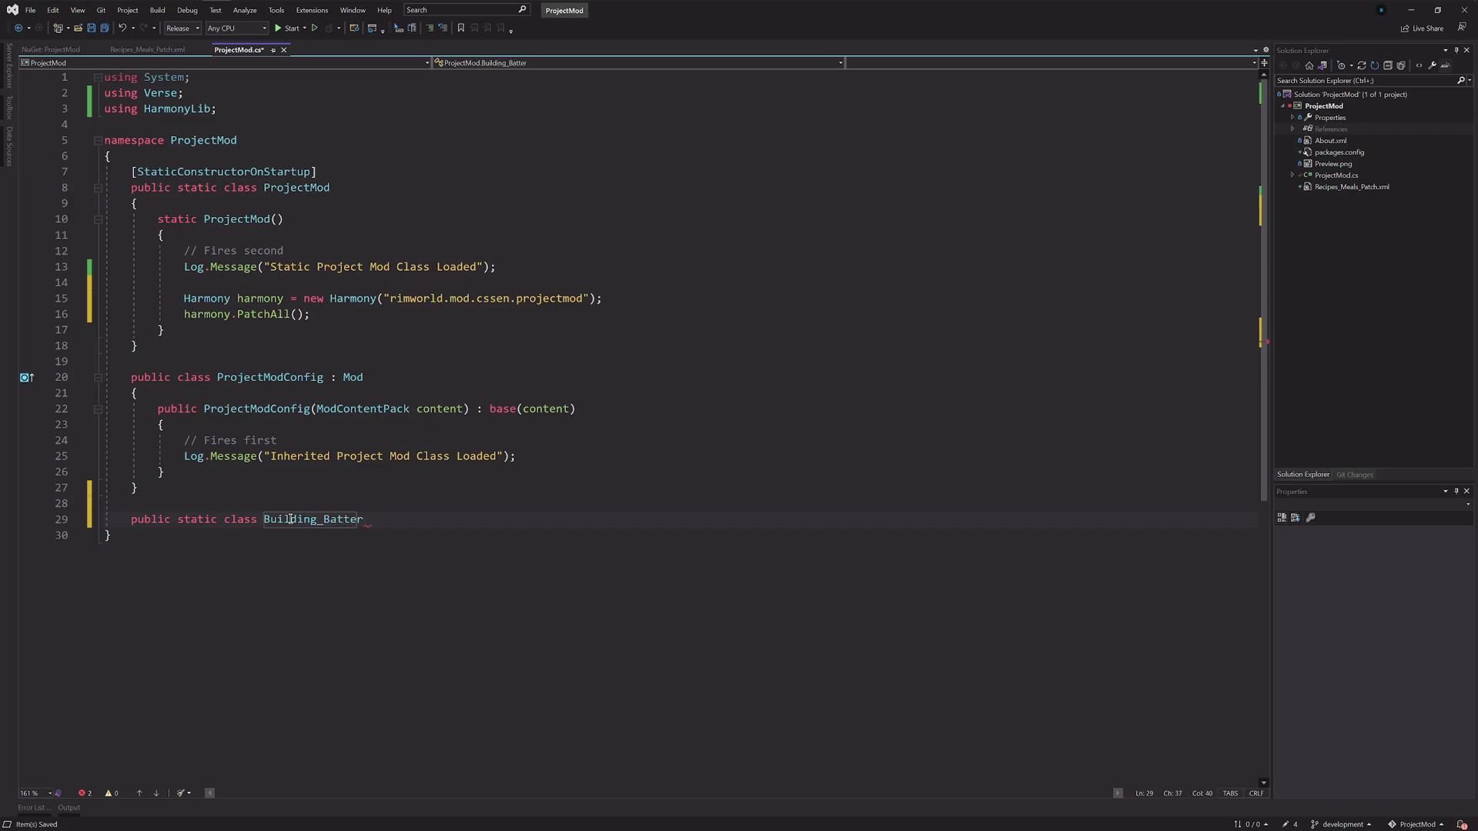
type("y_Patch")
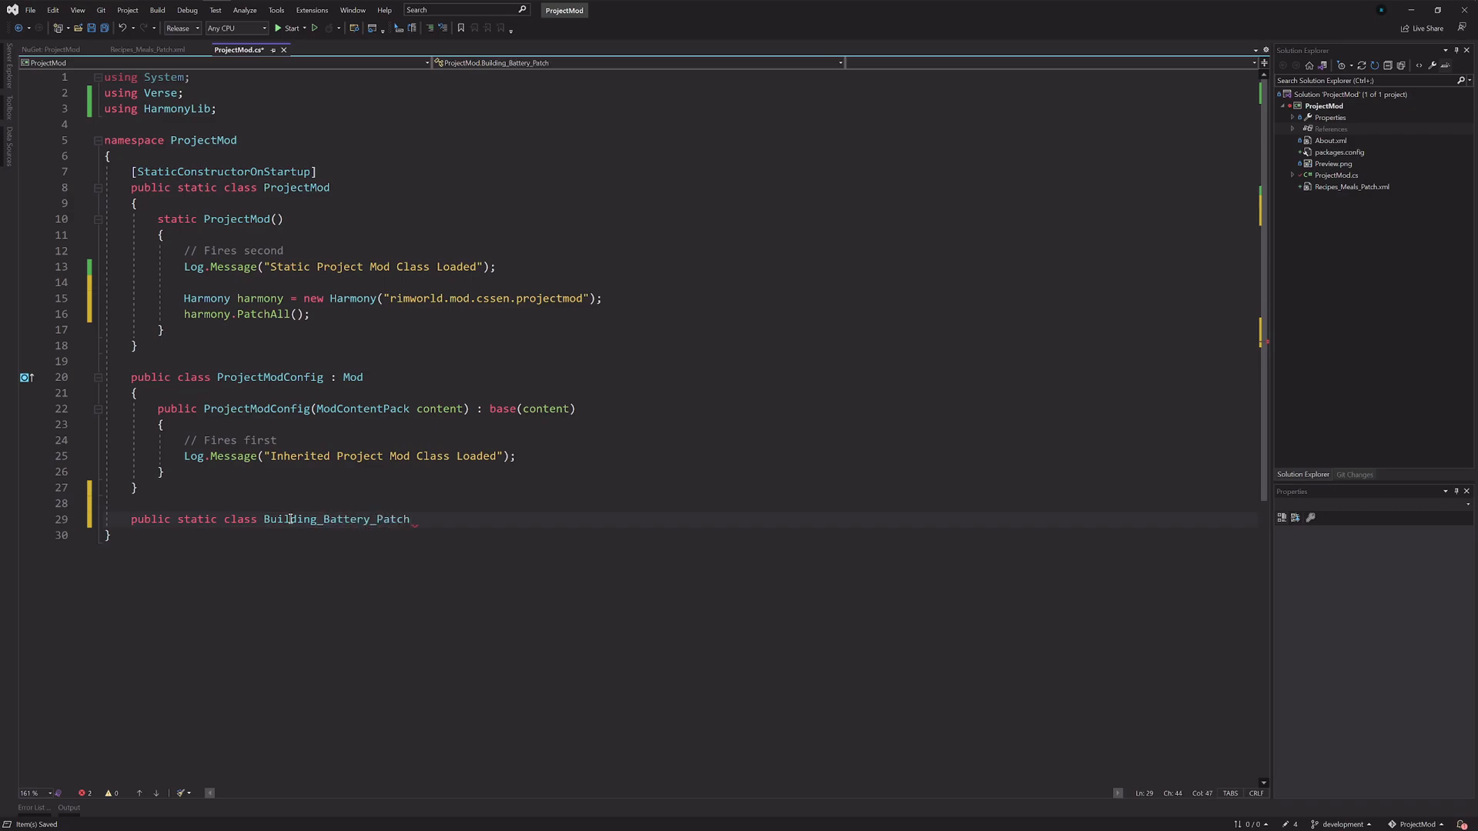
double_click(334, 518)
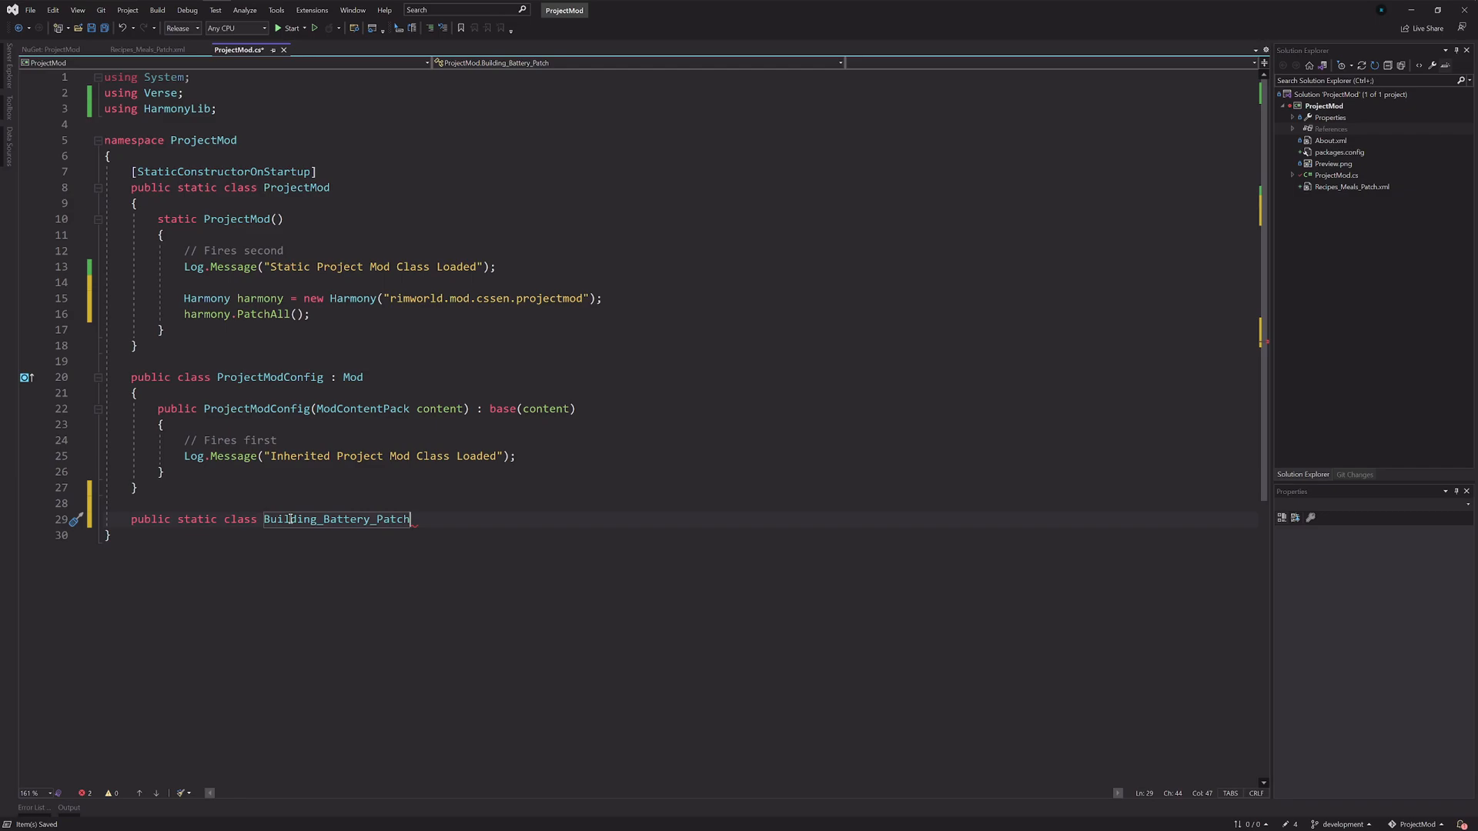
key("enter")
type("{")
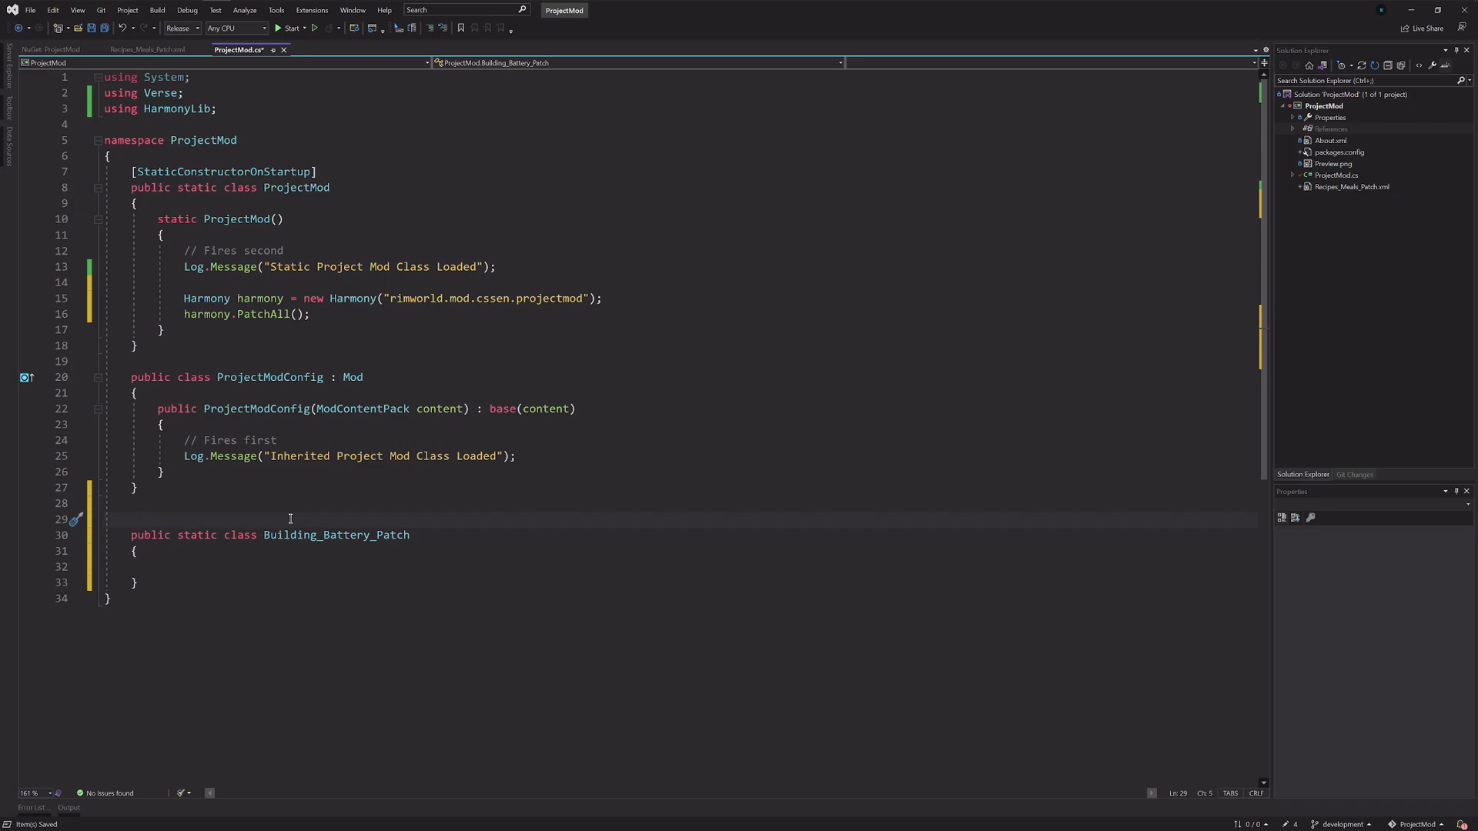
type("[]")
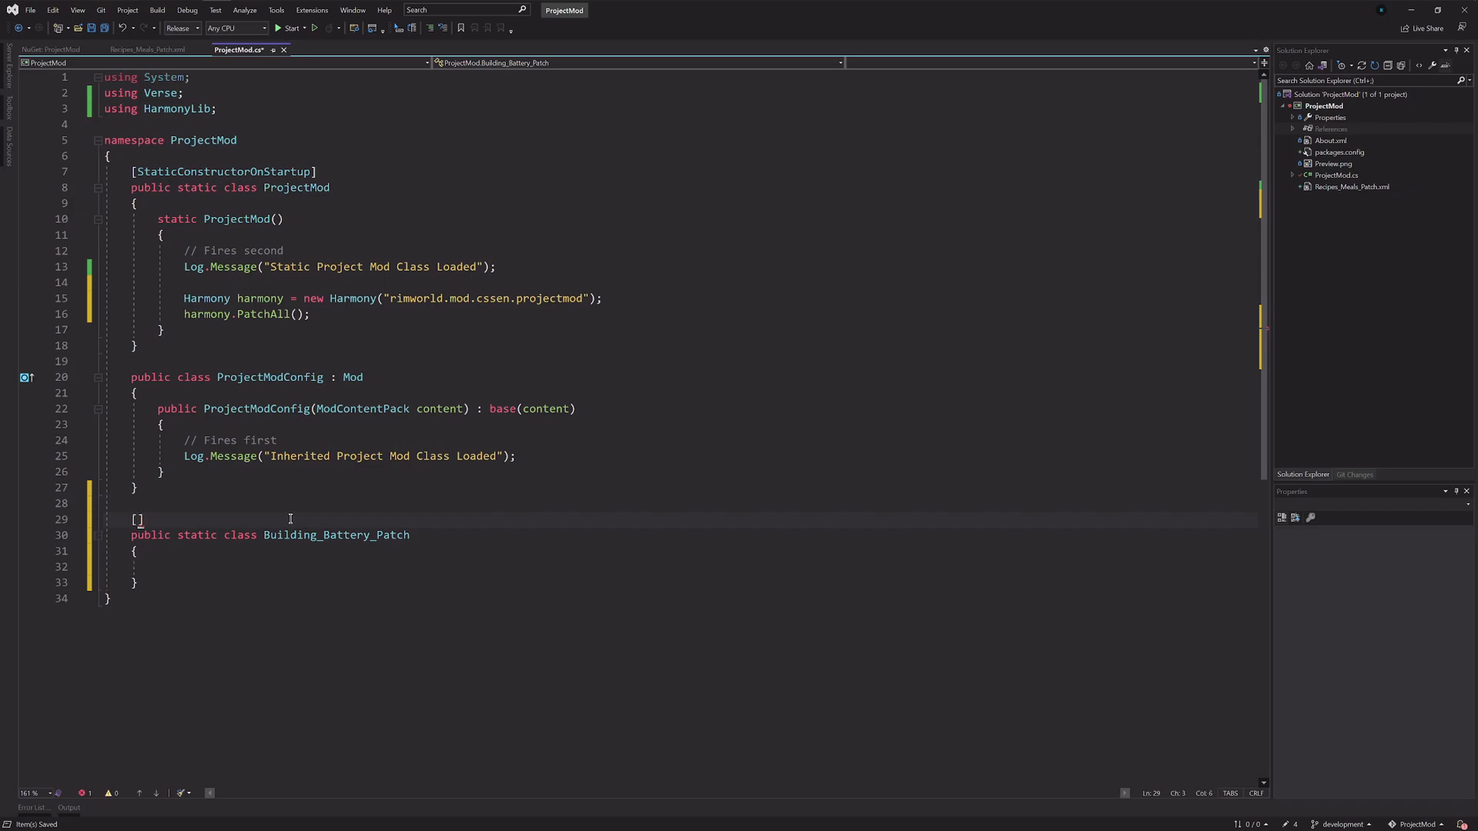
type("HarmonyPatch")
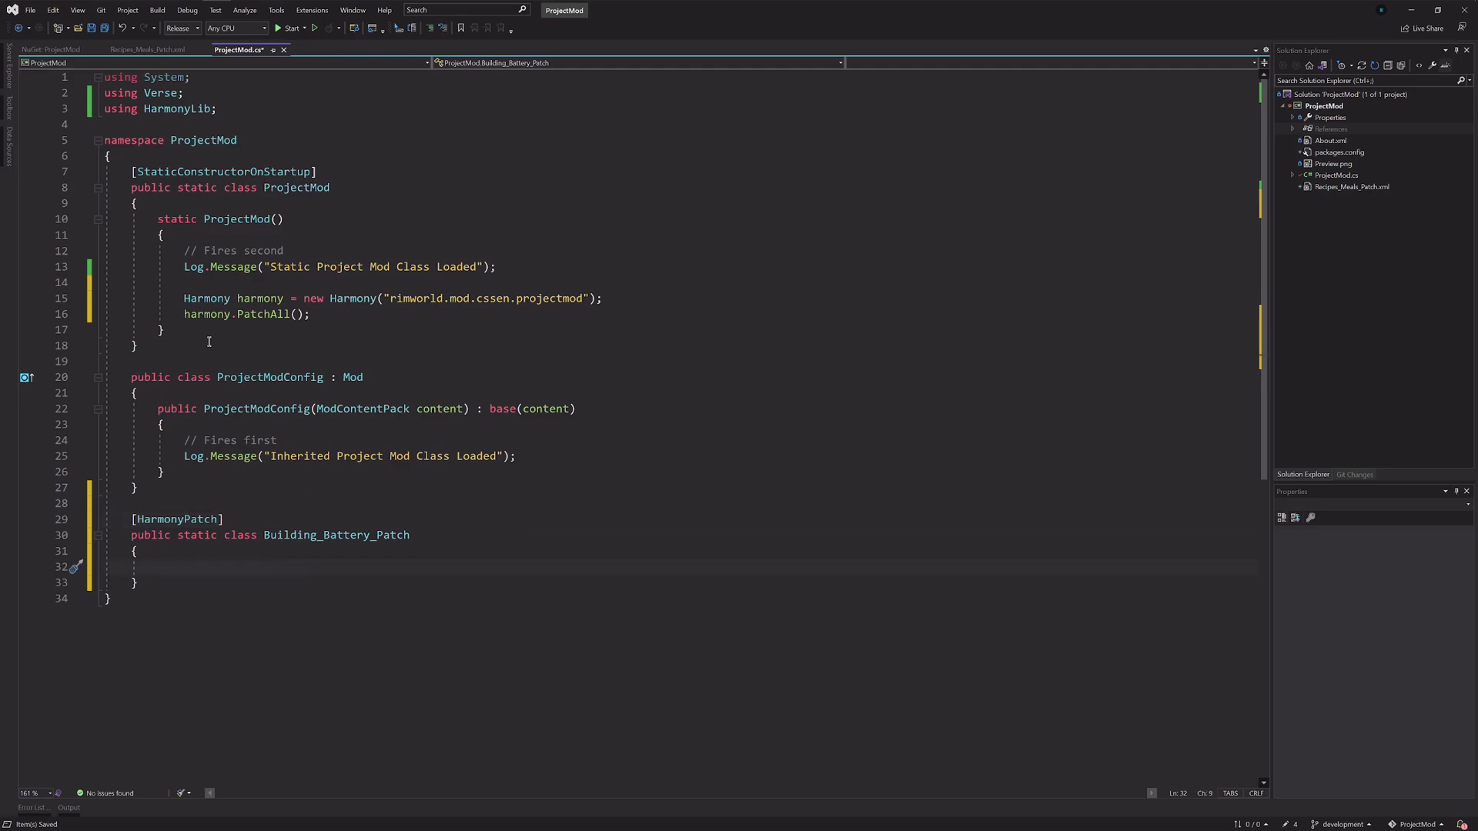
left_click(314, 314)
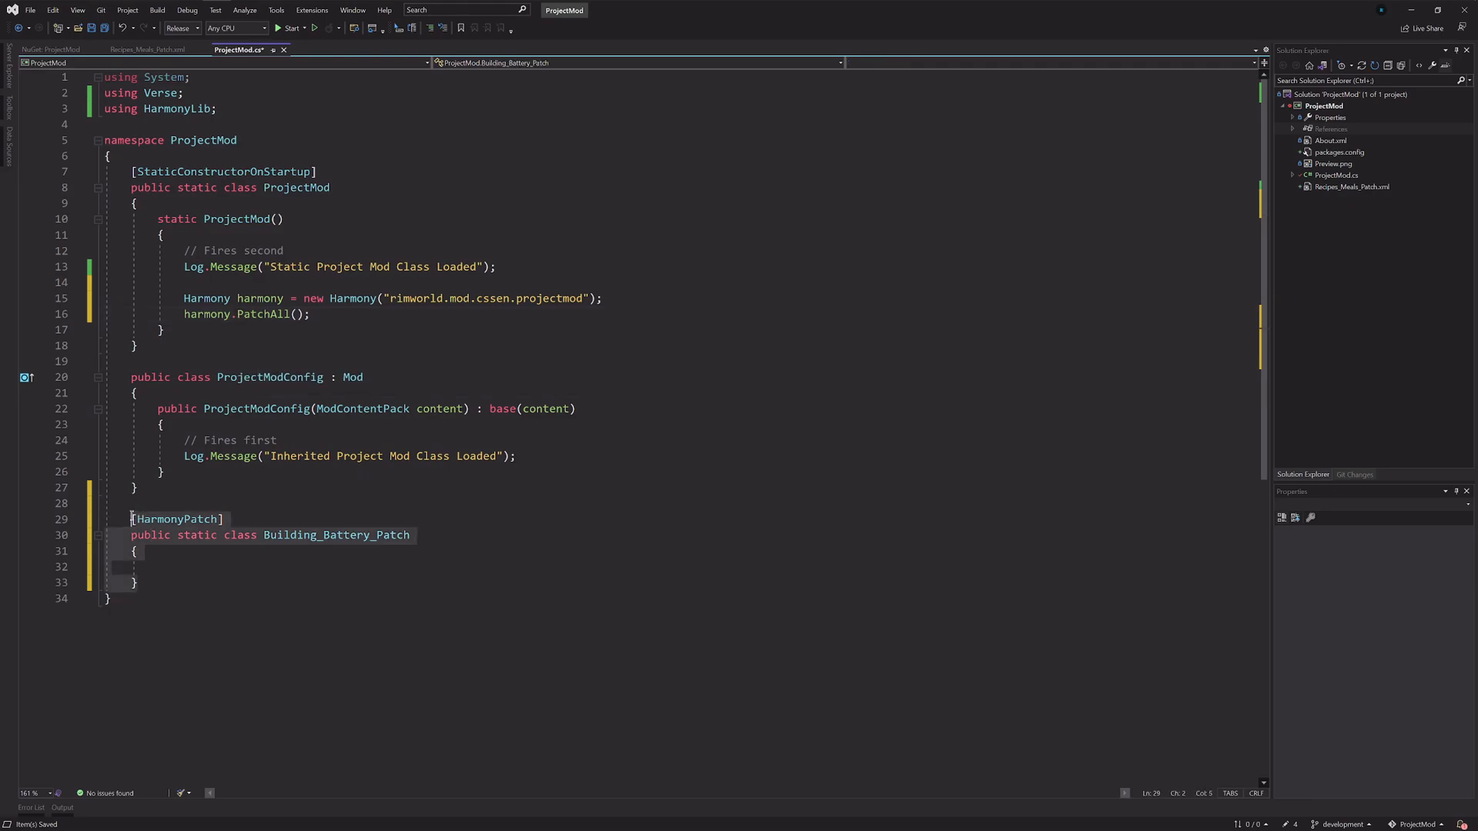
left_click(251, 566)
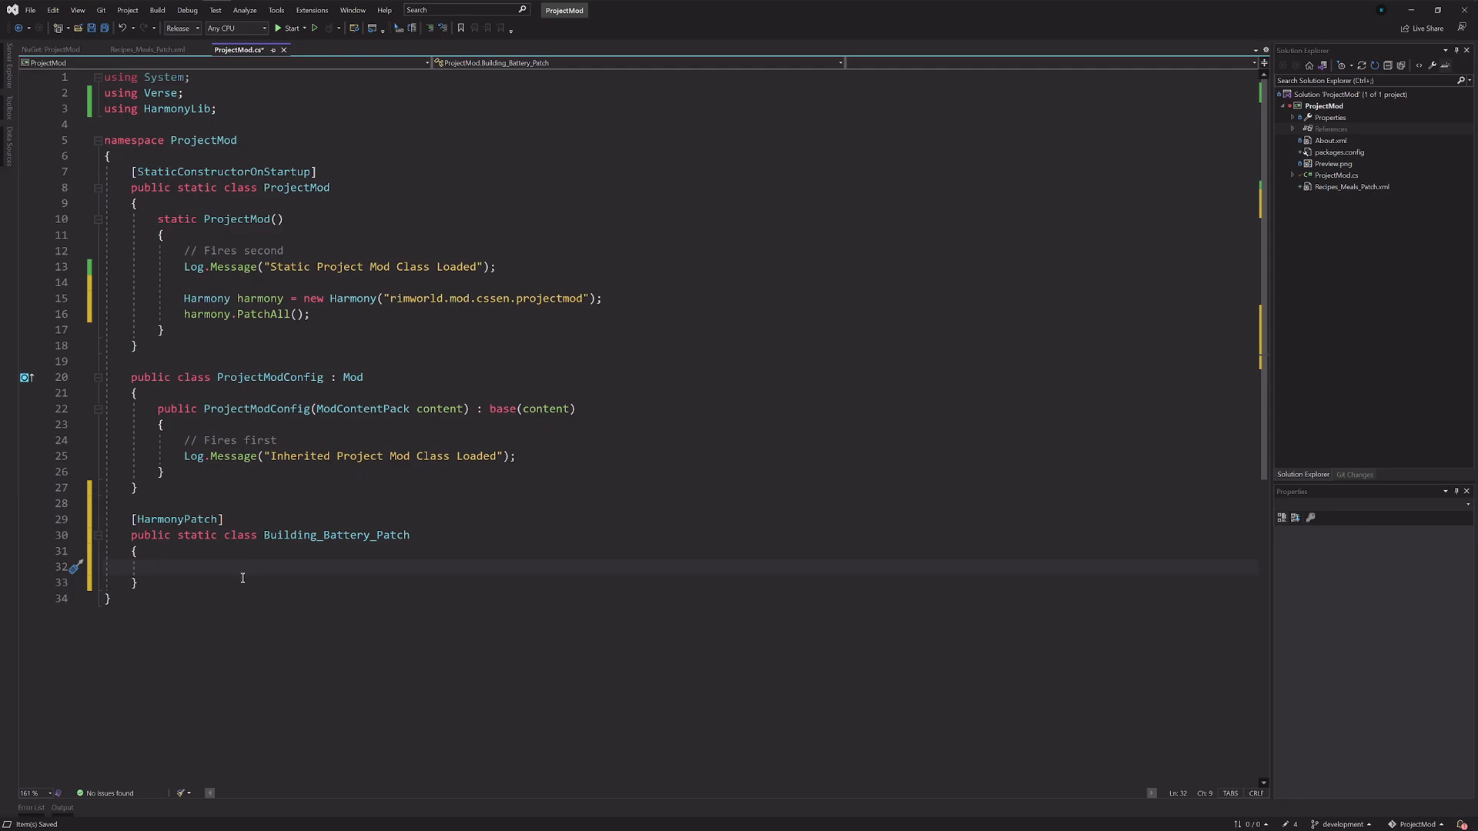
Step: Write an empty public static void PostApplyDamage_Postfix() method and begin an attribute above it
type("public static void")
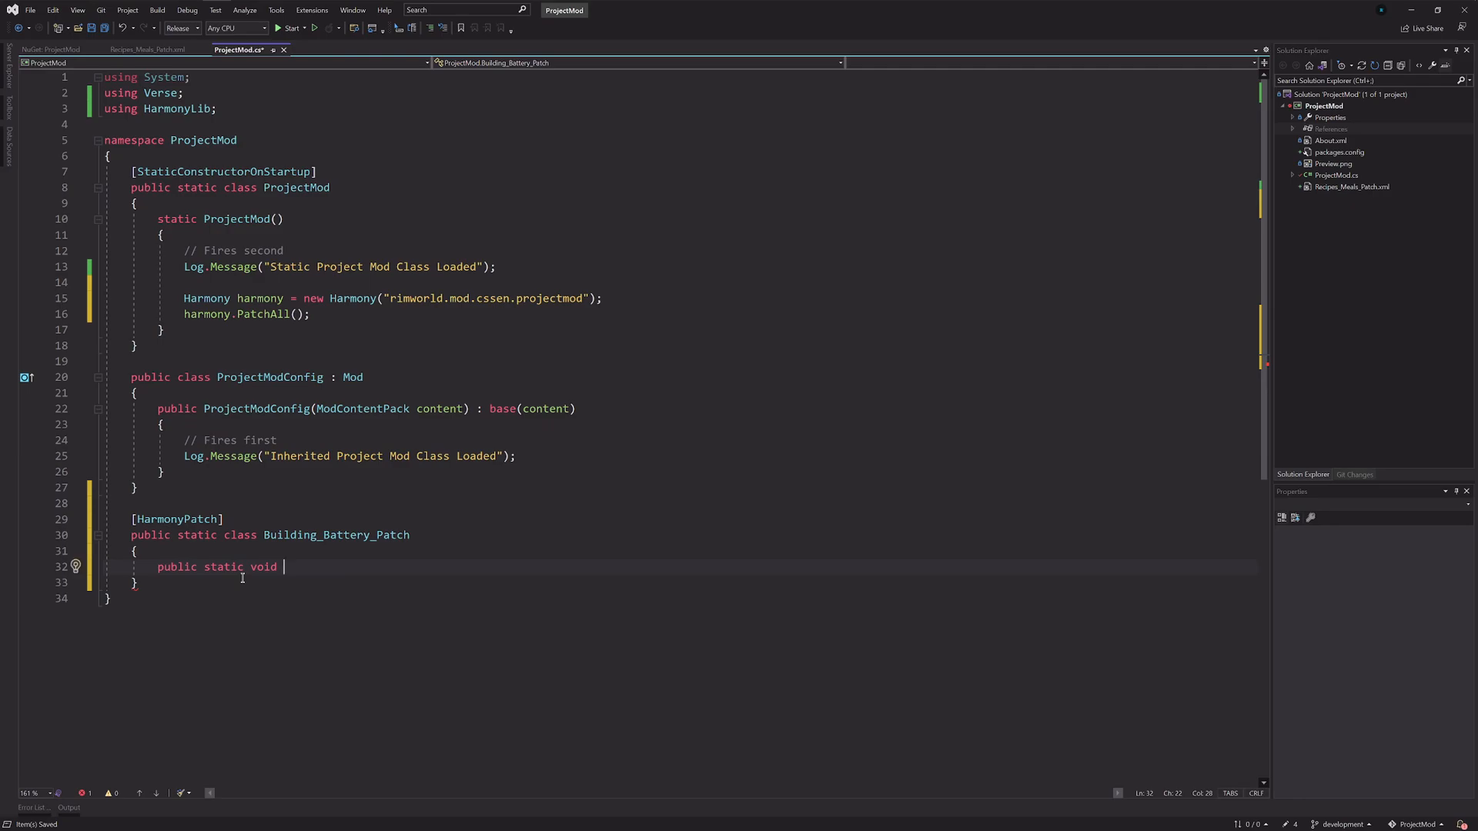
type("P")
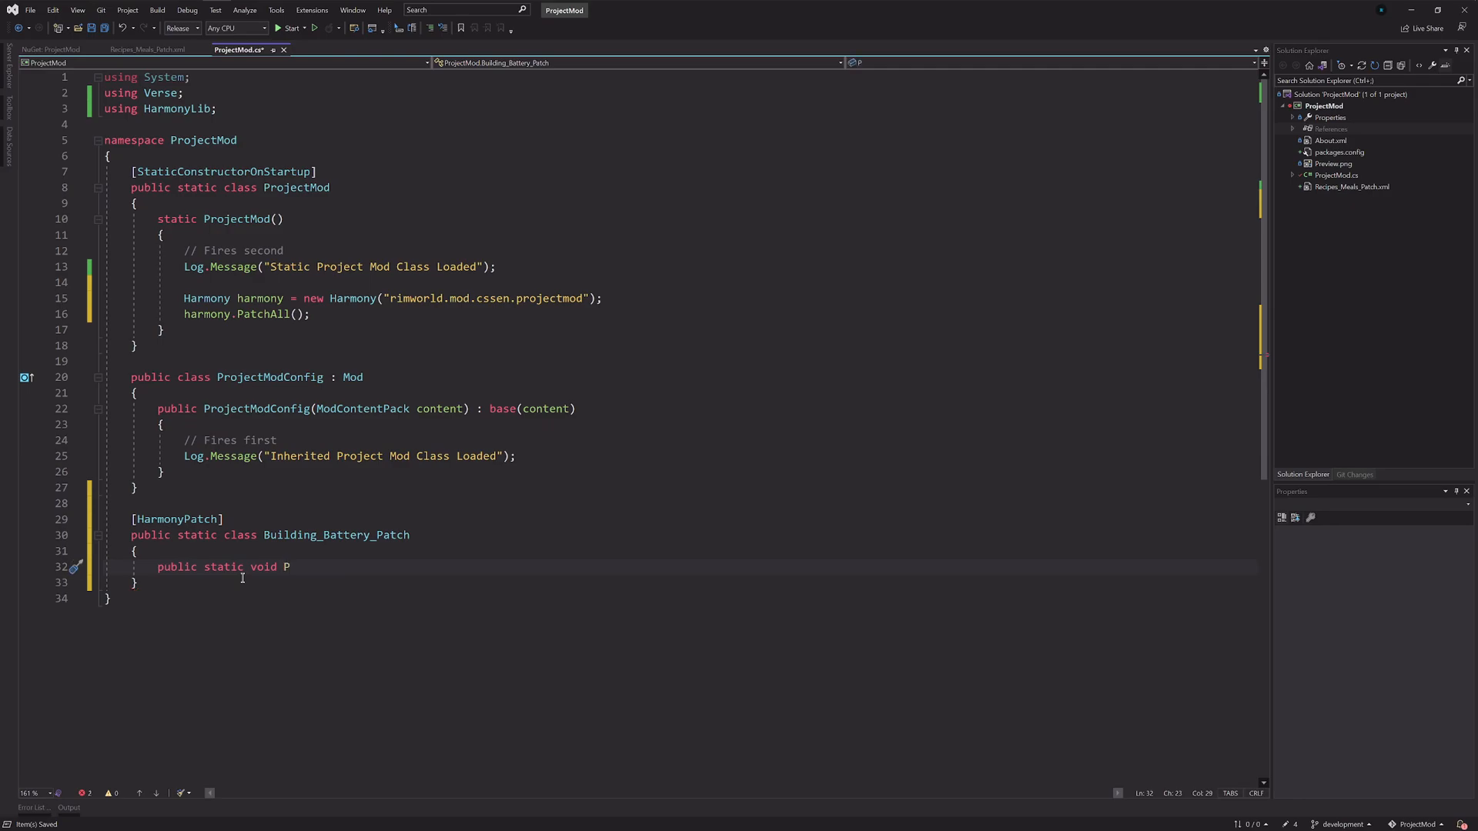
type("ostApply")
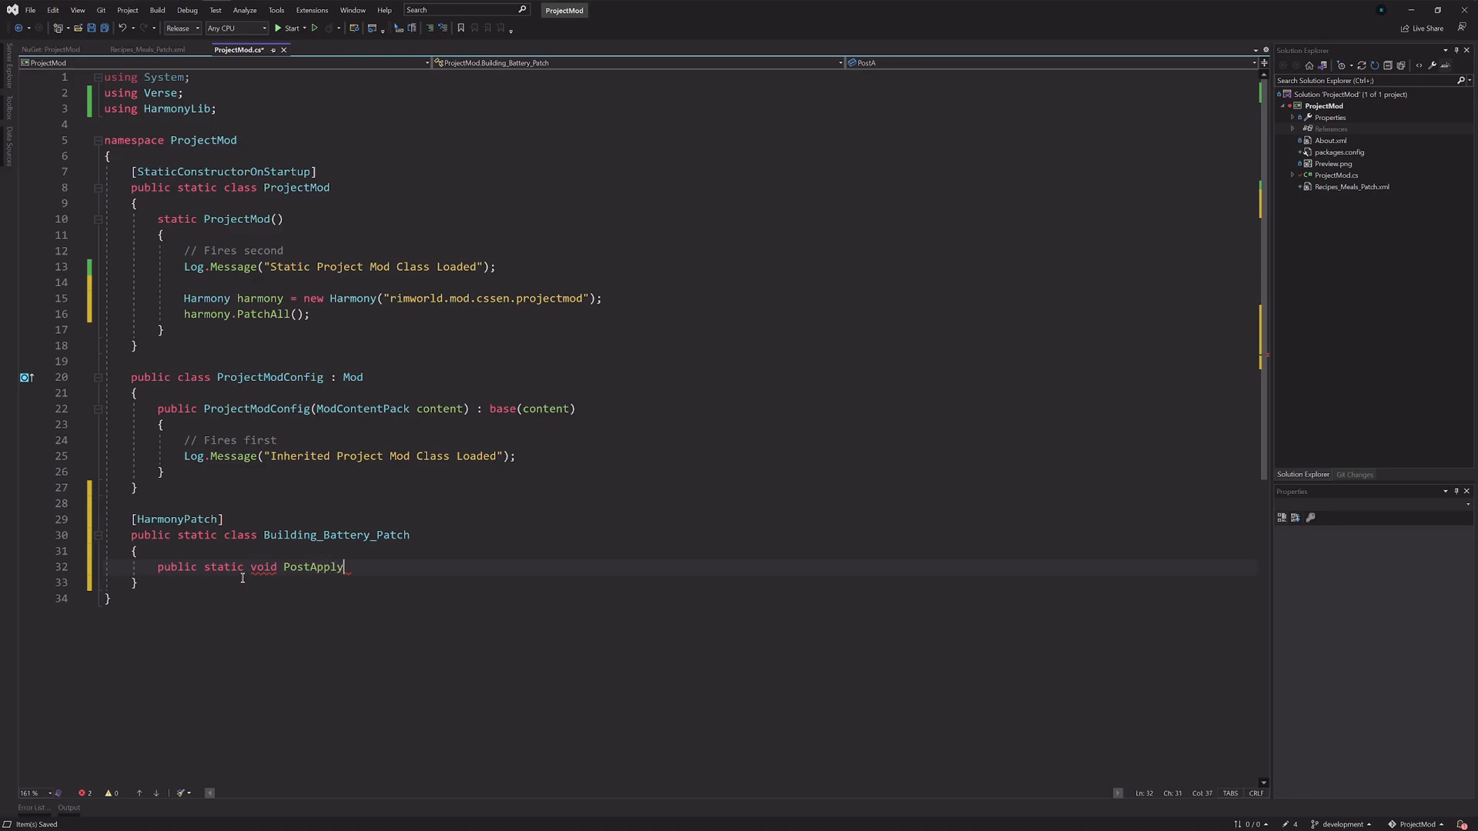
type("Damage_Post")
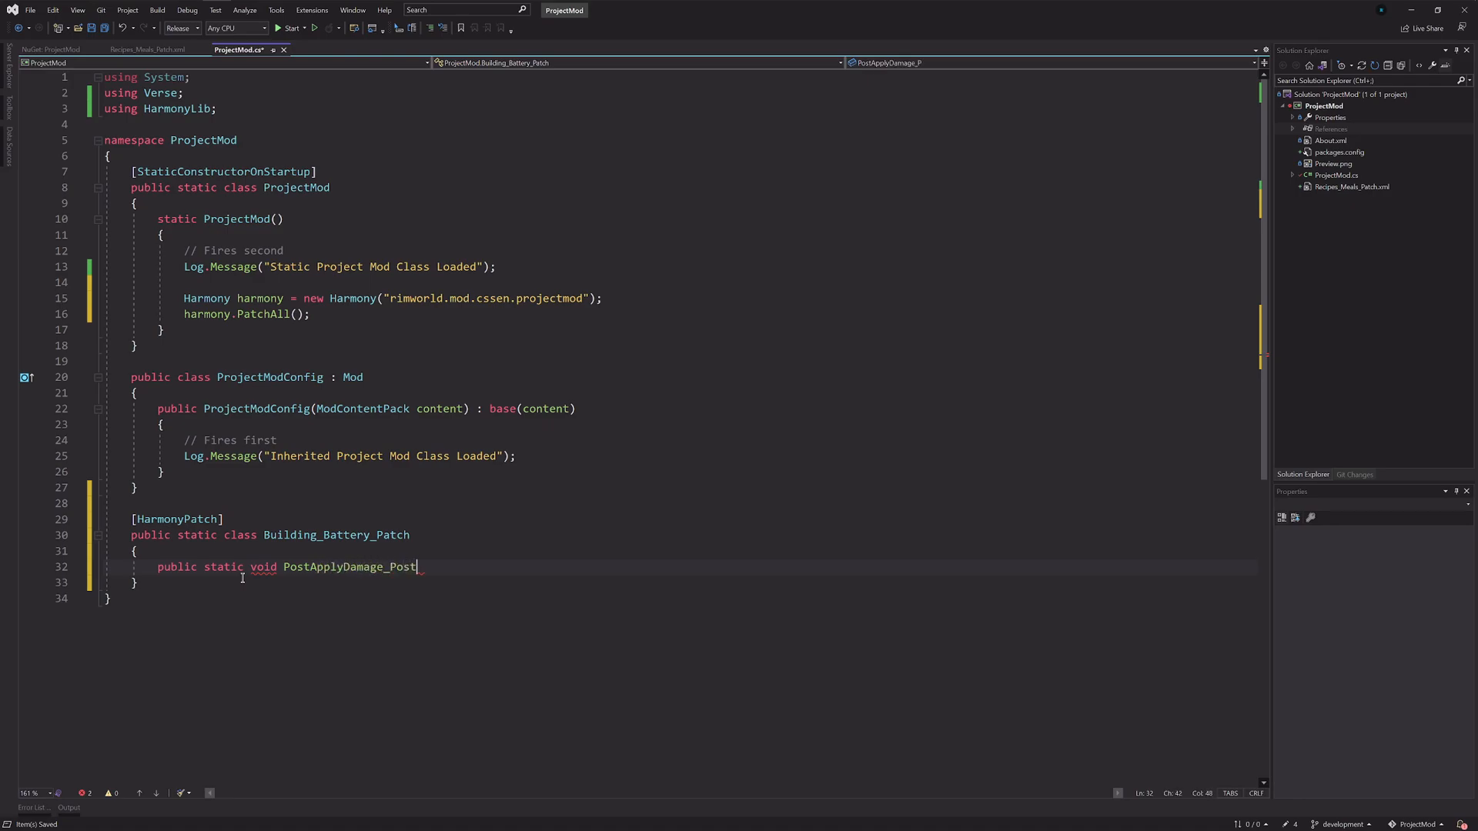
type("fix")
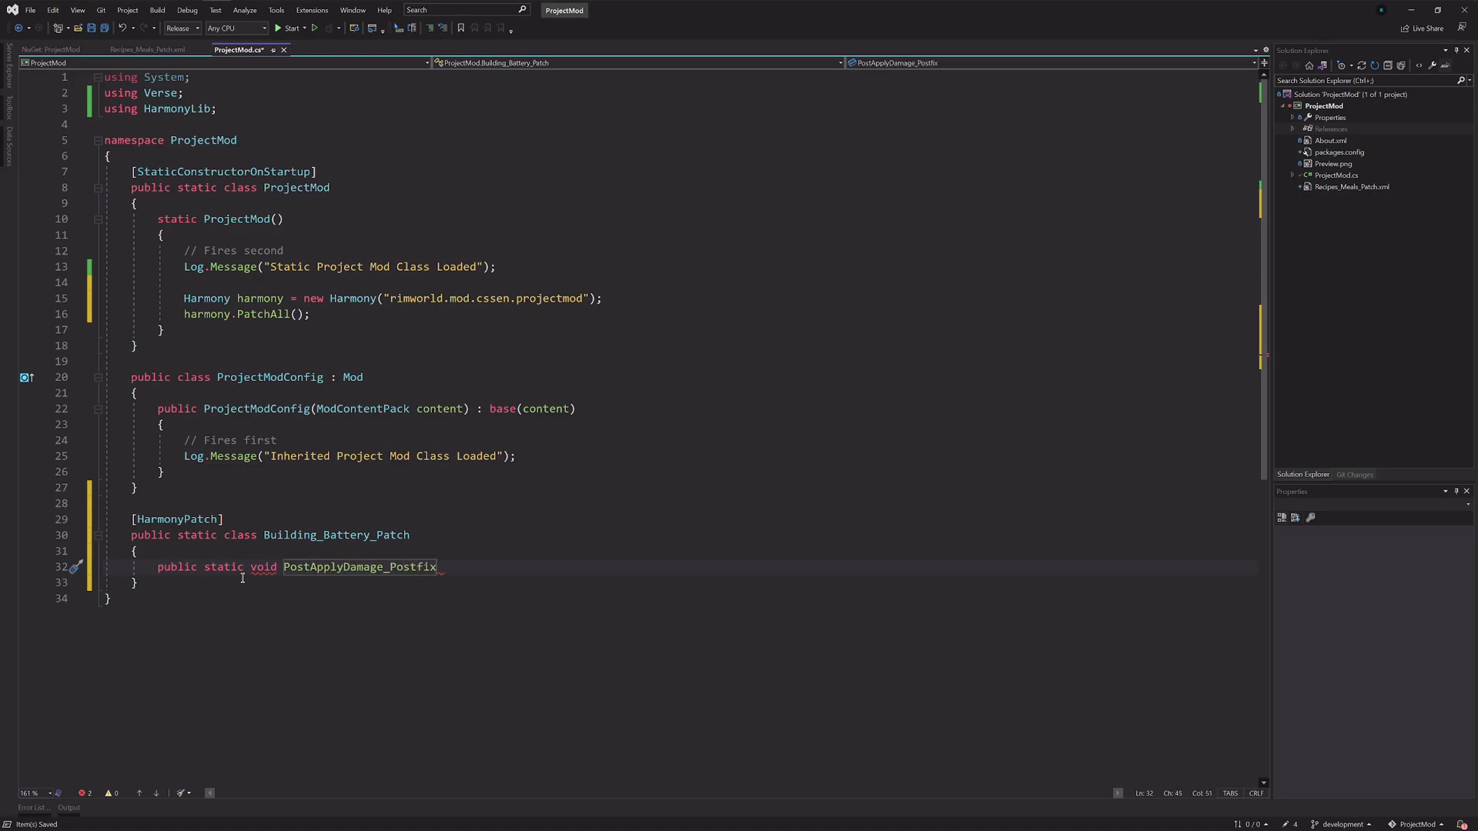
type("()")
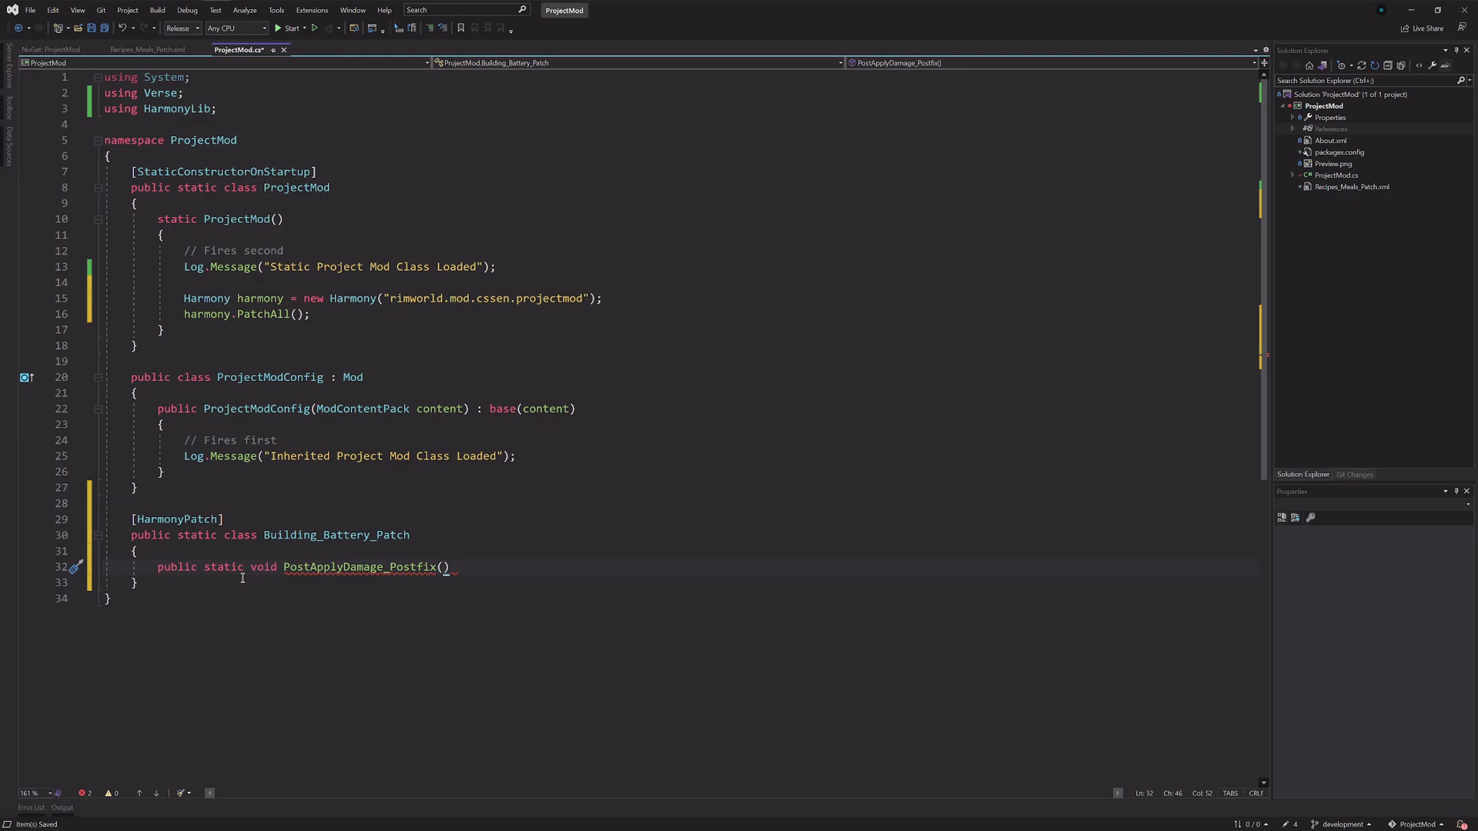
key("Enter")
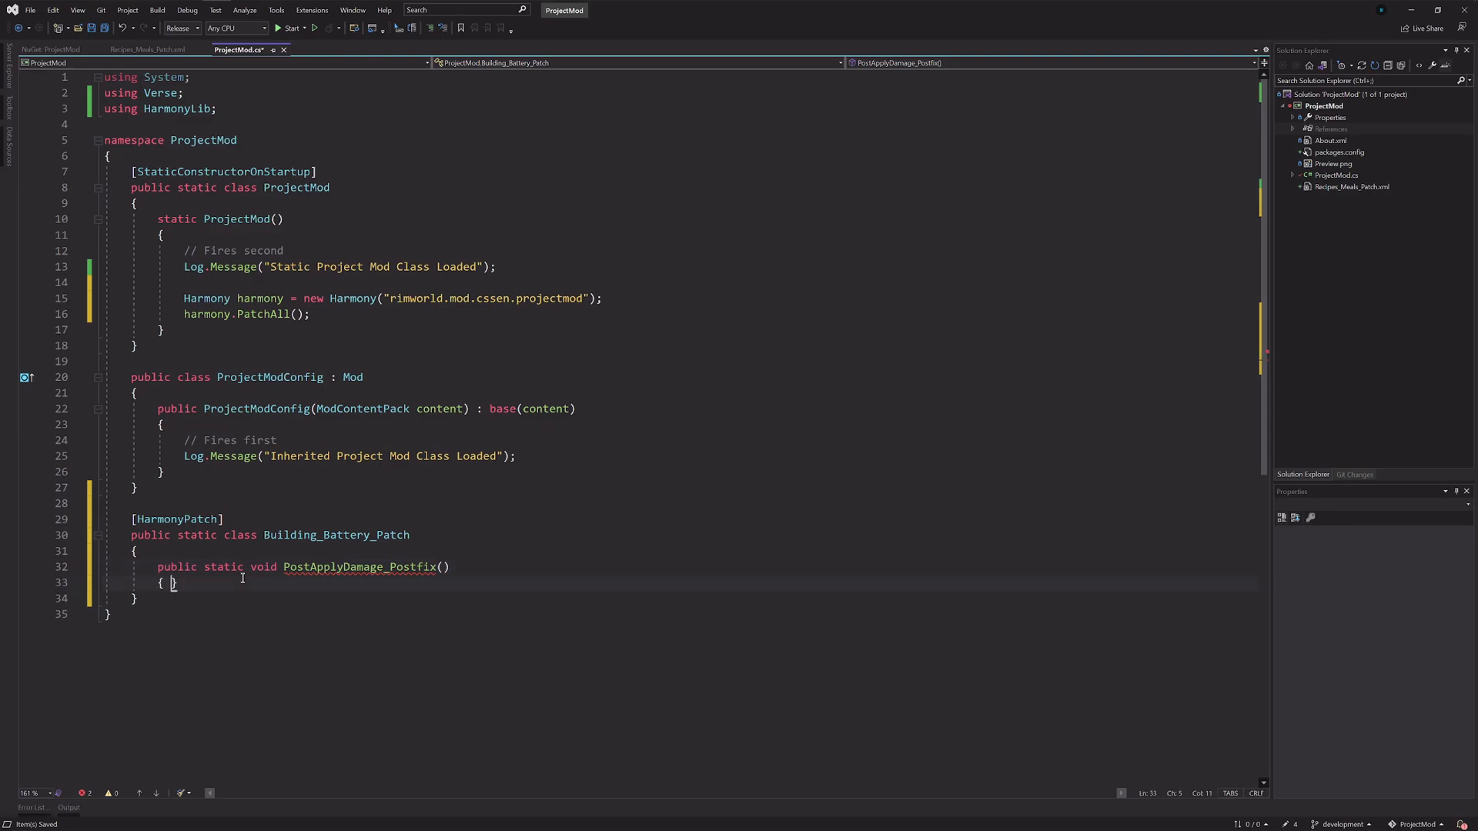
key("Return")
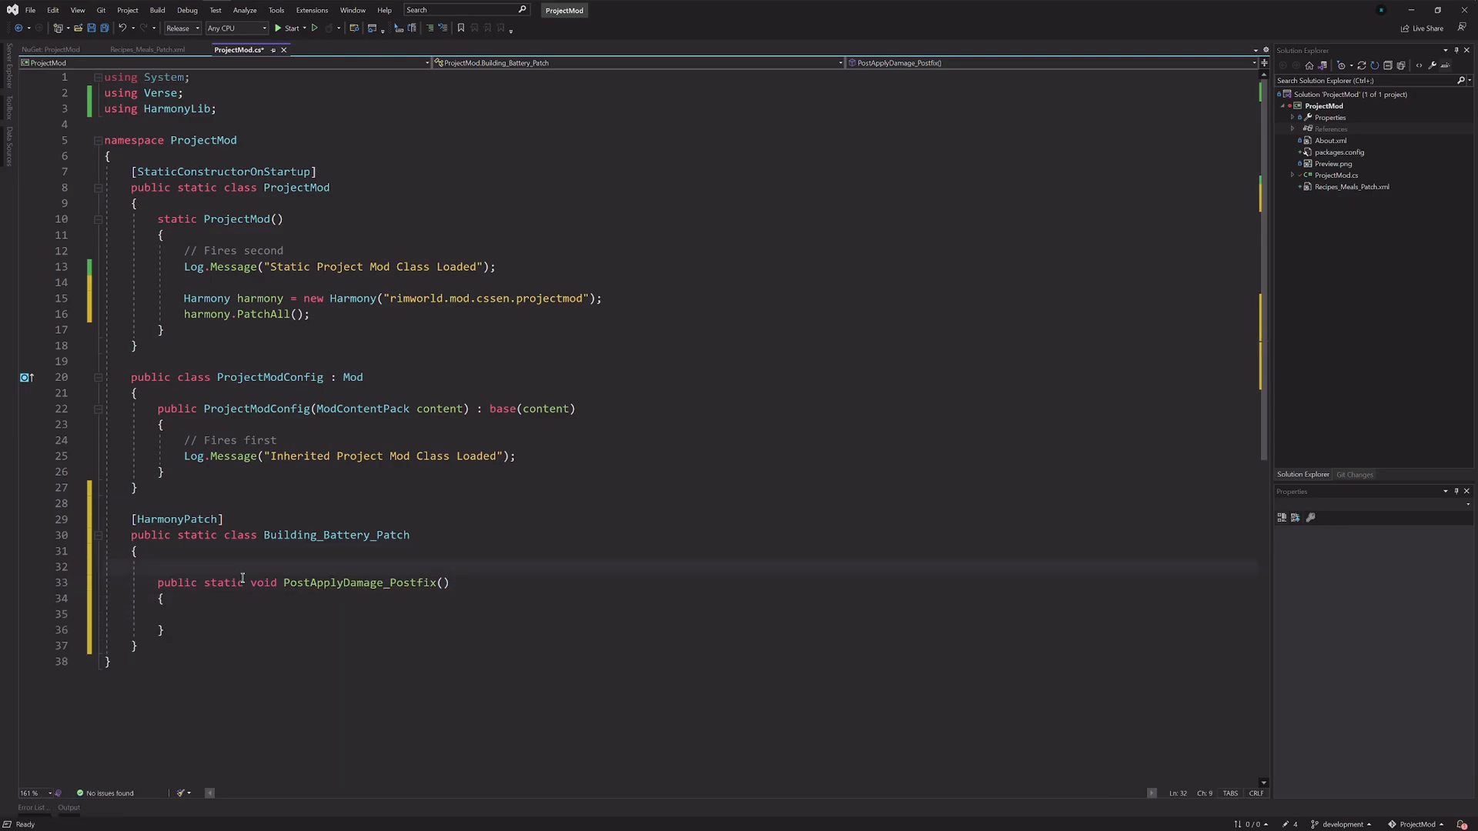
type("[")
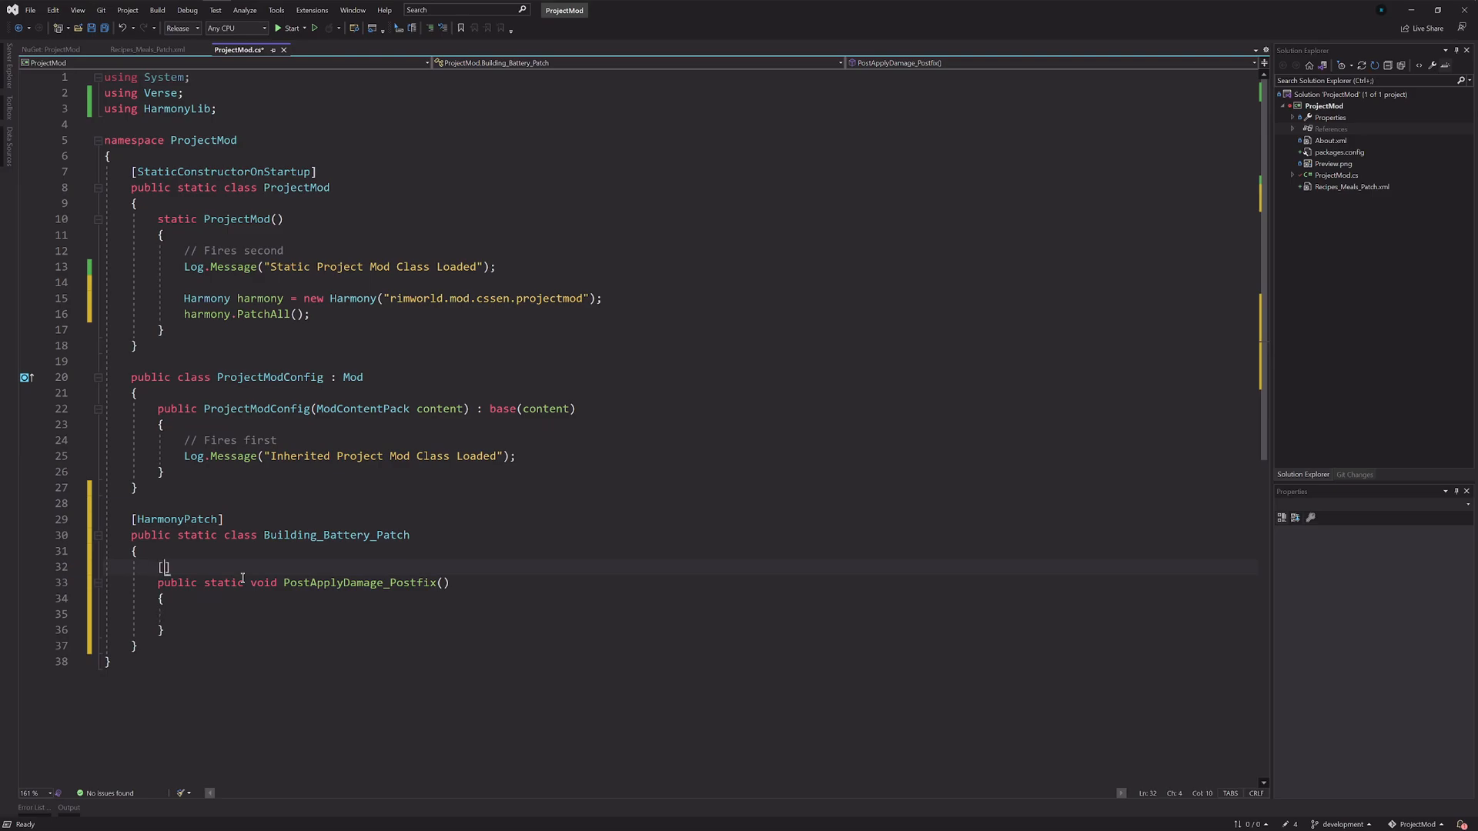
Step: Add 'using RimWorld;' and [HarmonyPatch(typeof(Building_Battery), nameof(Building_Battery.PostApplyDamage))] on the postfix
type("HarmonyPatch(")
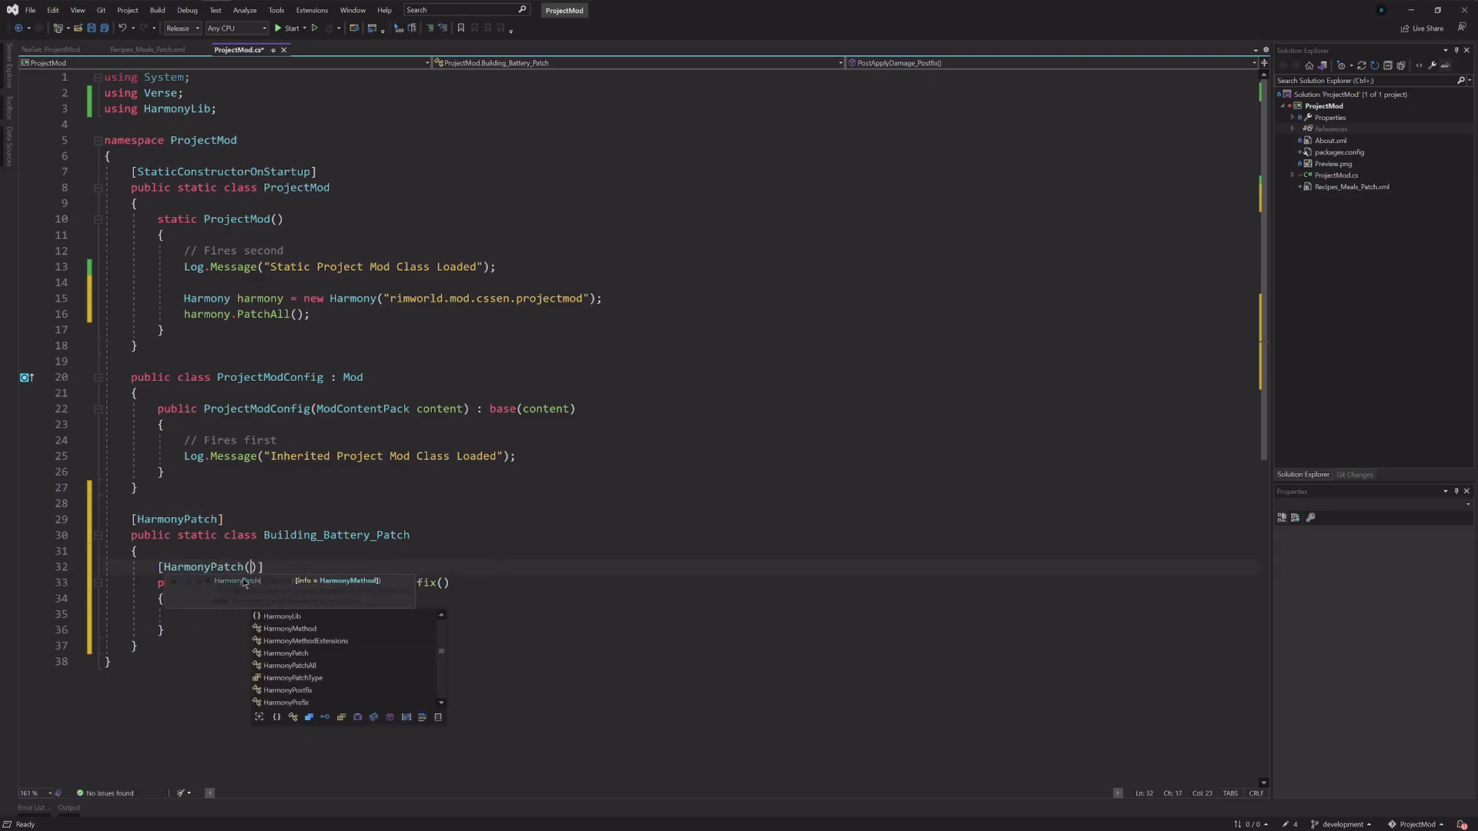
mouse_move(285, 654)
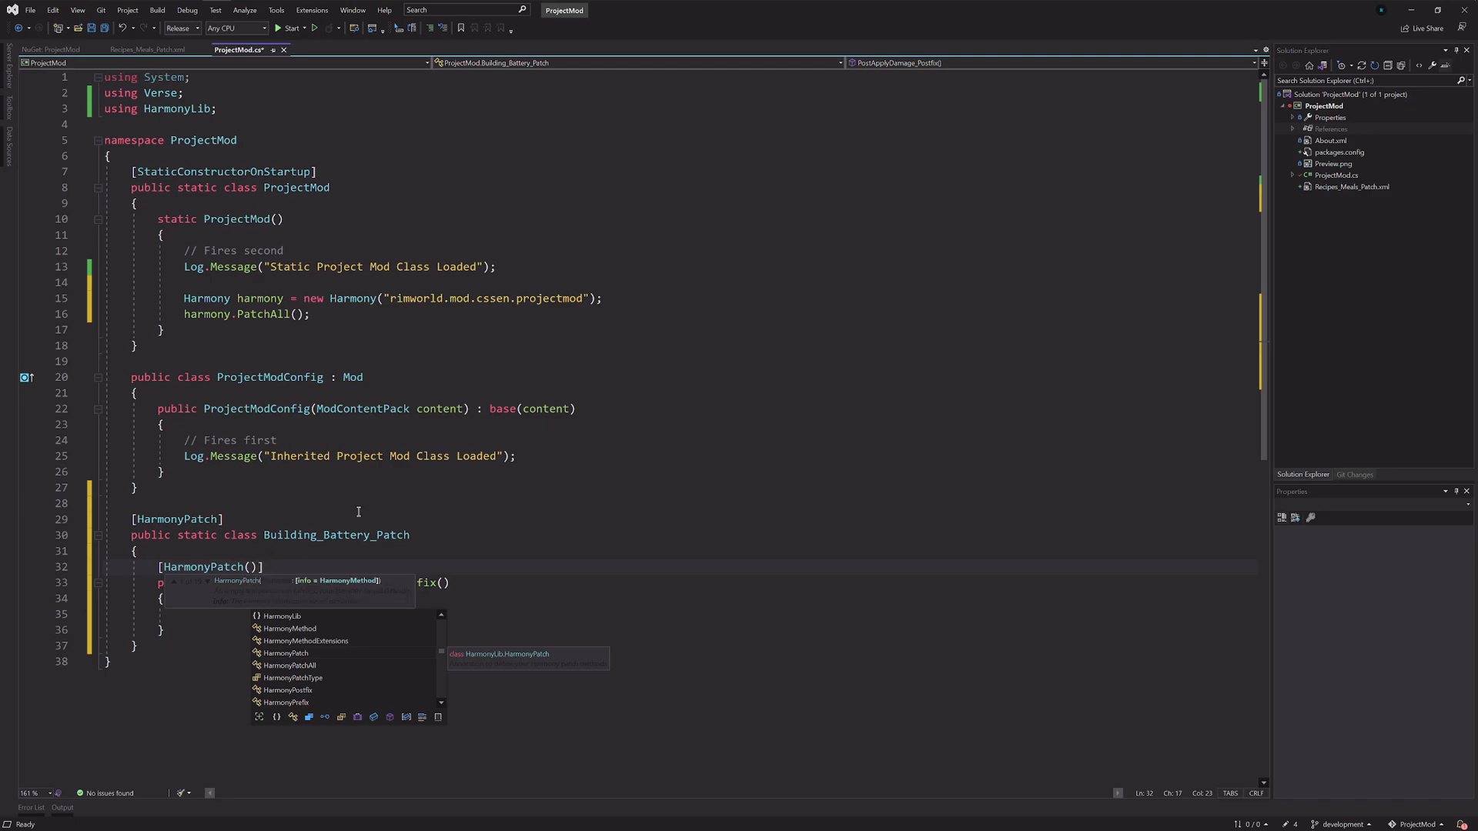
type("typeof(Building)")
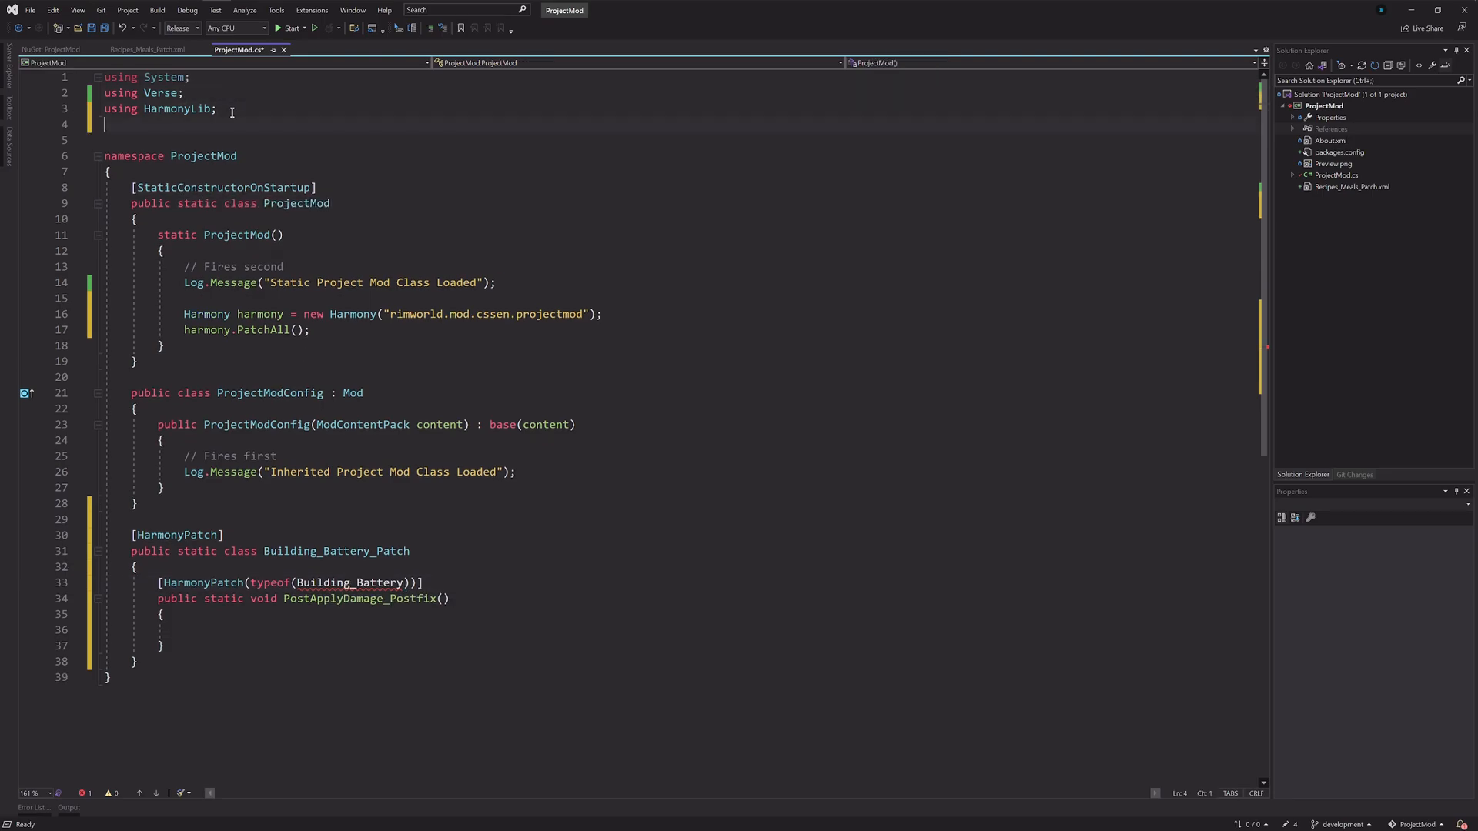
type("using RimWorld;")
left_click(681, 582)
type(", ")
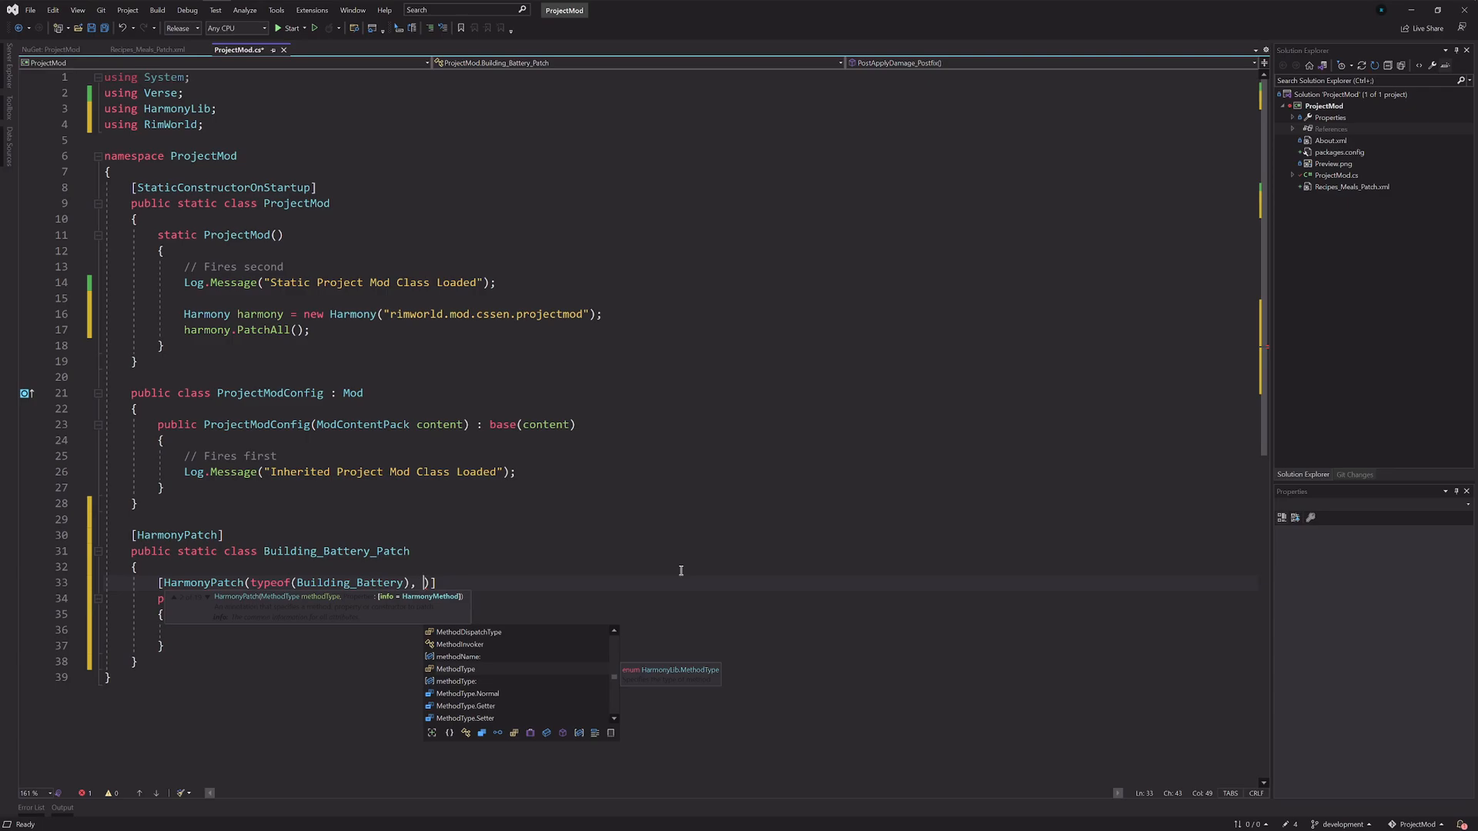
key("Escape")
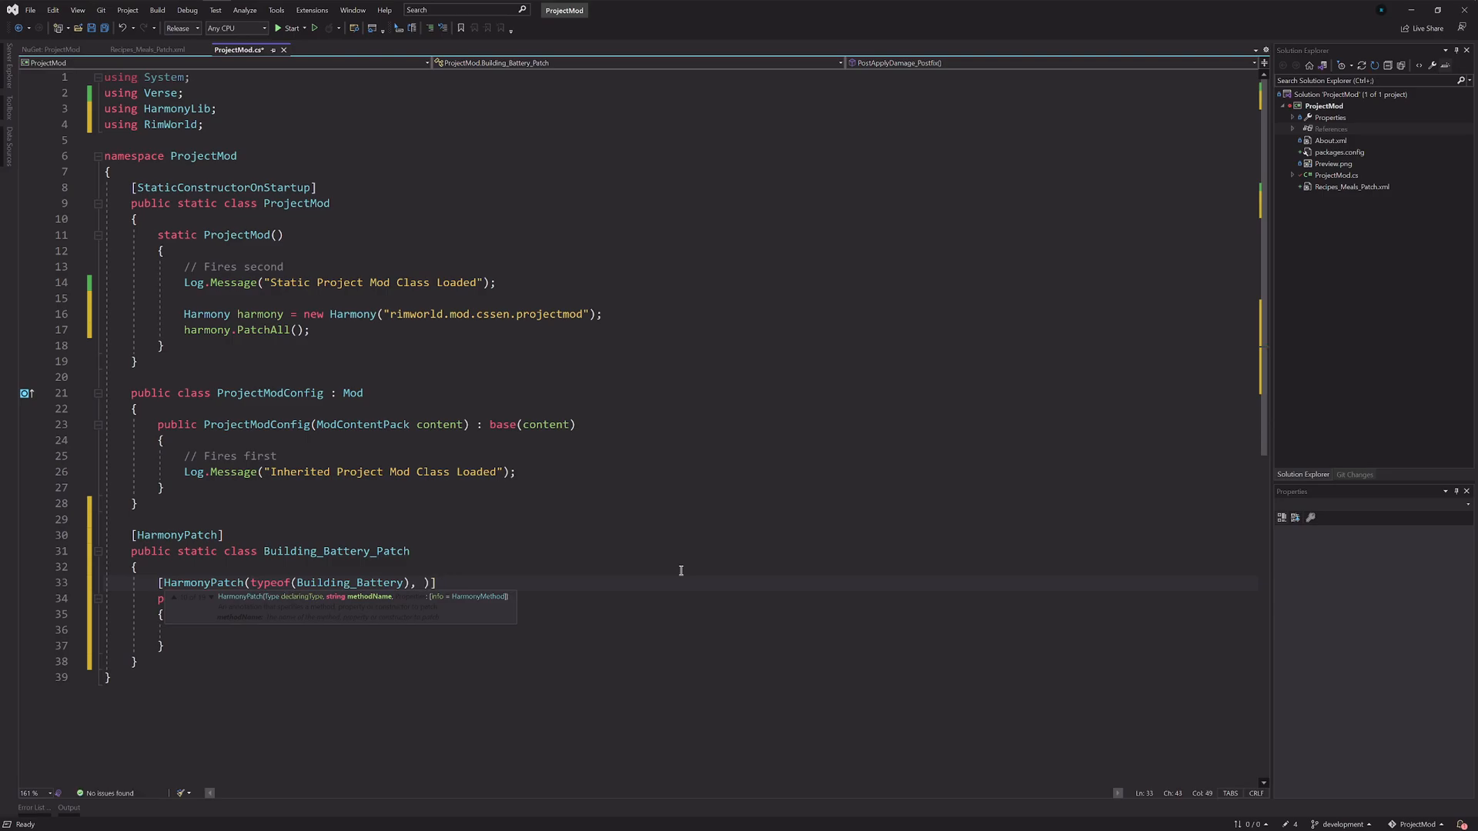
type("nameof(Building_Battery")
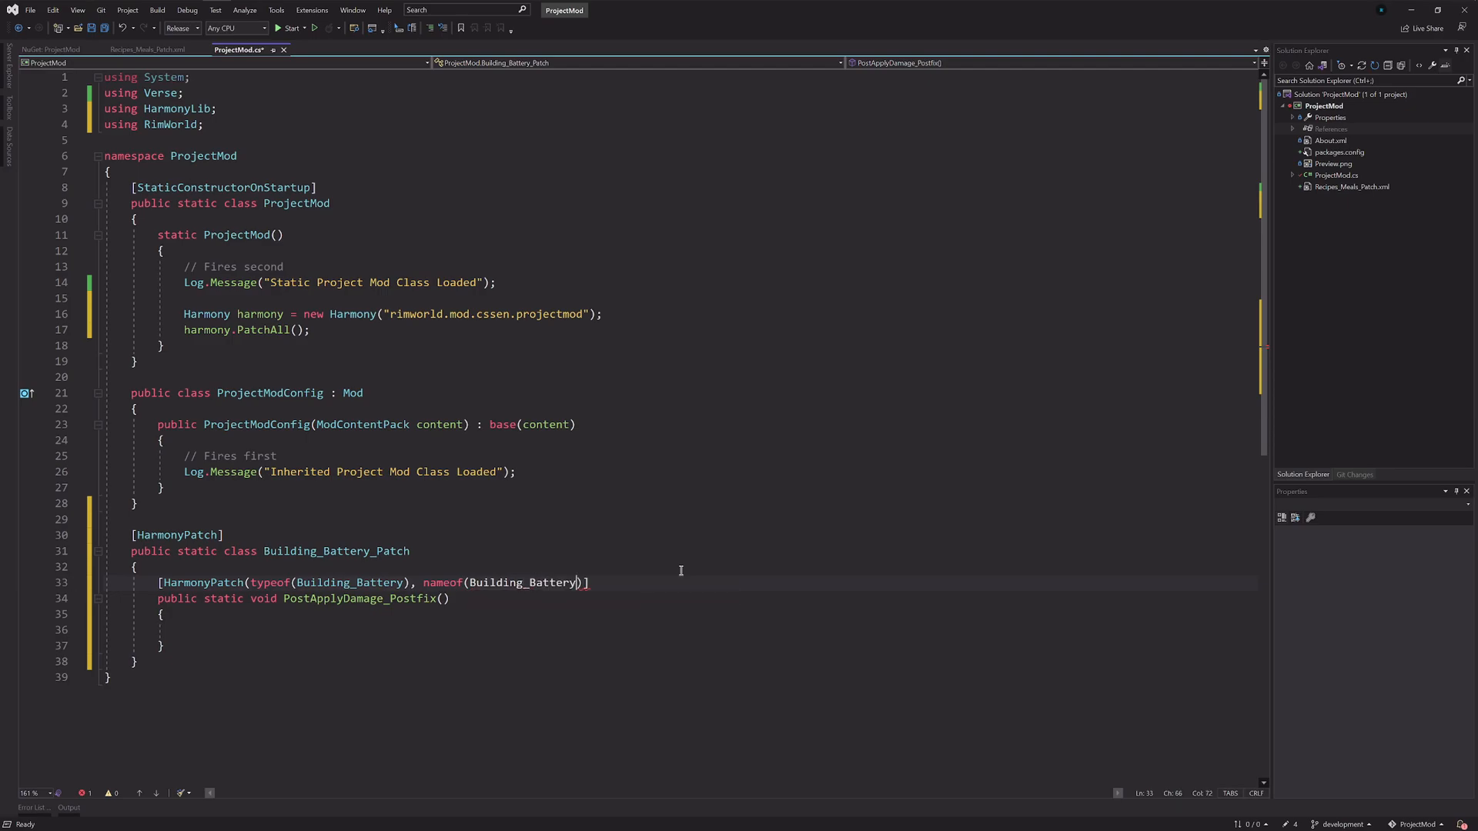
type(".PostApplyDamage)")
type("[")
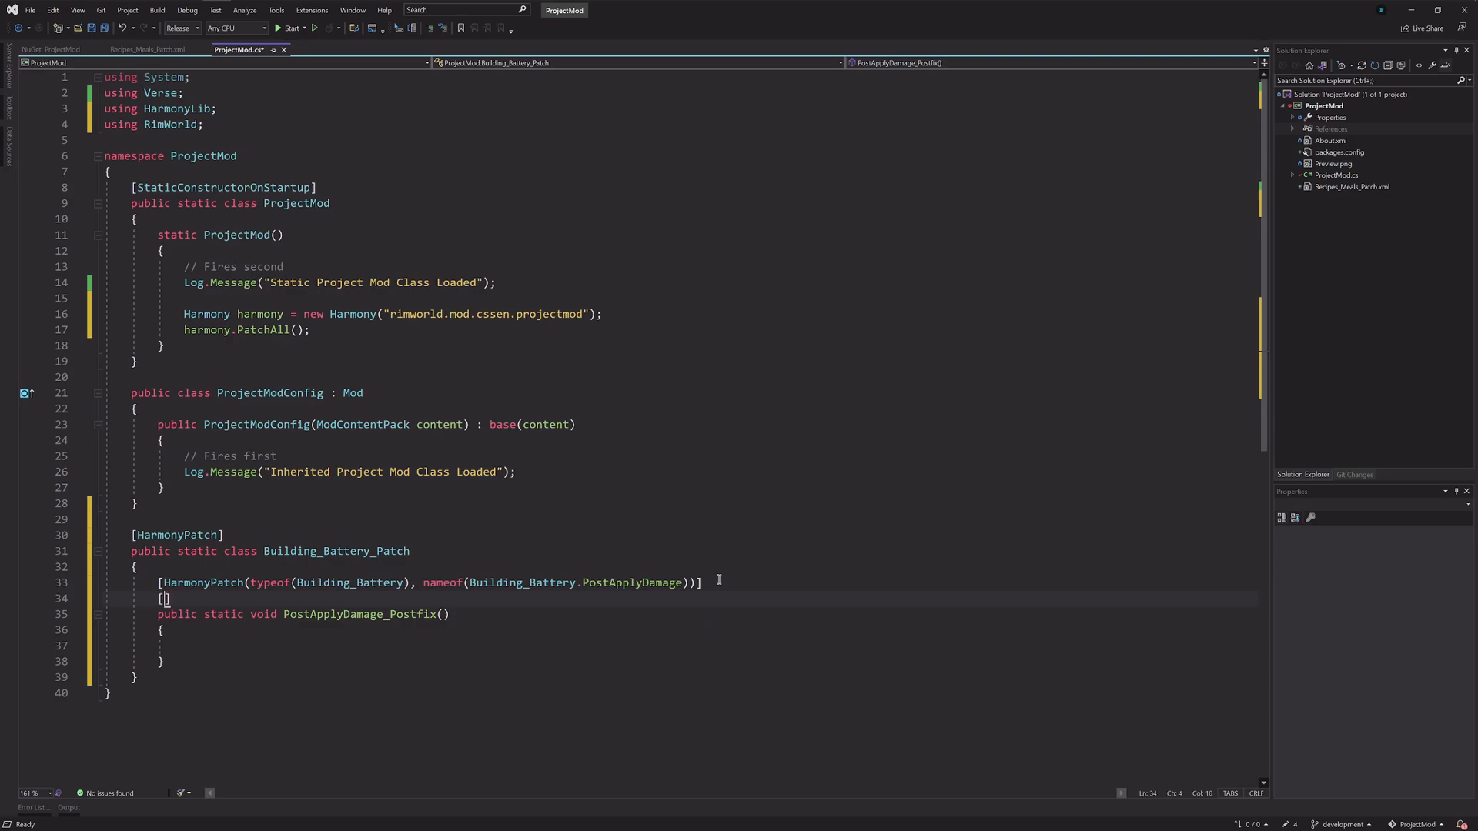
Step: Add [HarmonyPostfix] above PostApplyDamage_Postfix and move into its empty body
type("HarmonyPostfix")
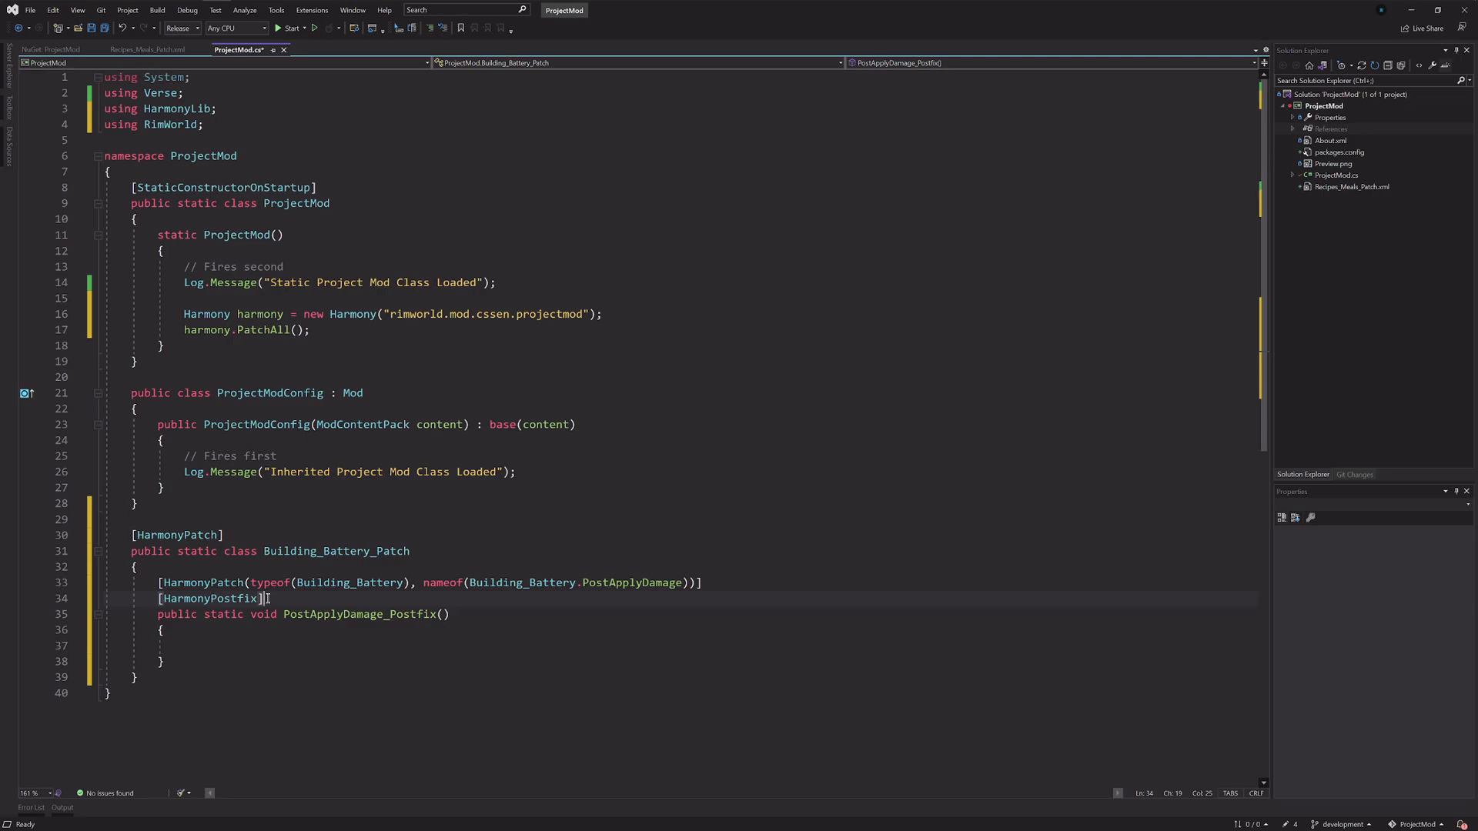
left_click(305, 642)
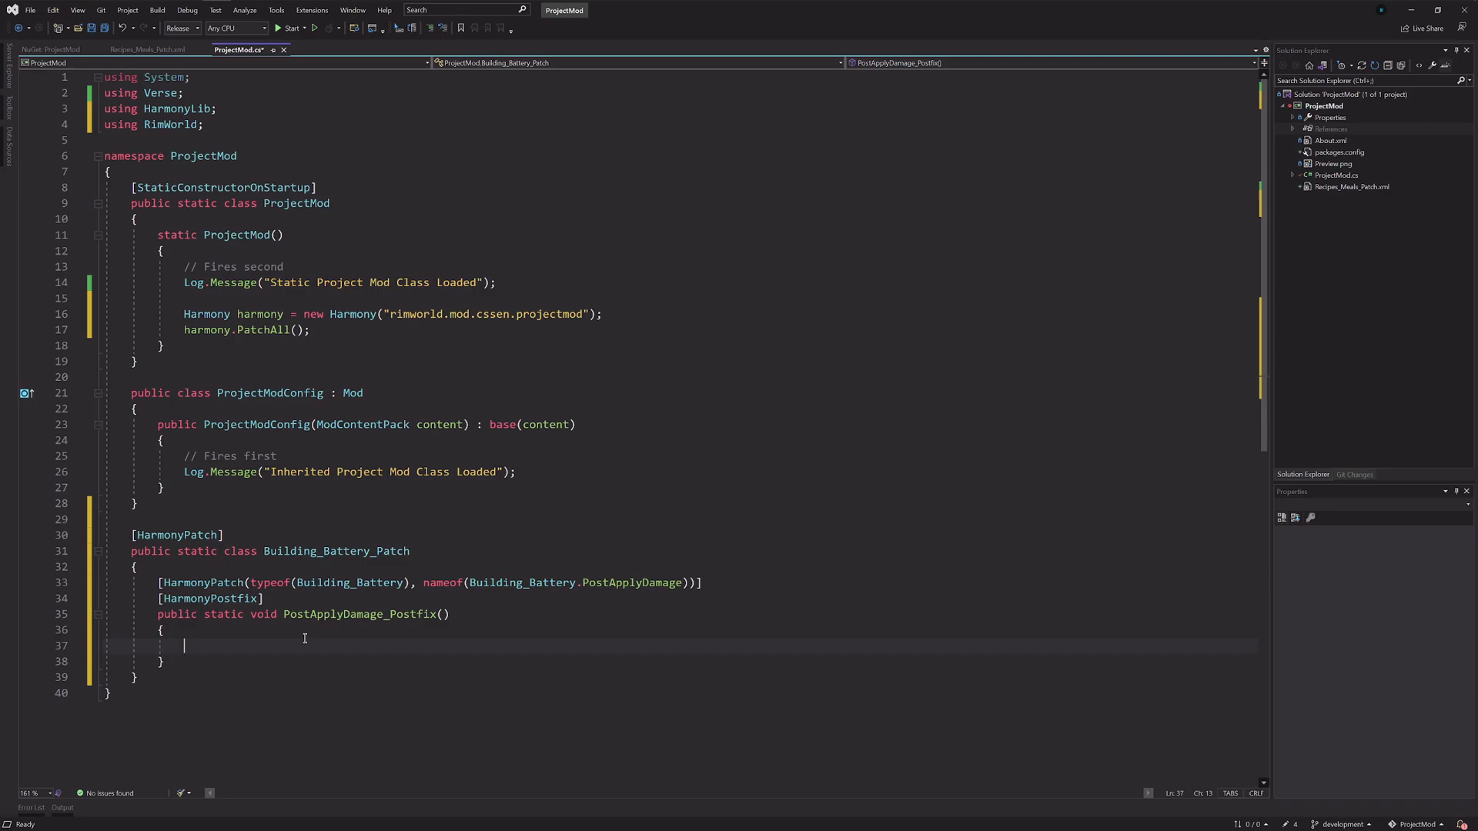
Step: Write Log.Message("Harmony Patch Applied"); in the postfix body and save ProjectMod.cs
type("Log.Message")
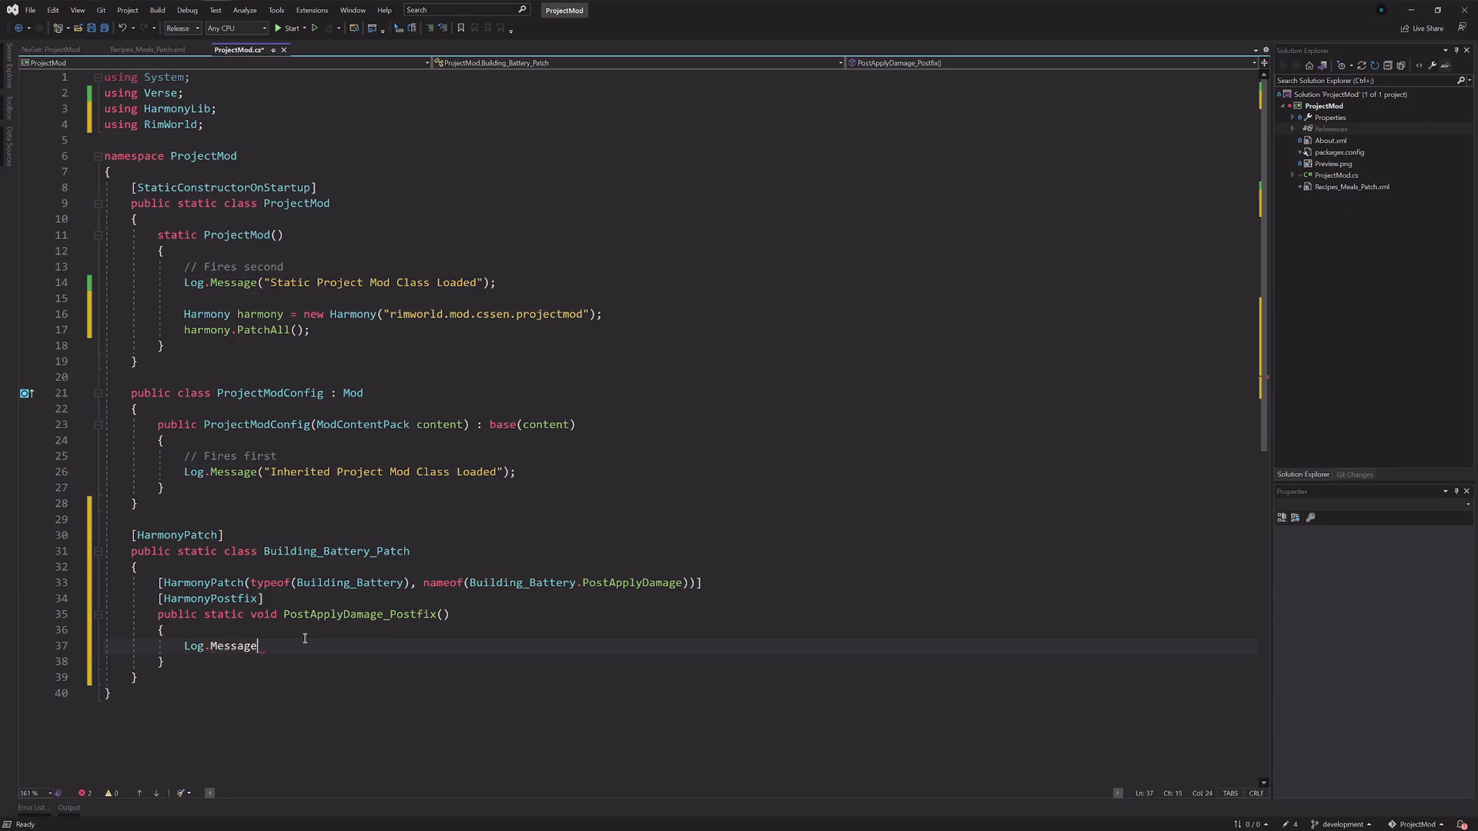
type("(\"\")")
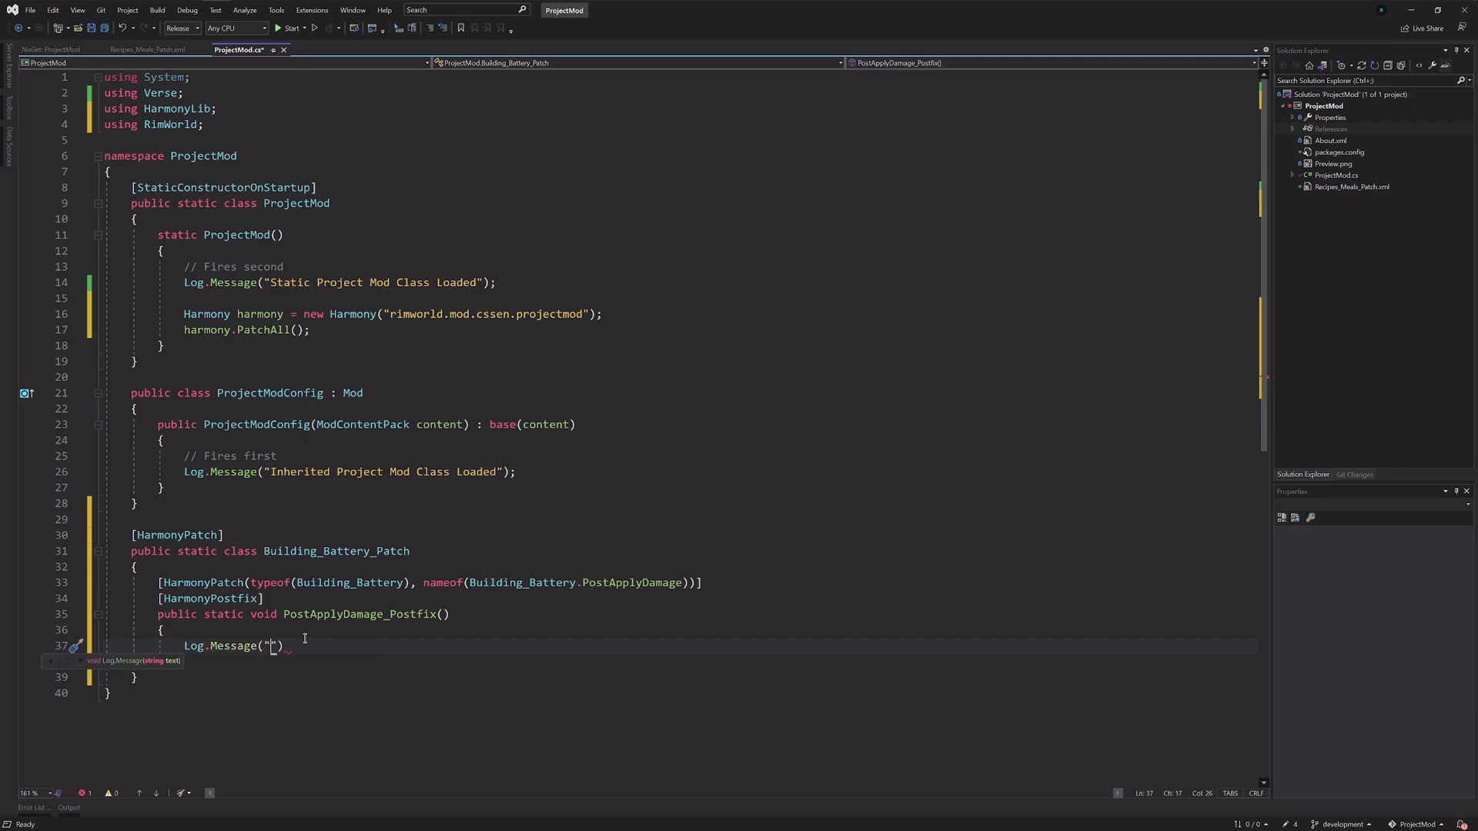
type("Harmony Patch A")
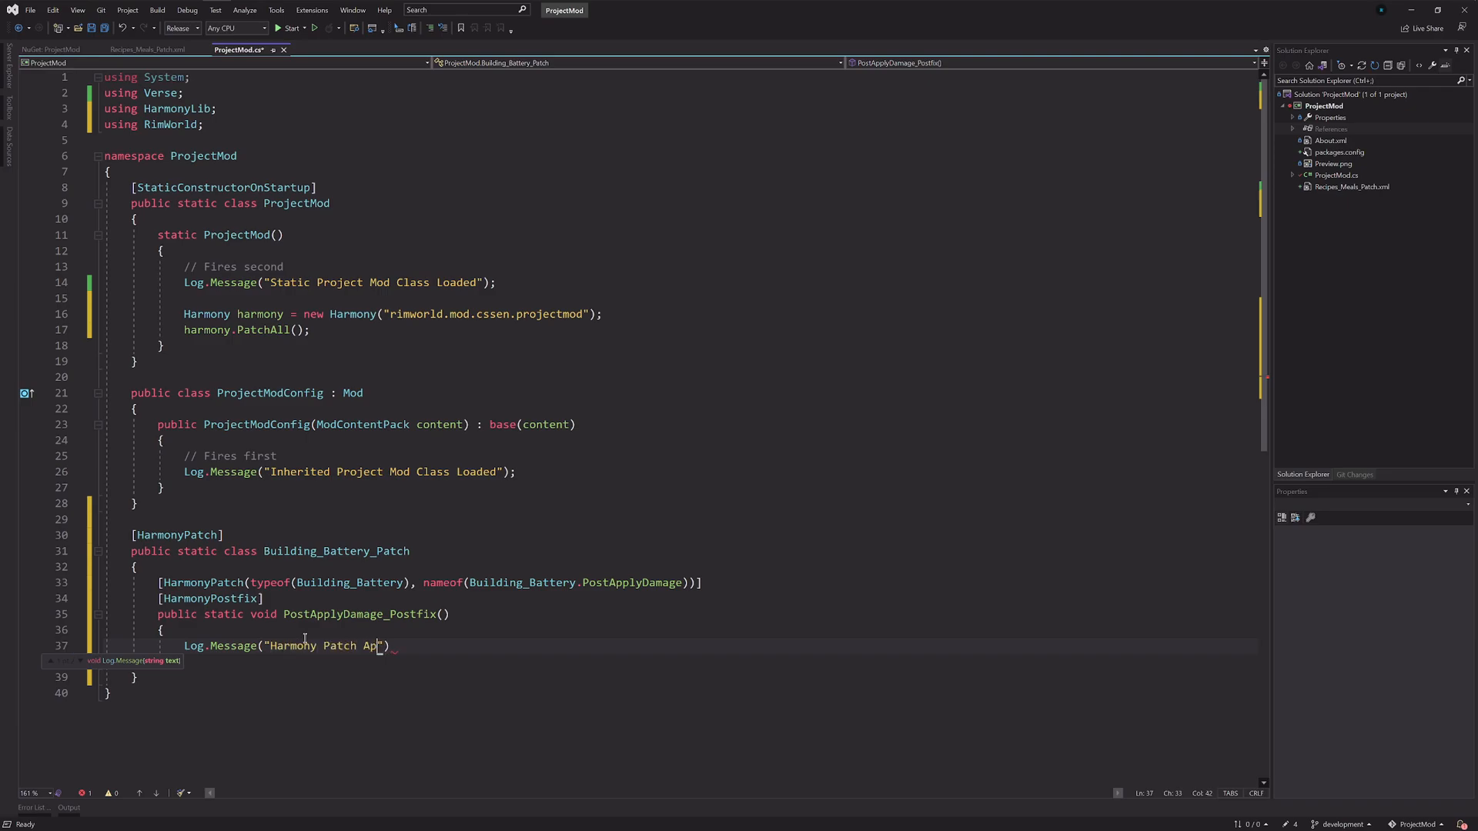
type("plied\");")
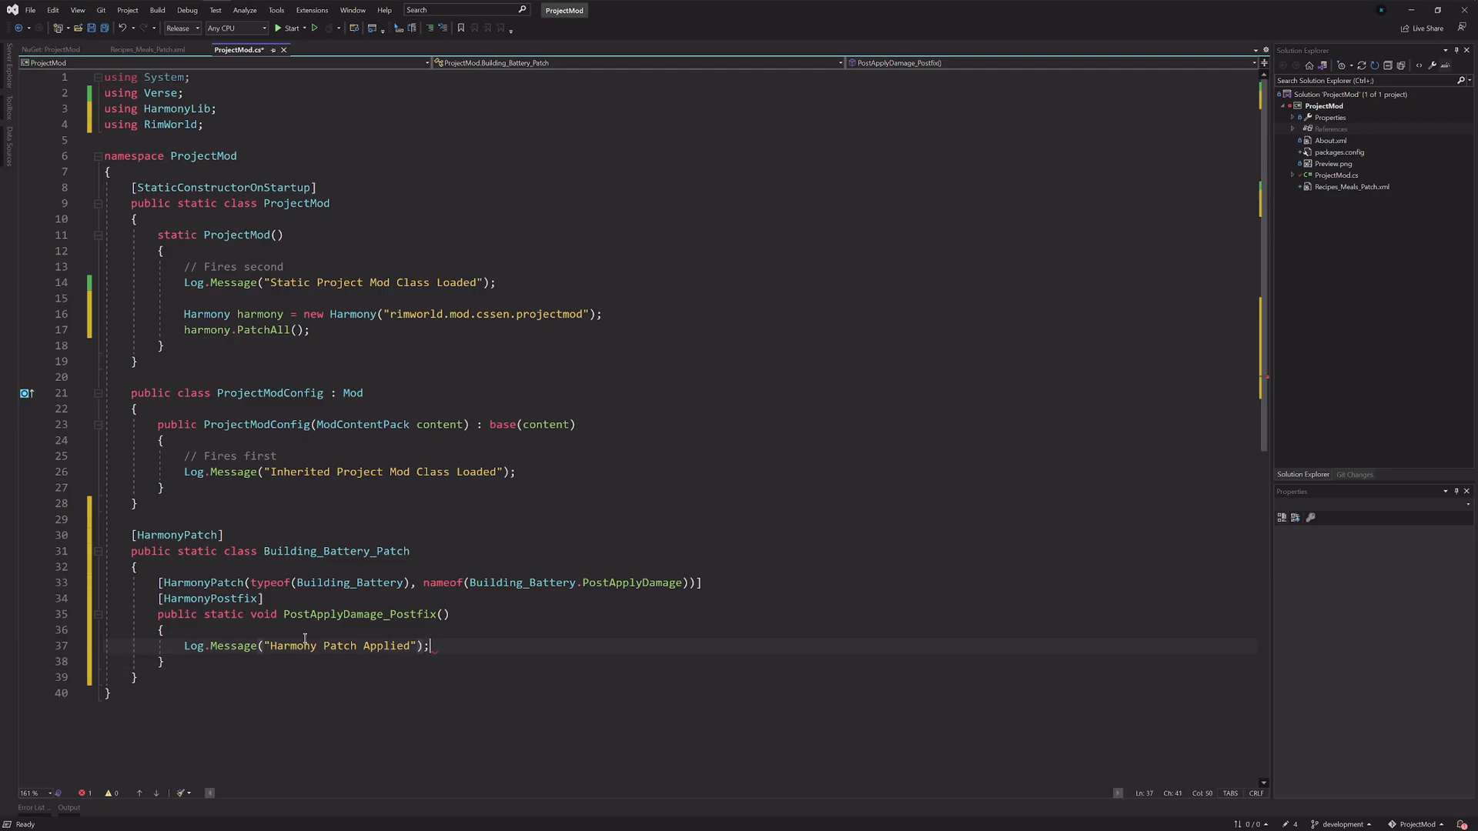
key("ctrl+s")
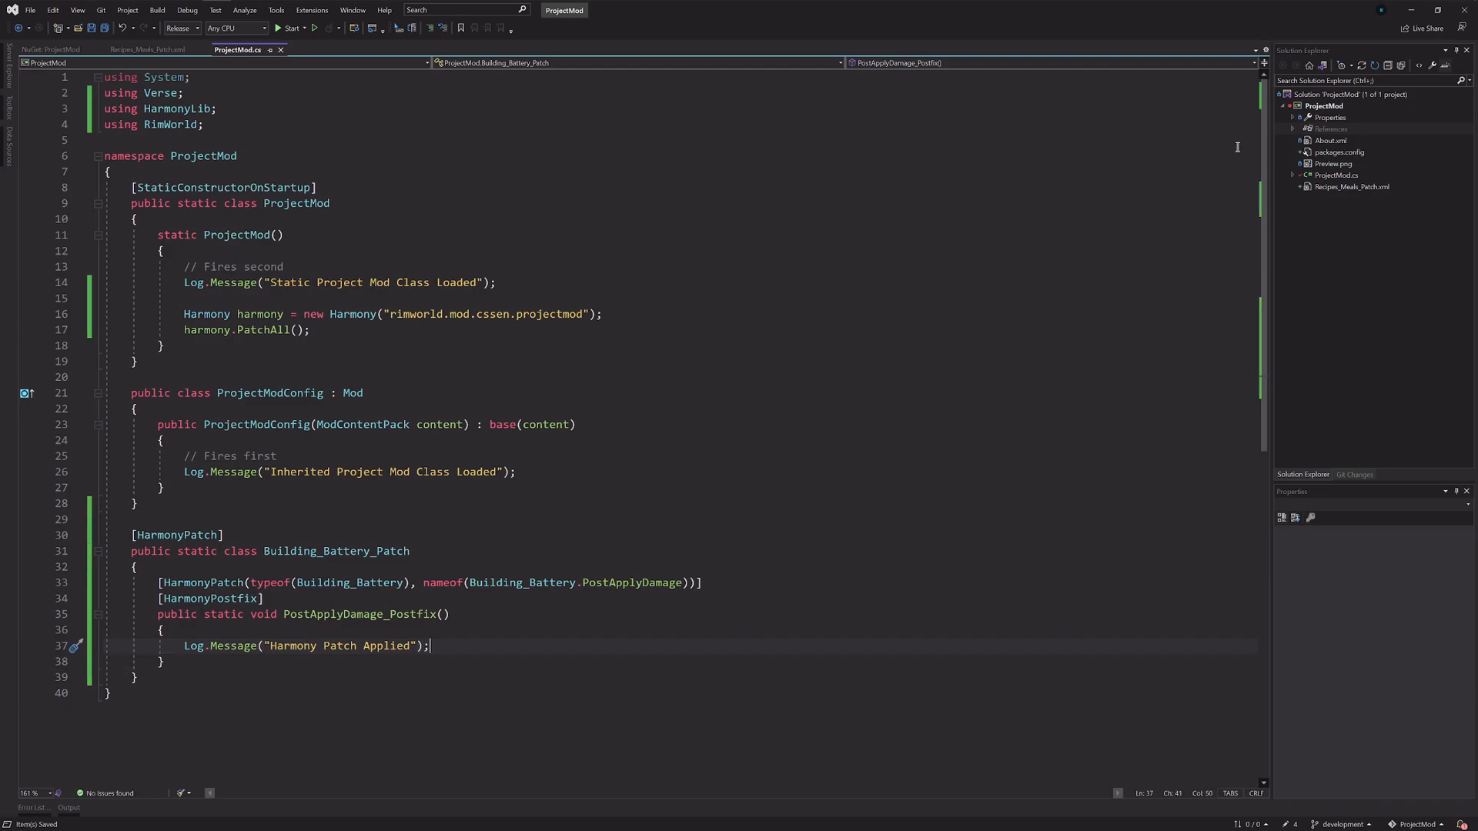
left_click(1347, 94)
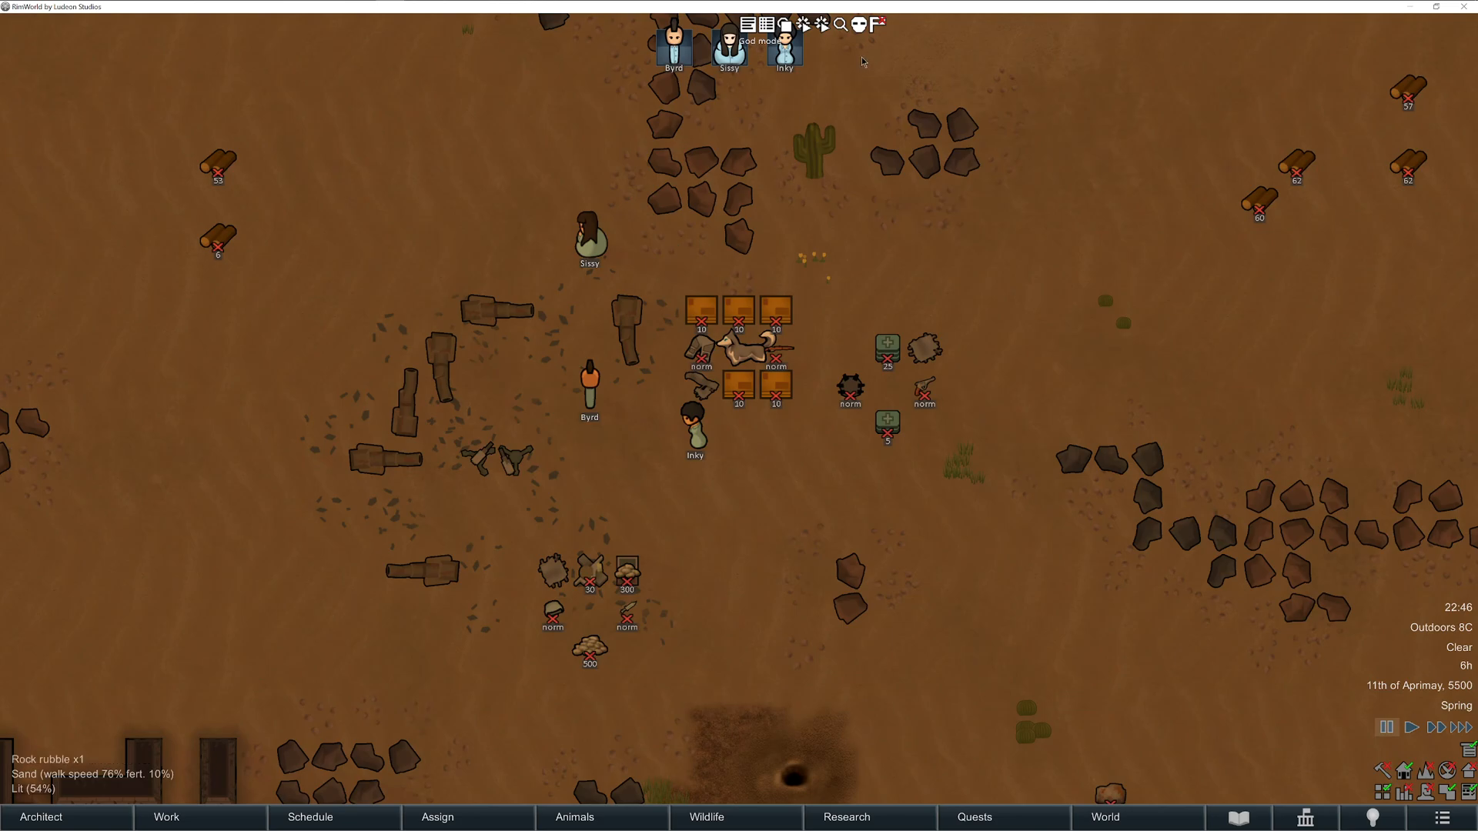
Step: Place a battery from Architect > Power on the map beside colonist Inky
left_click(41, 818)
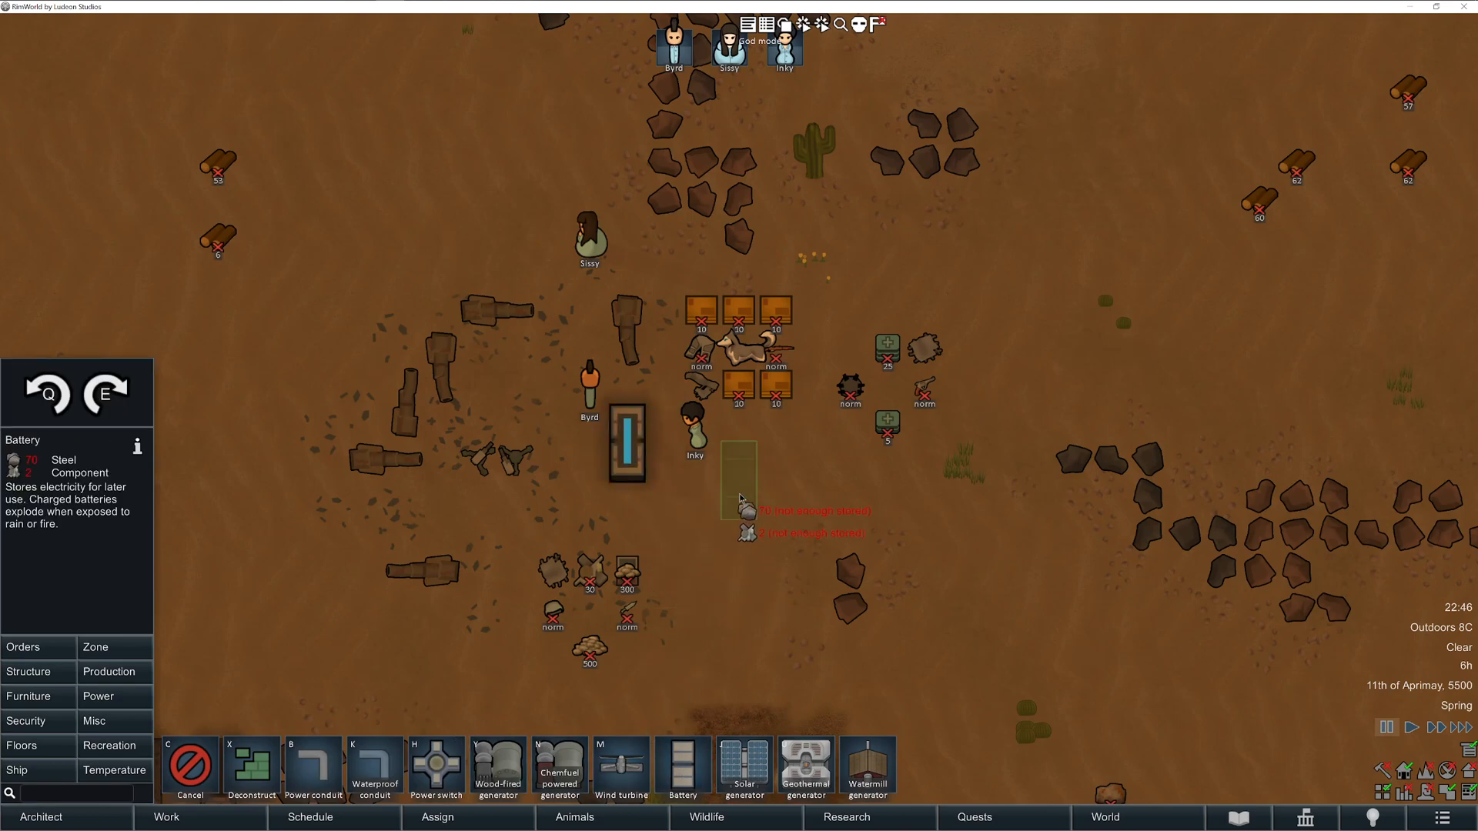
left_click(694, 437)
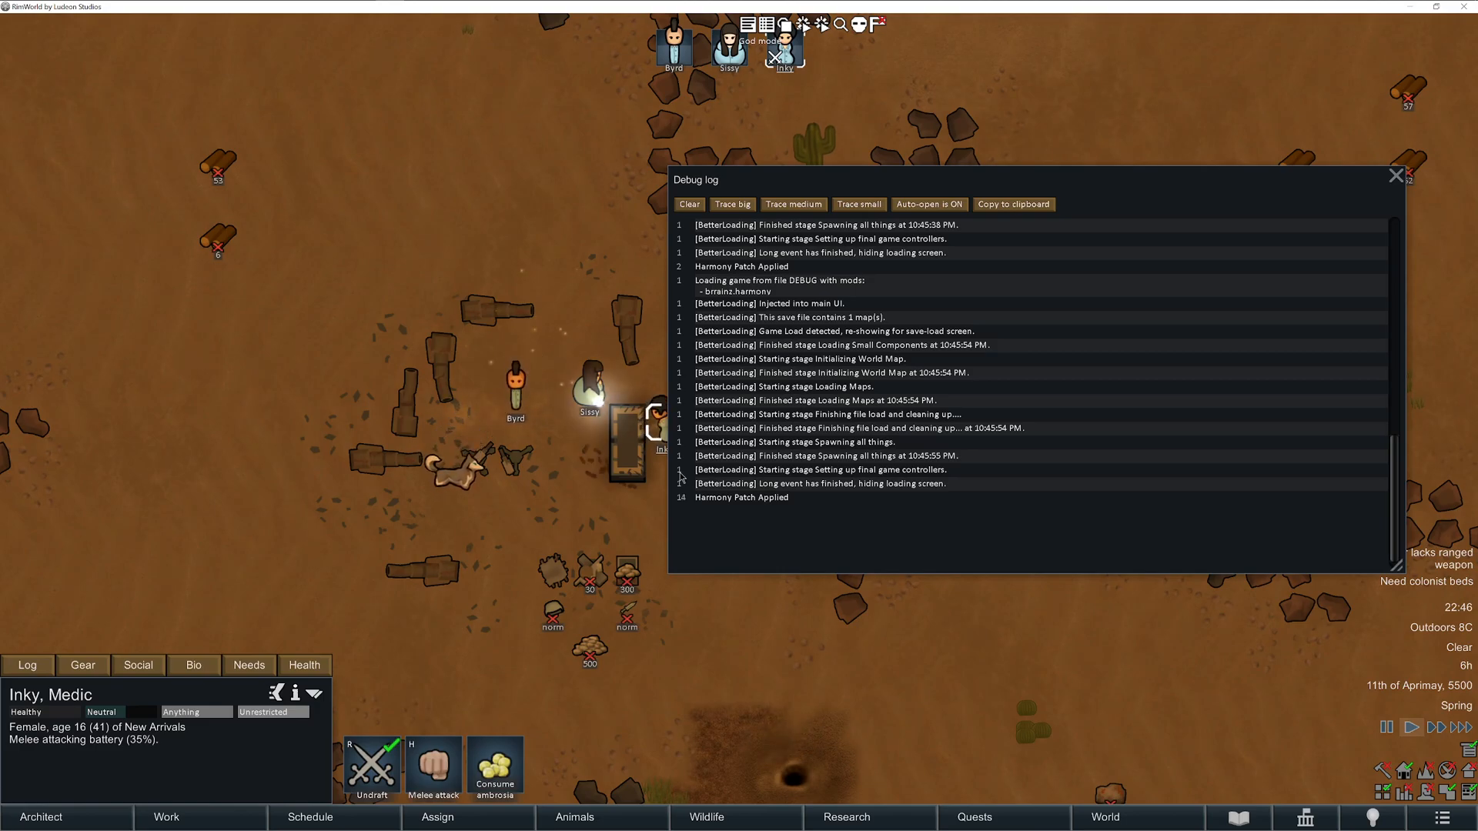
Step: Close the debug log and place a replacement battery for Inky to attack
scroll("up", 3)
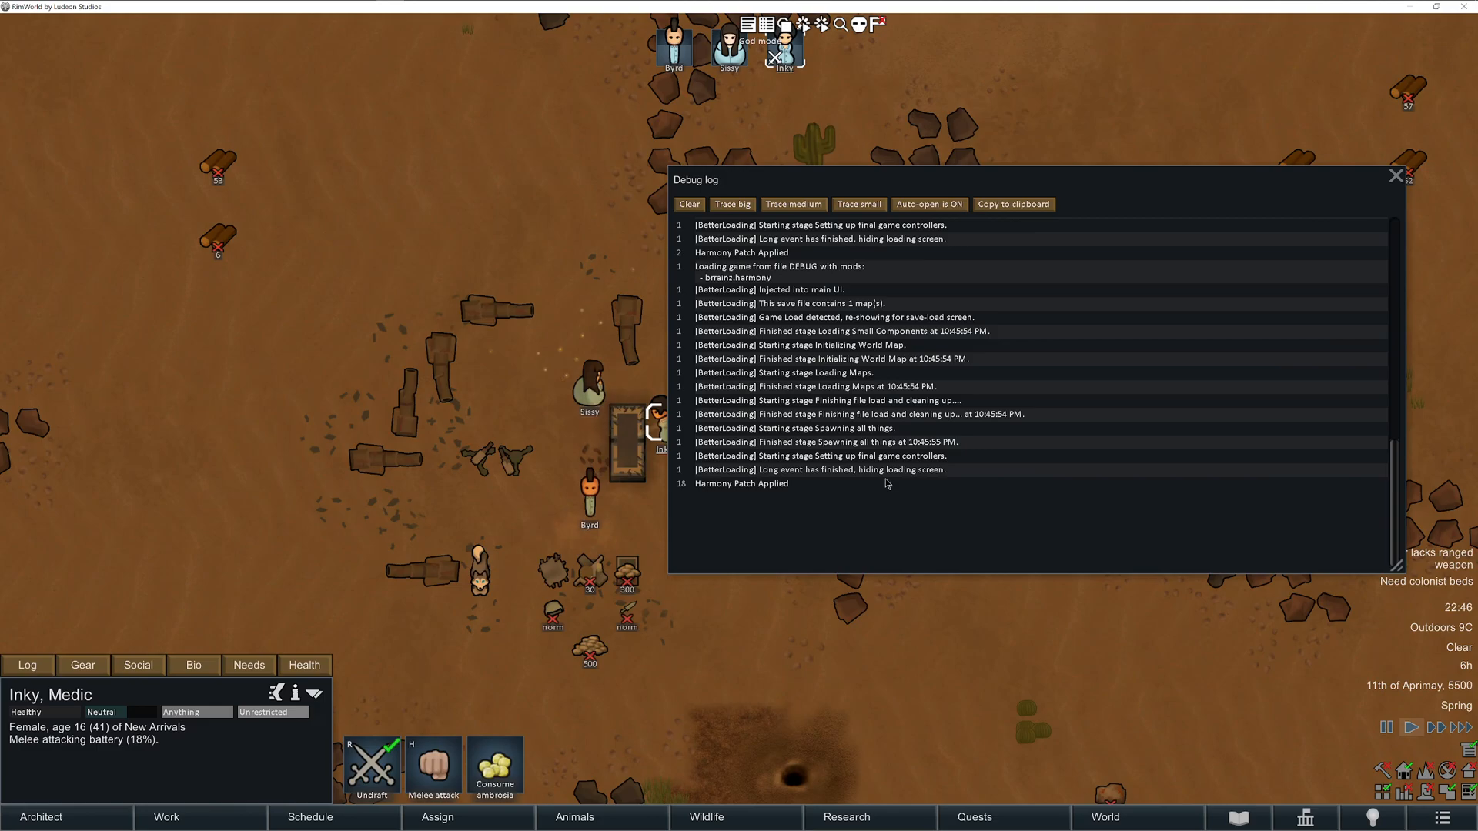
scroll("up", 3)
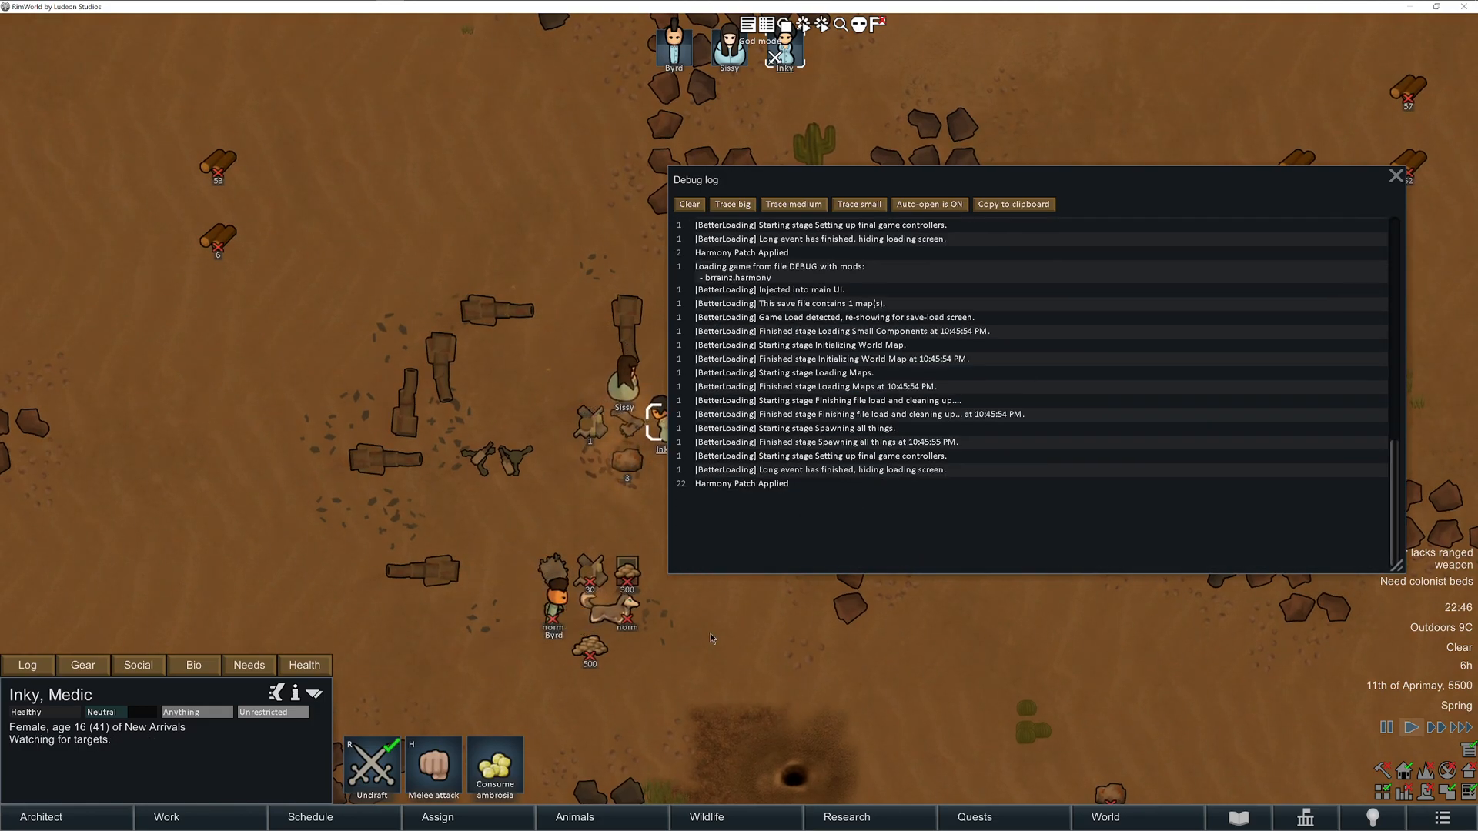
left_click(1396, 176)
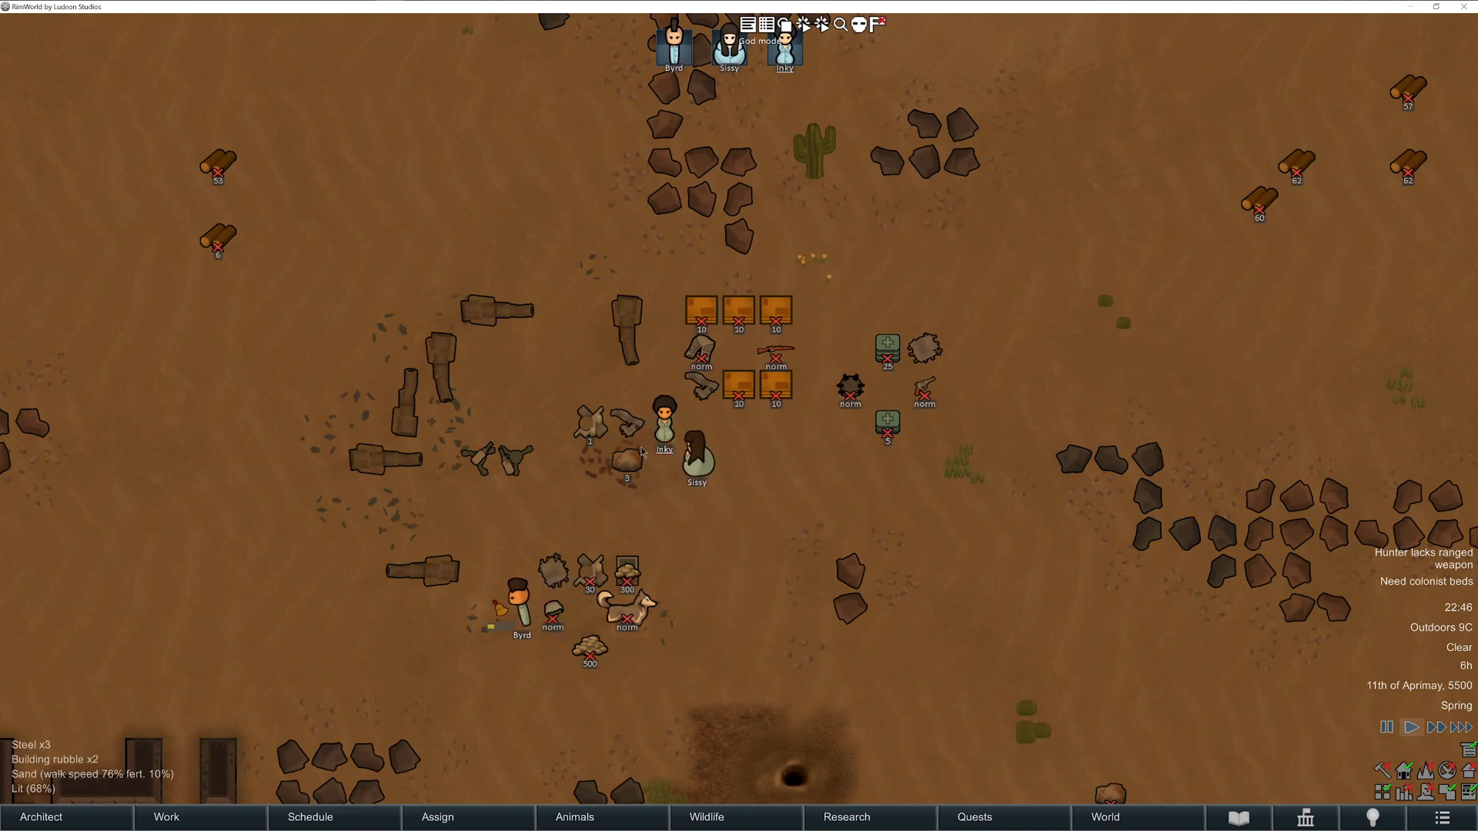
left_click(665, 421)
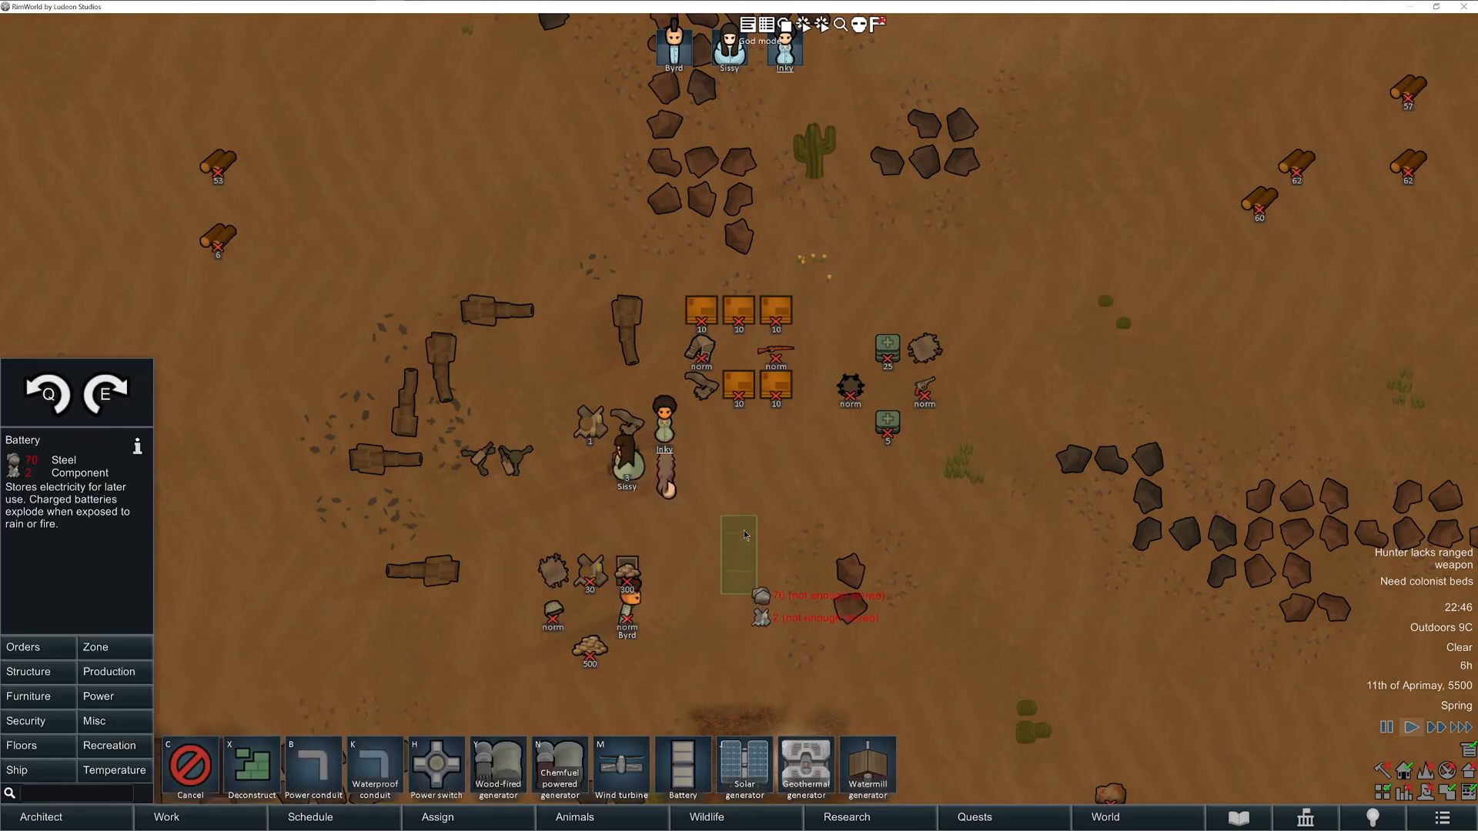
left_click(664, 448)
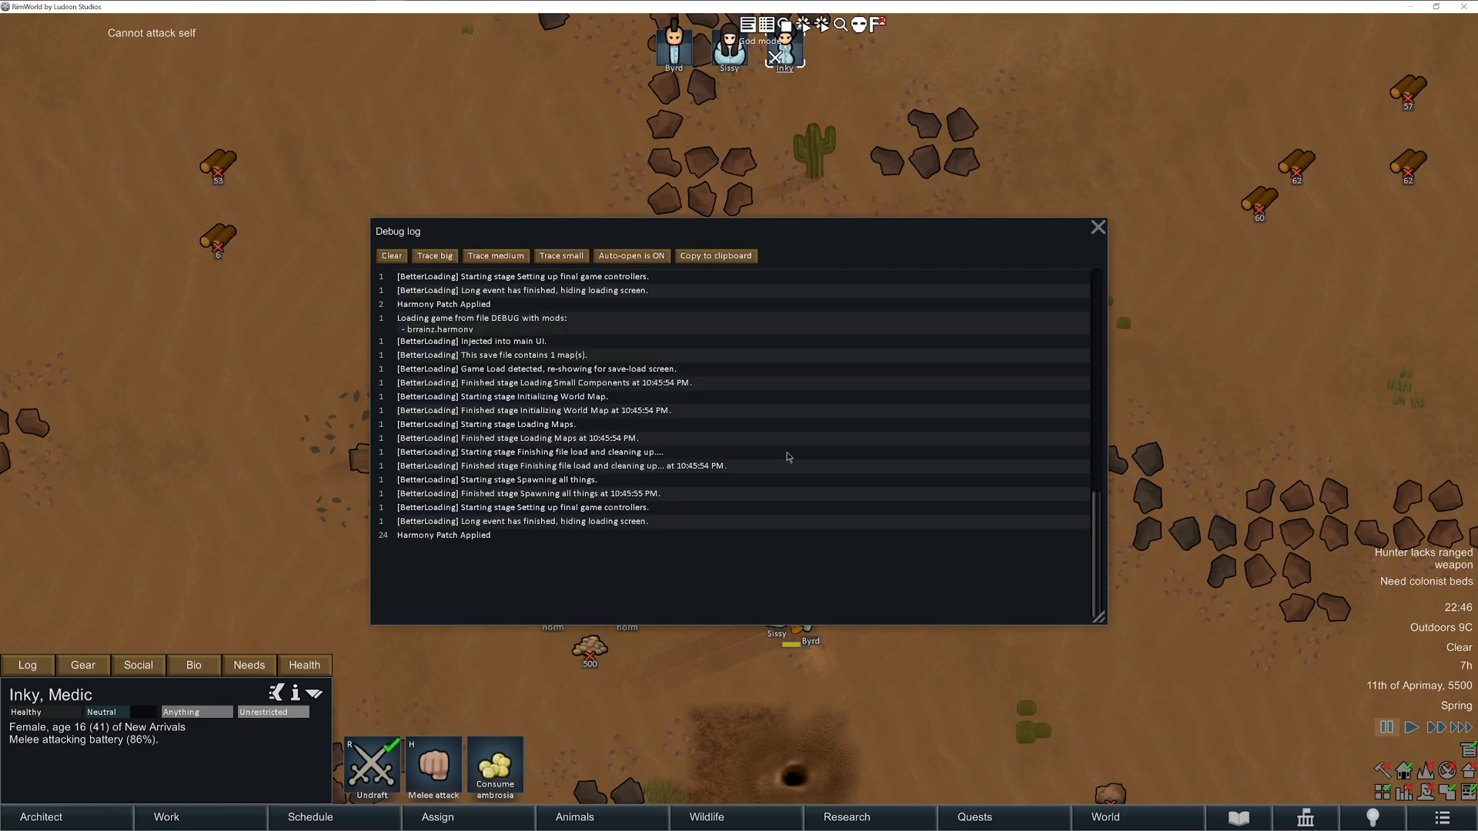
left_click(1098, 227)
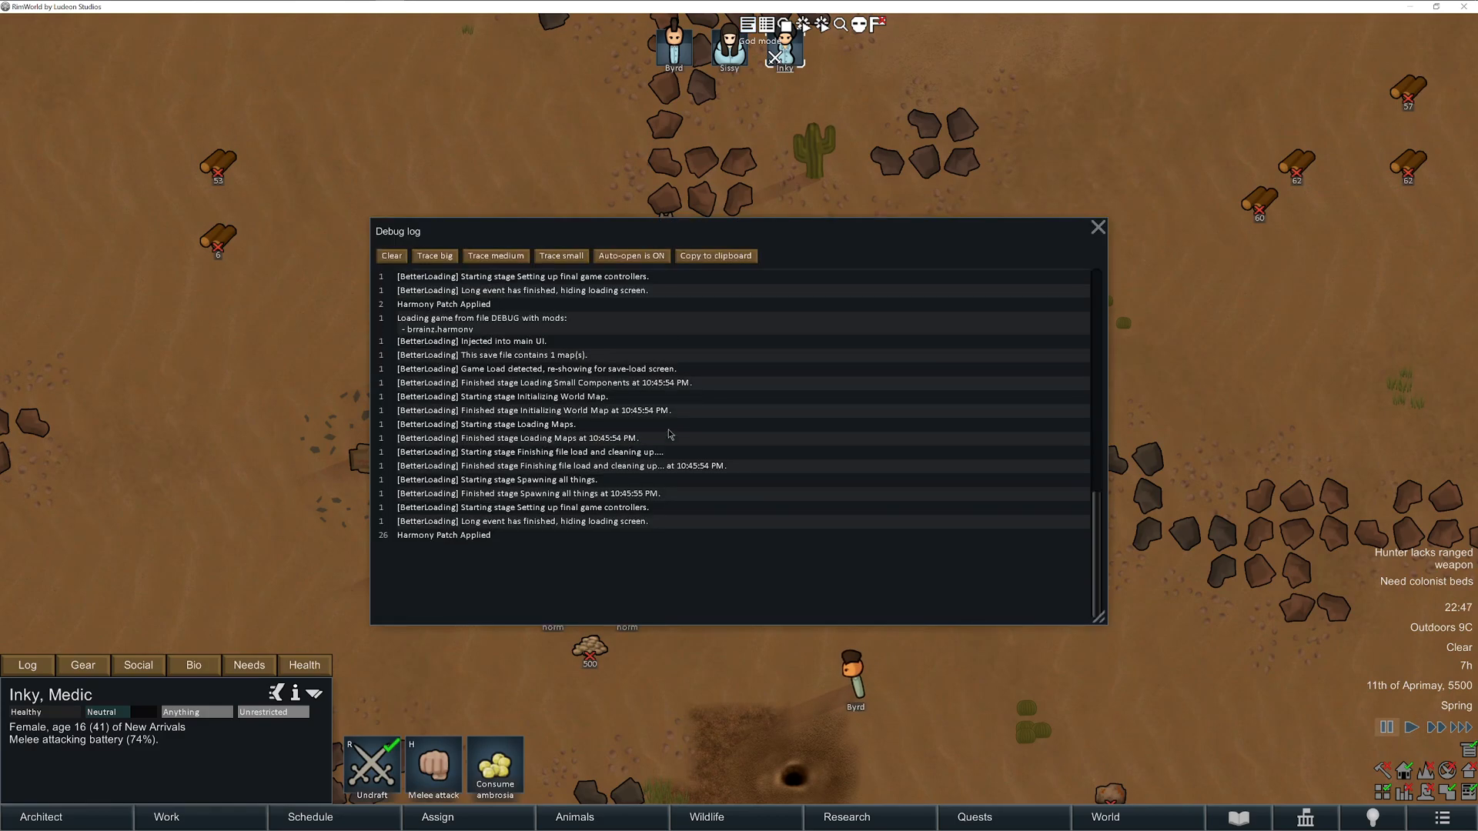
Step: Scroll up through the debug log toward the mod class loading messages
scroll("up", 3)
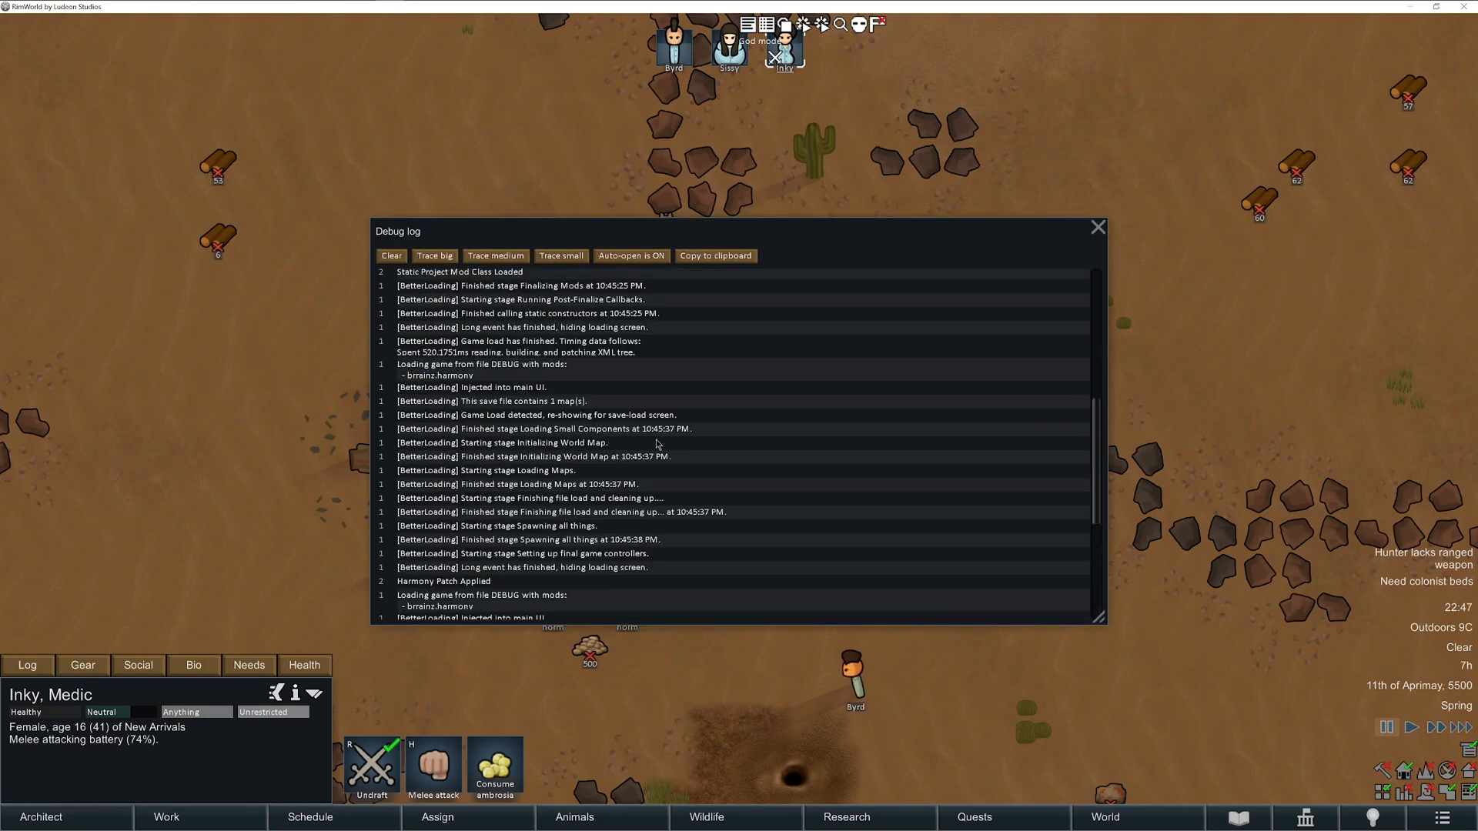
scroll("up", 3)
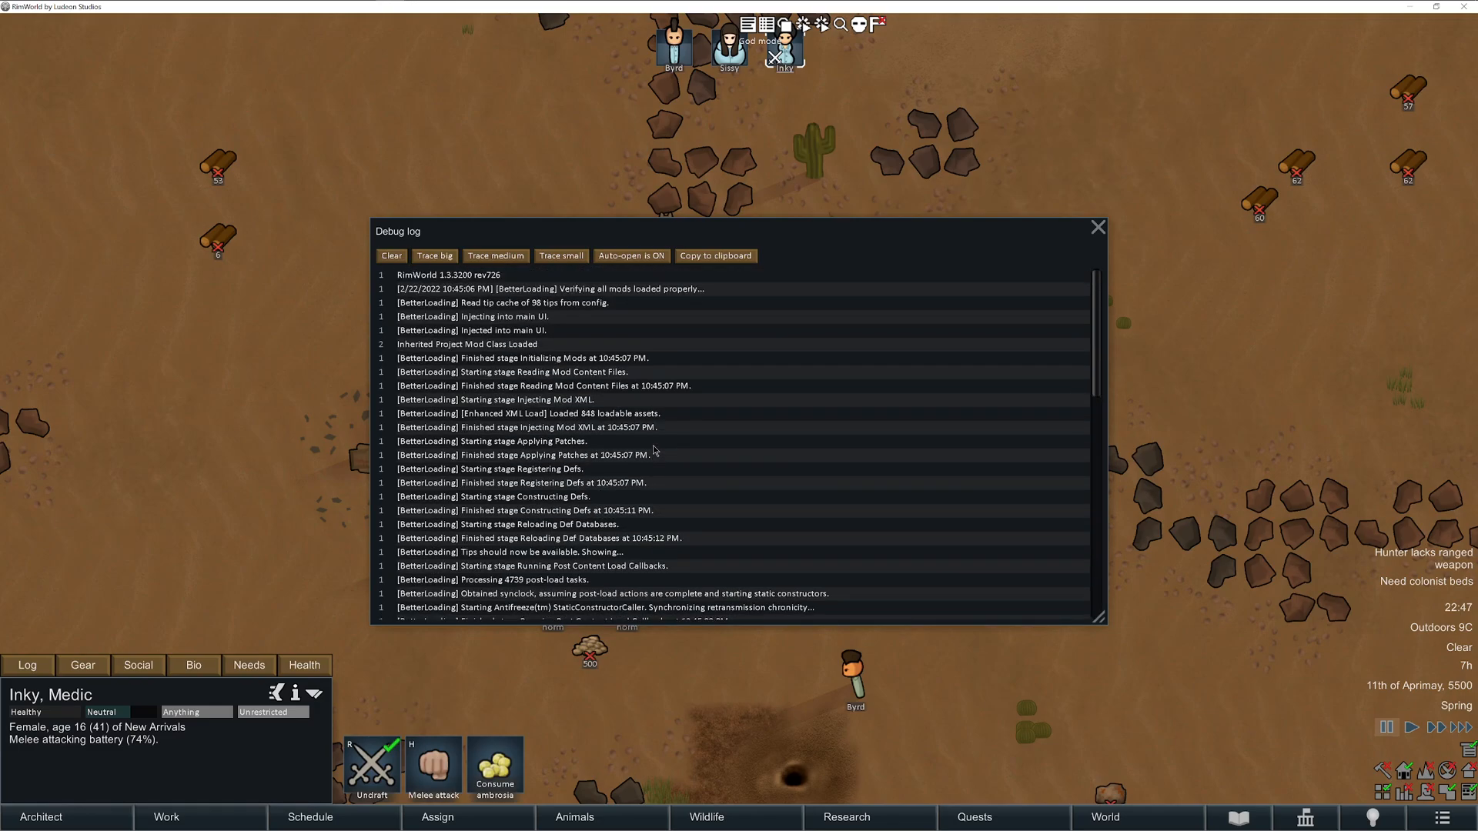
scroll("down", 3)
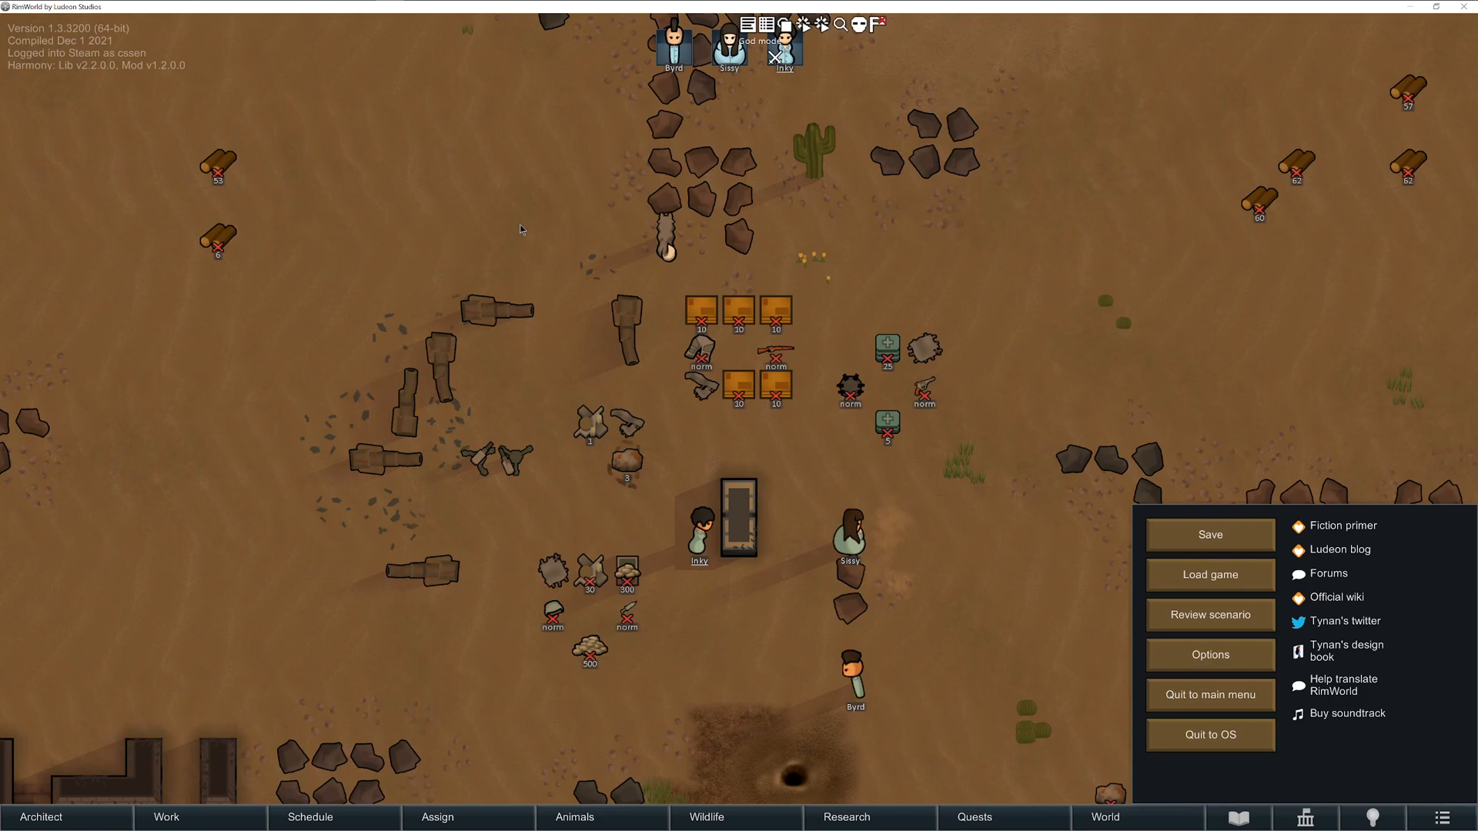
mouse_move(524, 236)
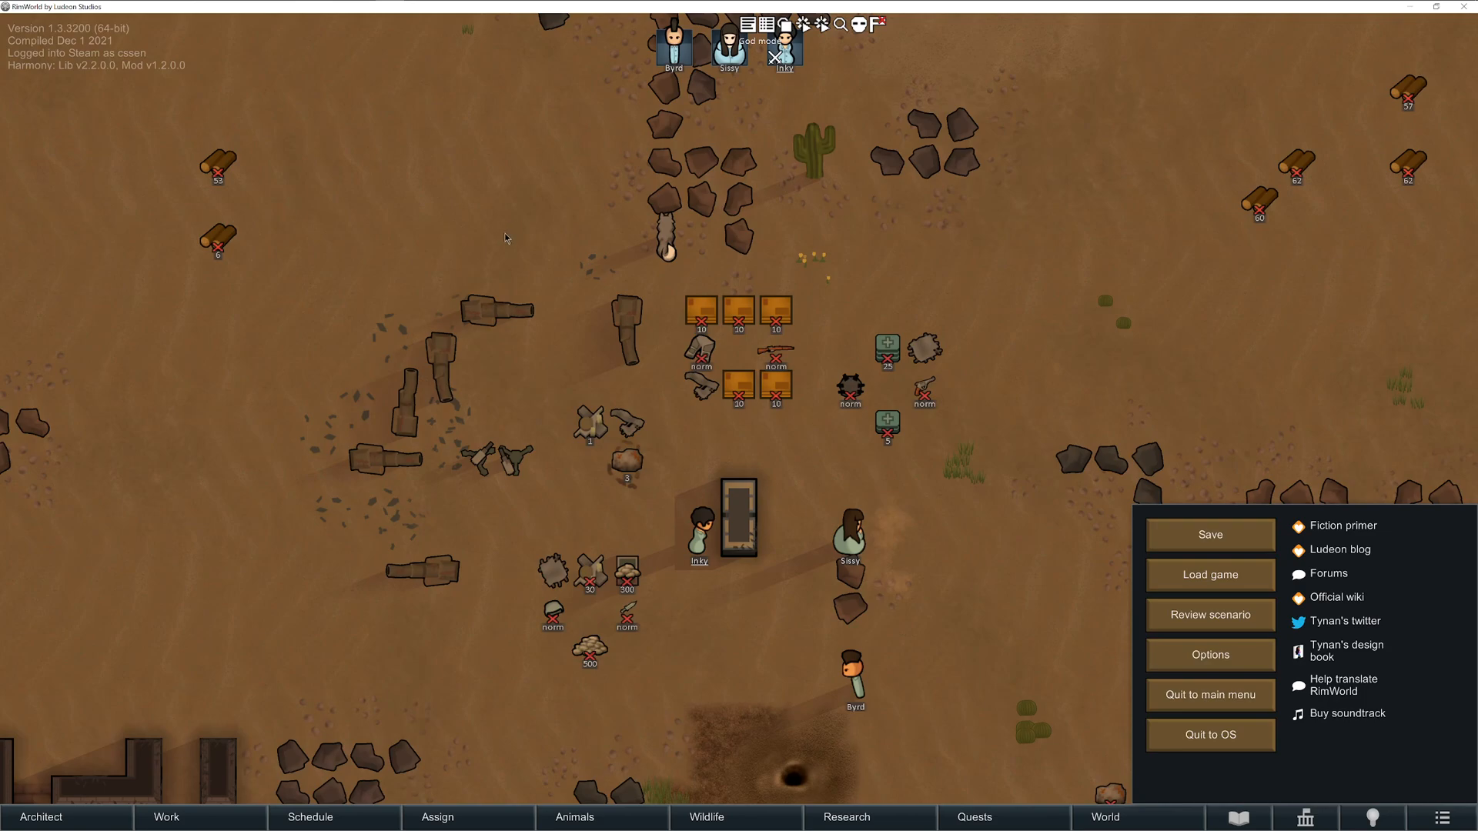
mouse_move(162, 576)
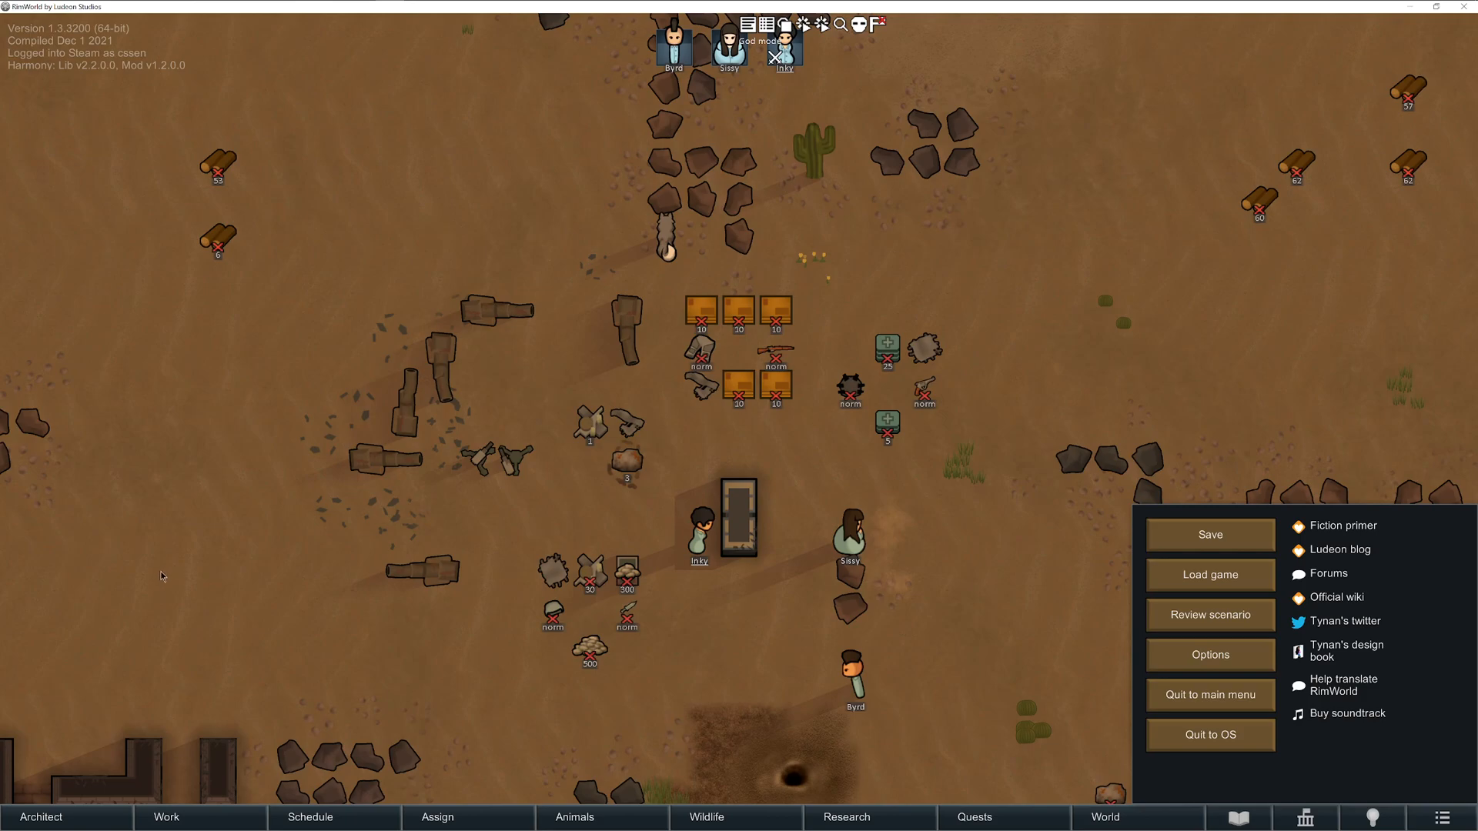